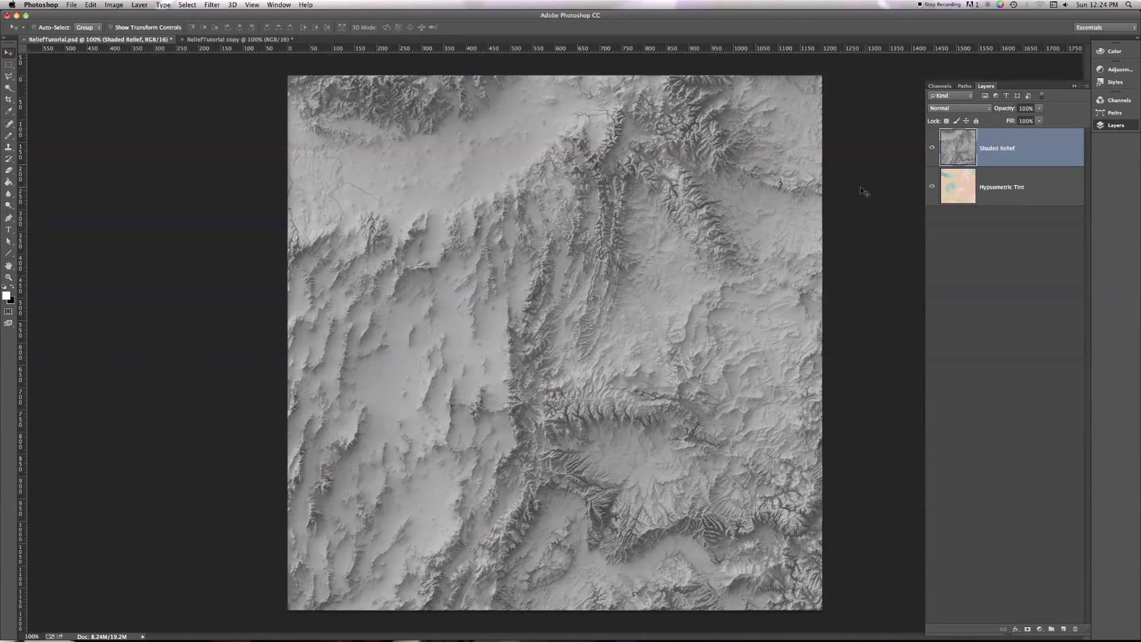
Hide the Shaded Relief layer so only the Hypsometric Tint colours show.
click(932, 148)
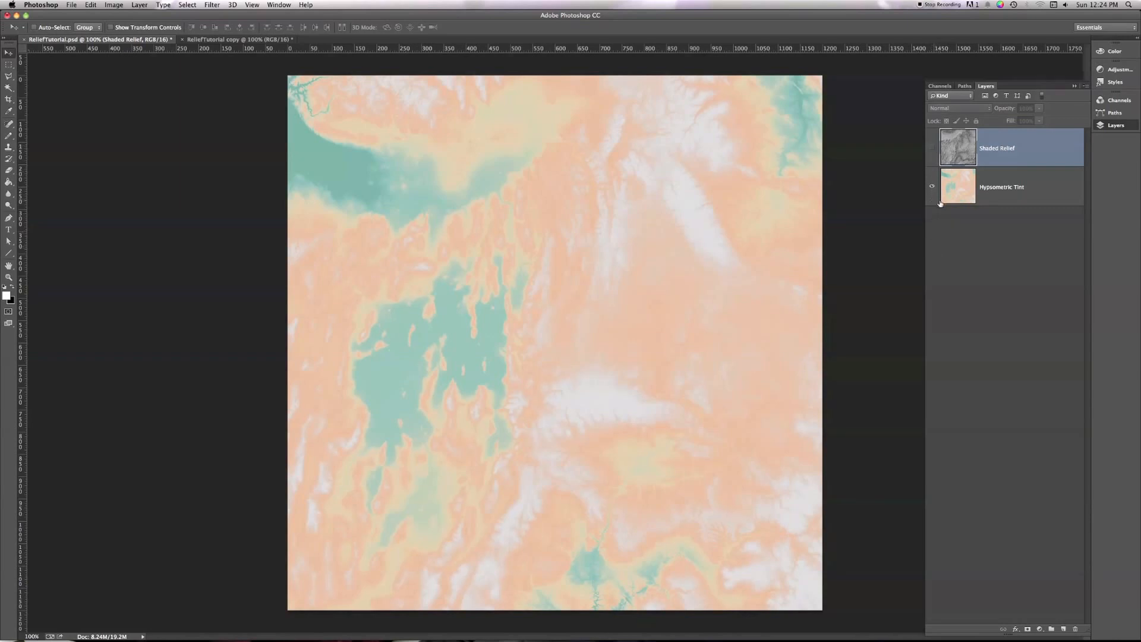
mouse_move(935, 224)
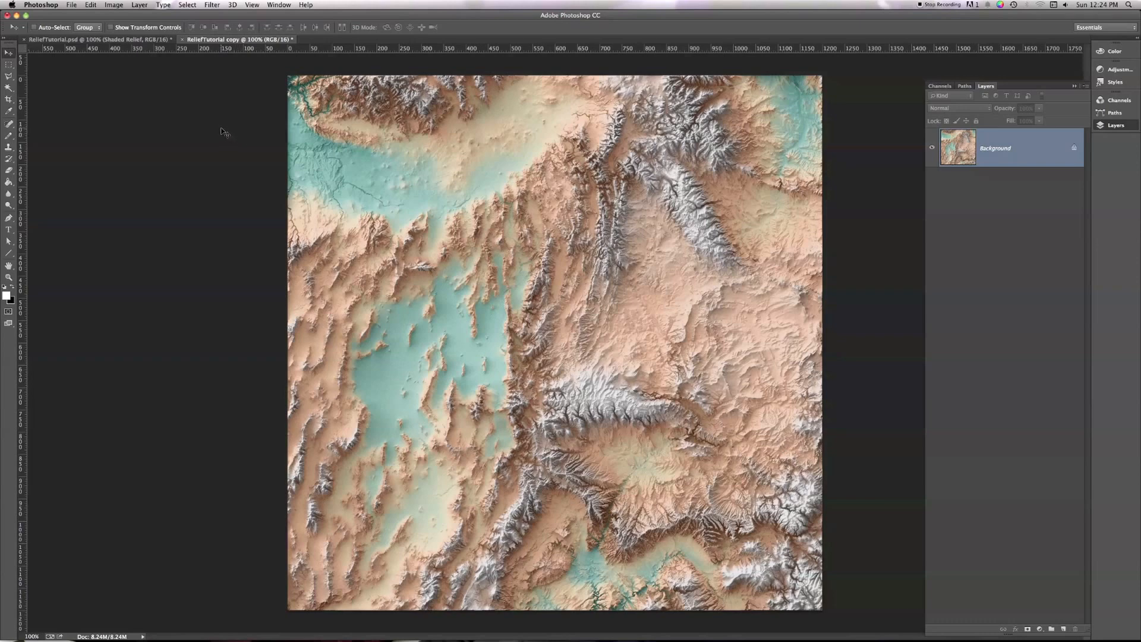
mouse_move(138, 79)
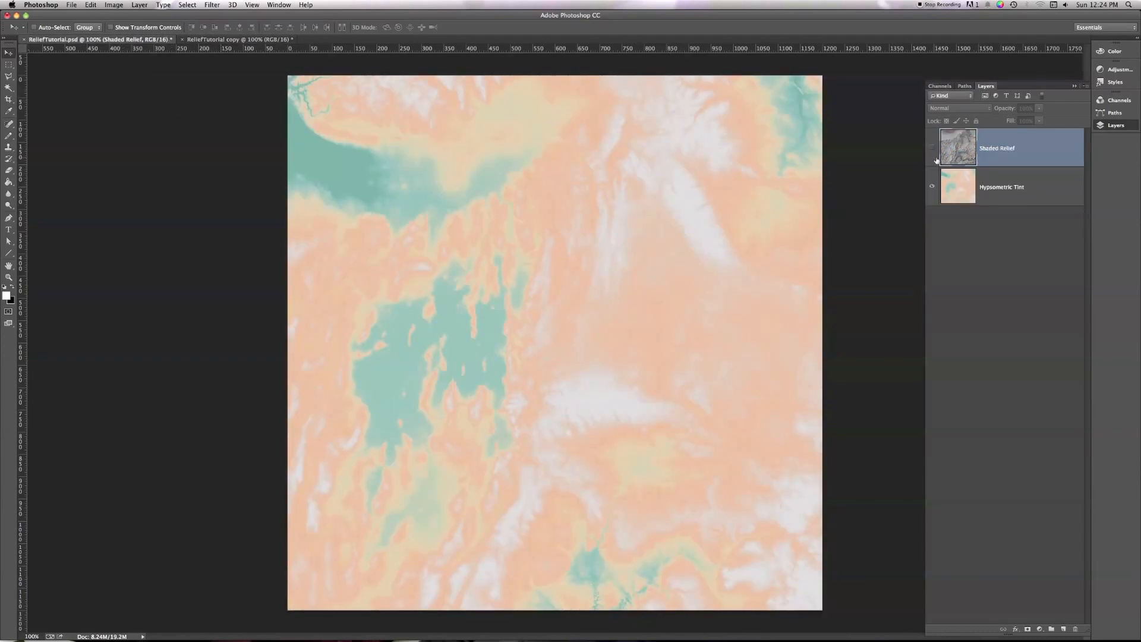
Show the Shaded Relief layer again and preview it at 50% opacity over the tint.
click(932, 147)
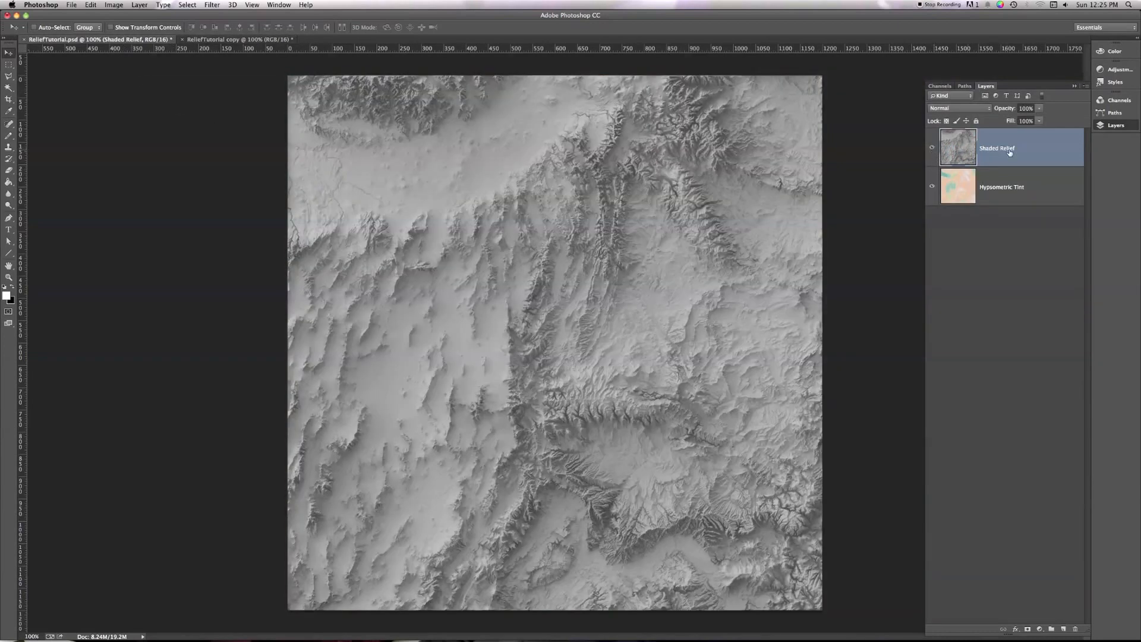
mouse_move(1011, 153)
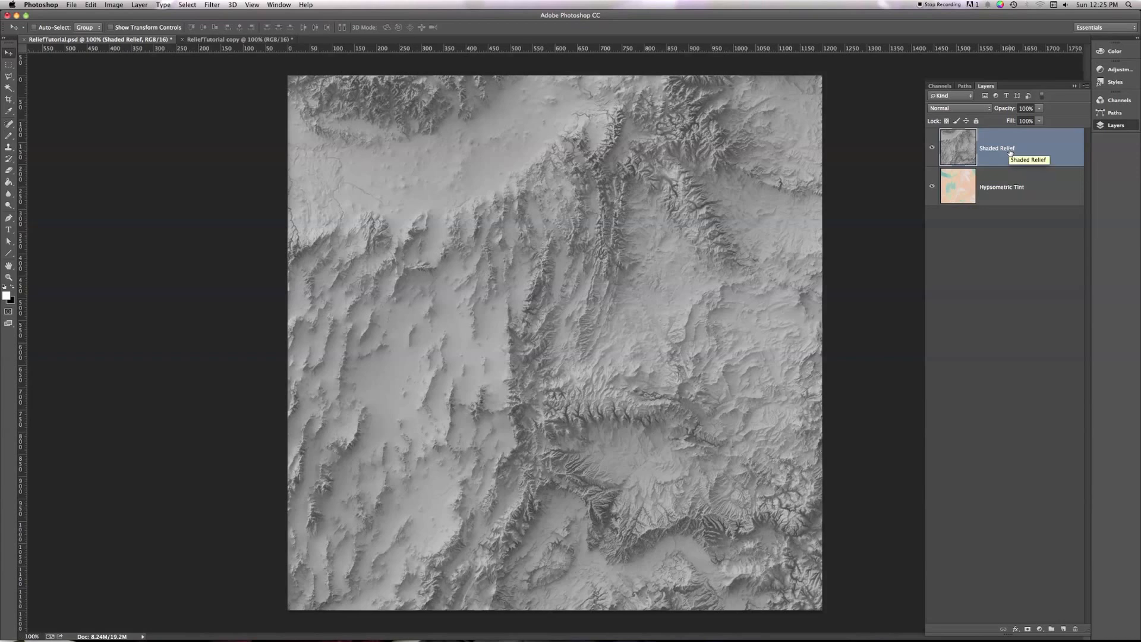
mouse_move(1039, 160)
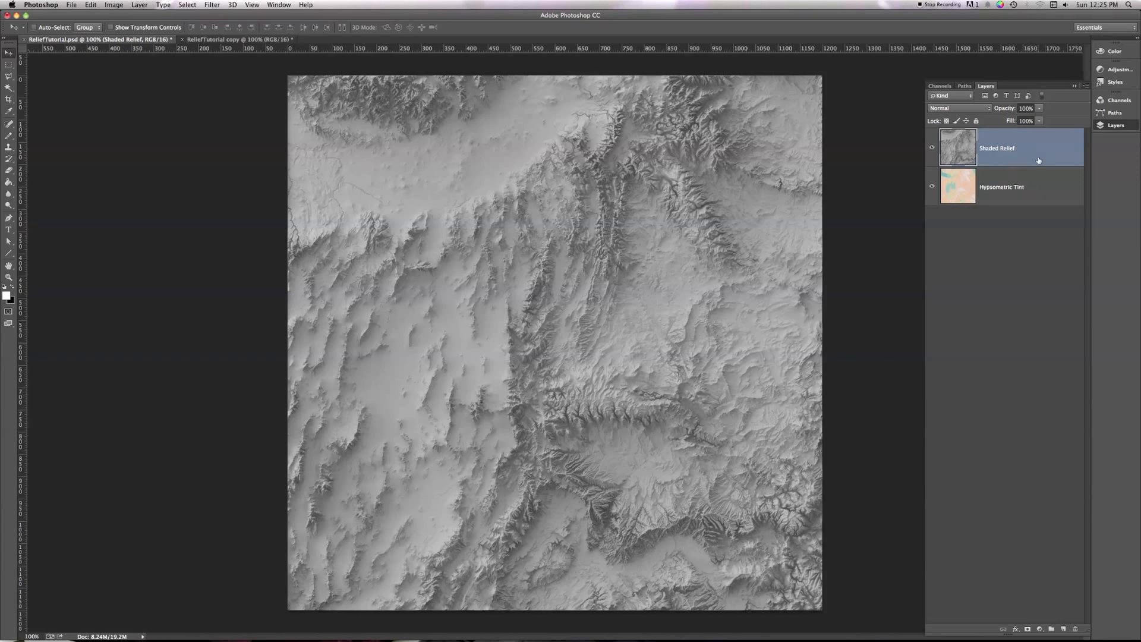
mouse_move(1041, 110)
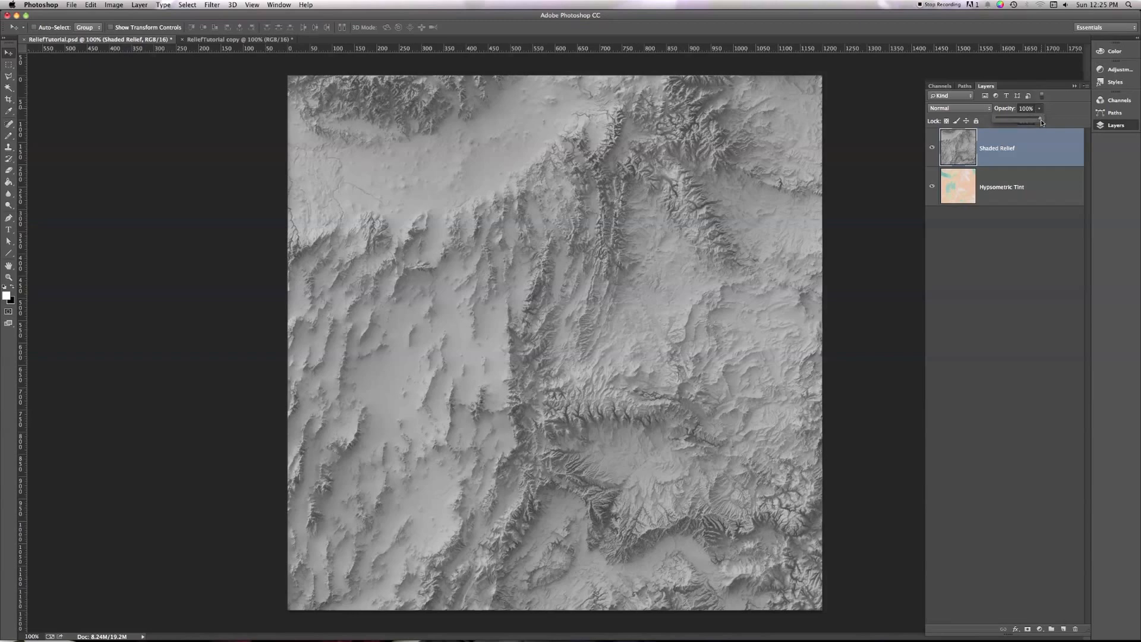
drag(1040, 121, 1020, 121)
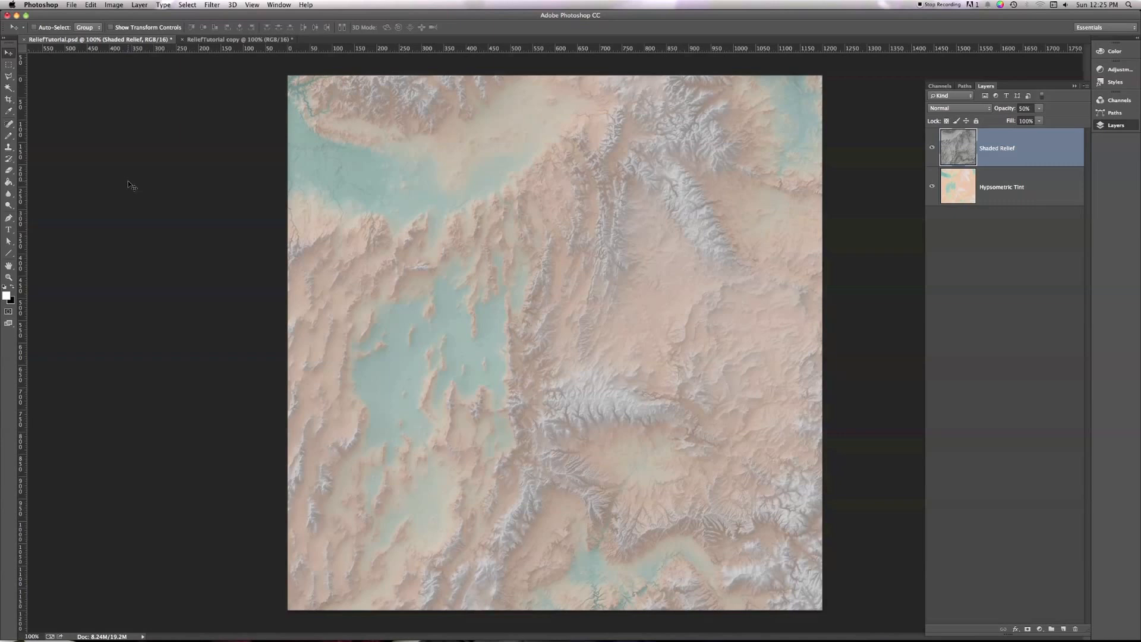
mouse_move(932, 129)
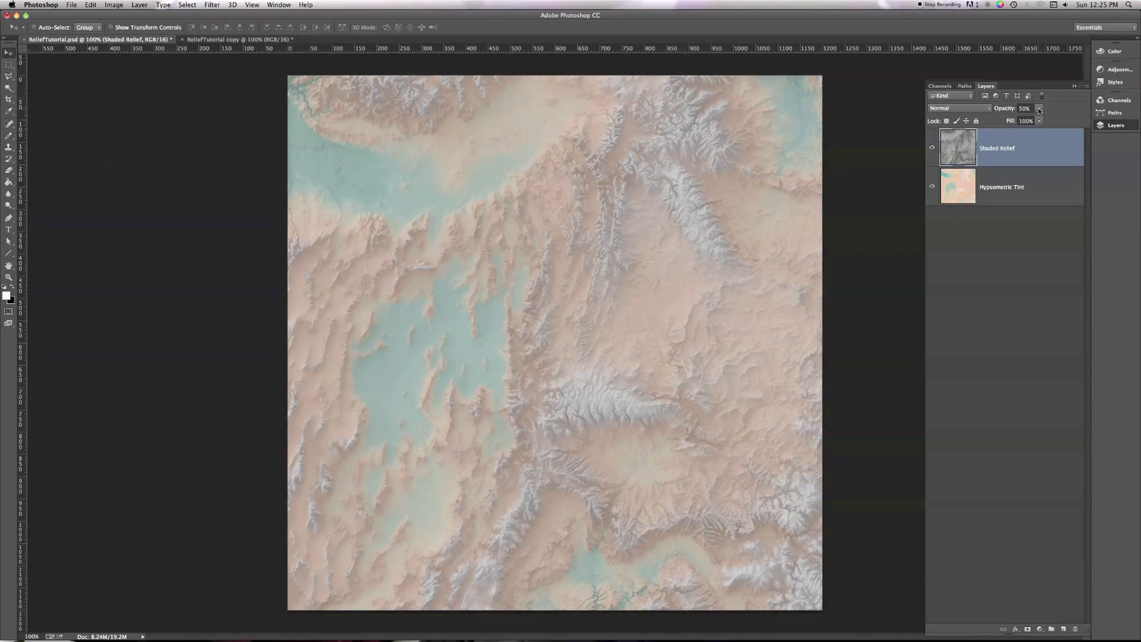
mouse_move(1040, 109)
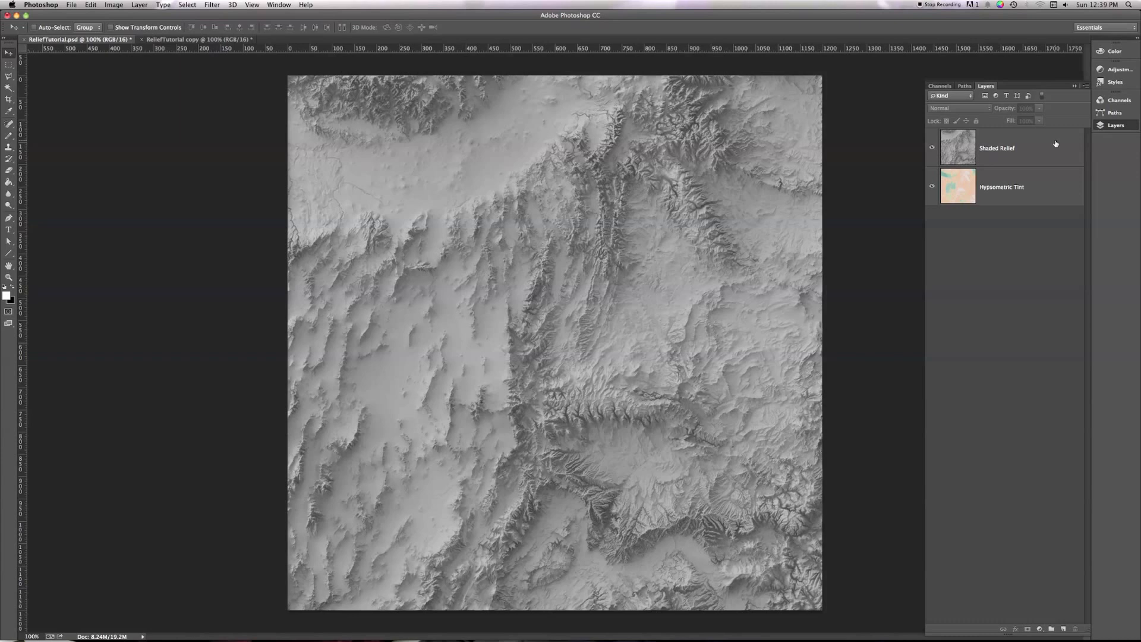
Try Difference blending on the Shaded Relief layer.
click(1004, 148)
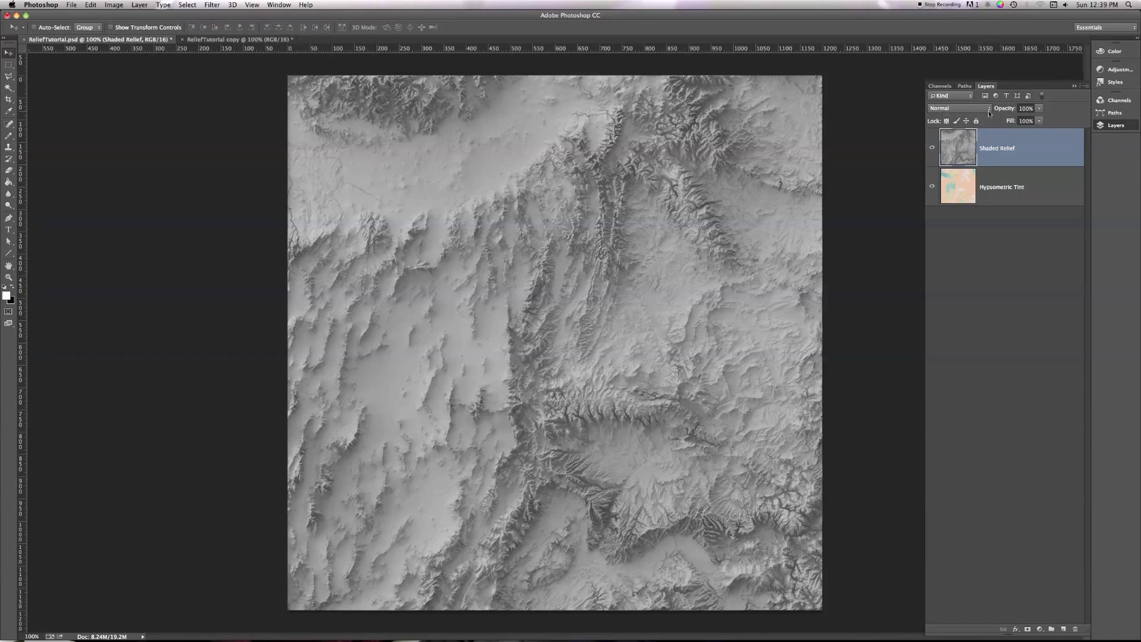
click(950, 108)
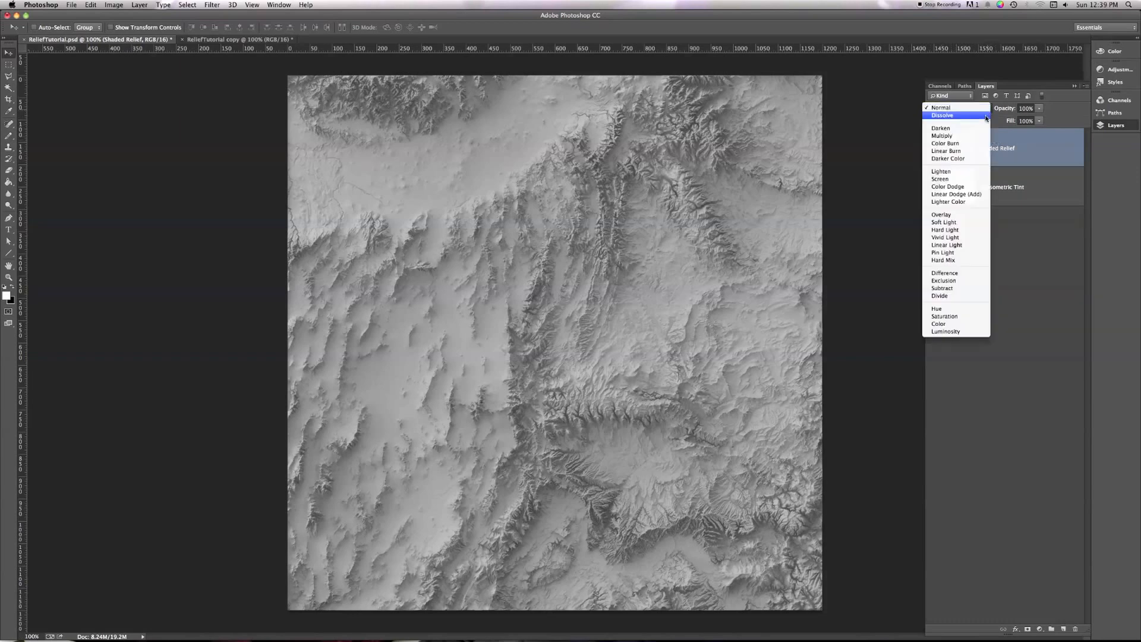
mouse_move(940, 129)
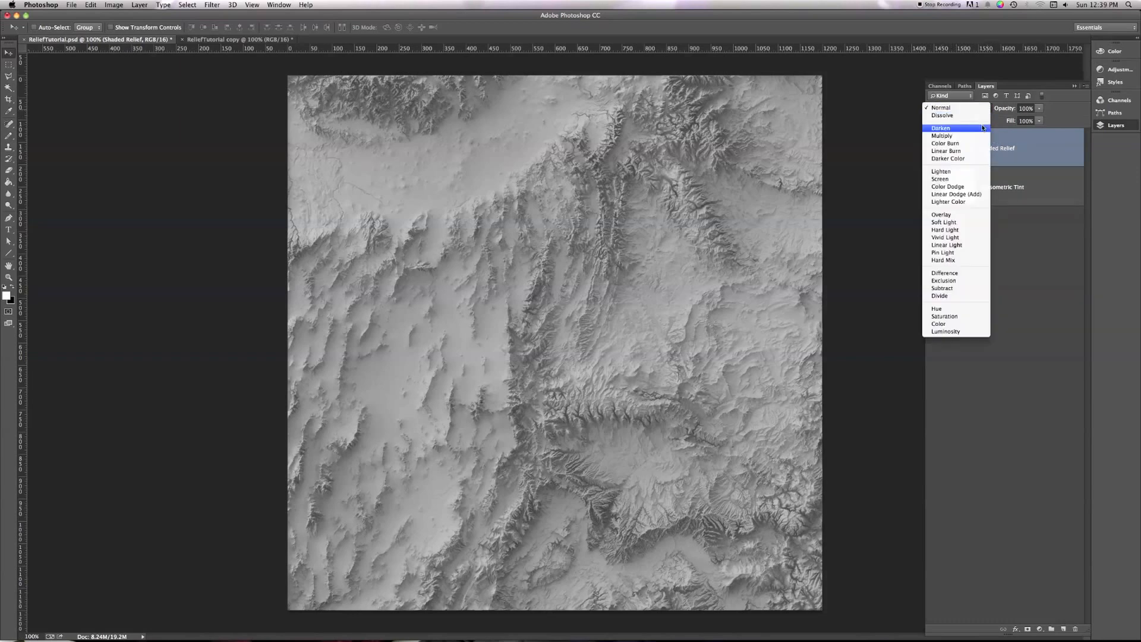
mouse_move(945, 144)
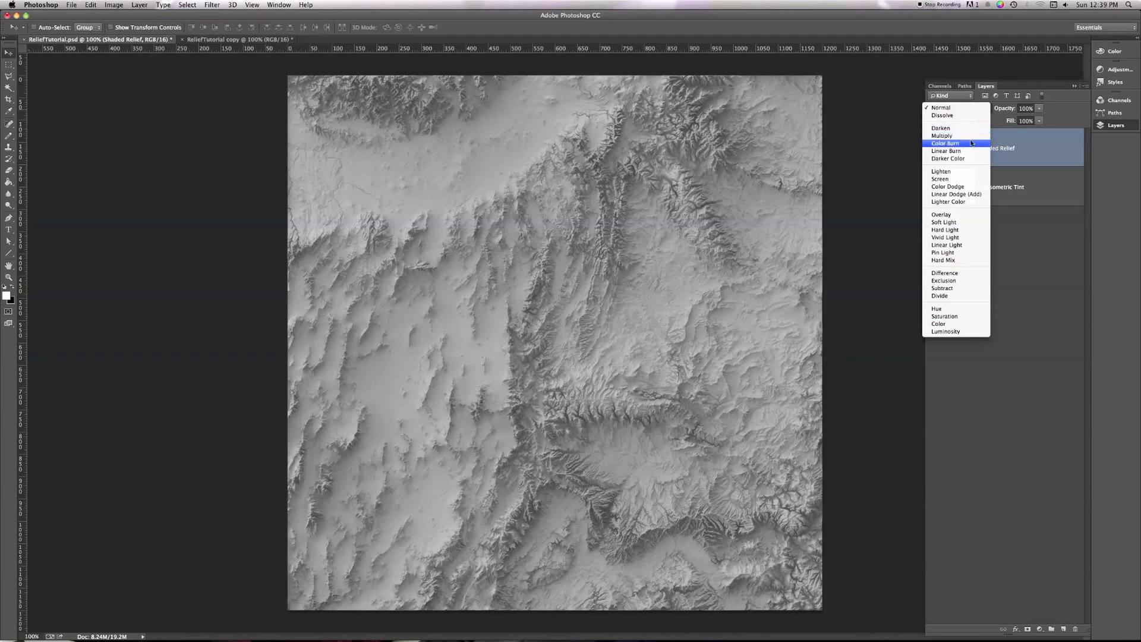
mouse_move(971, 151)
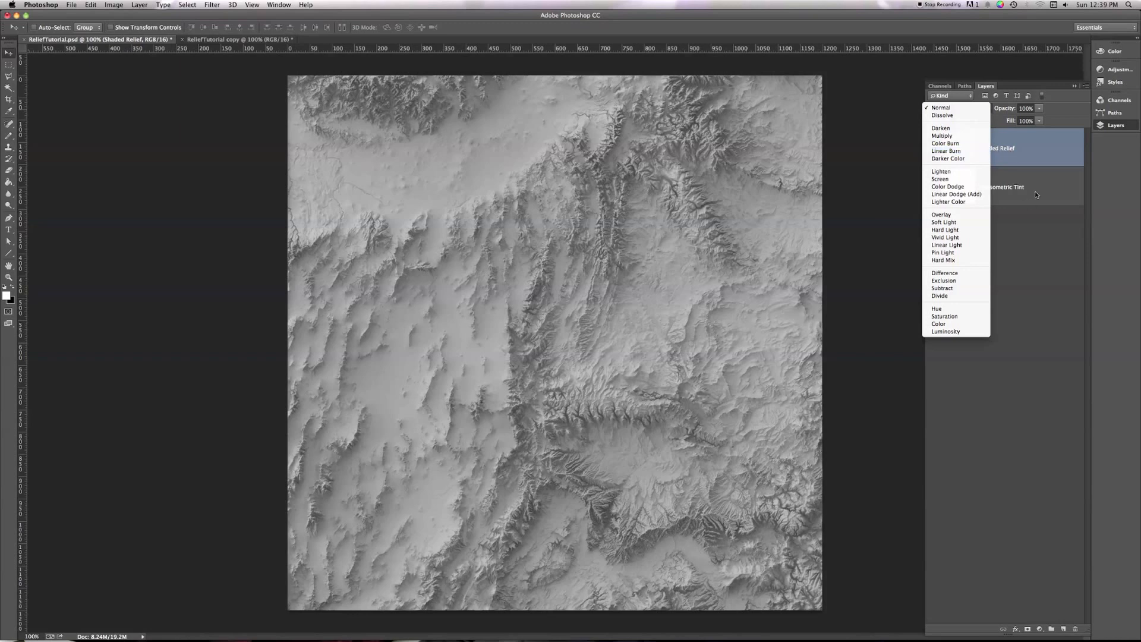
mouse_move(956, 273)
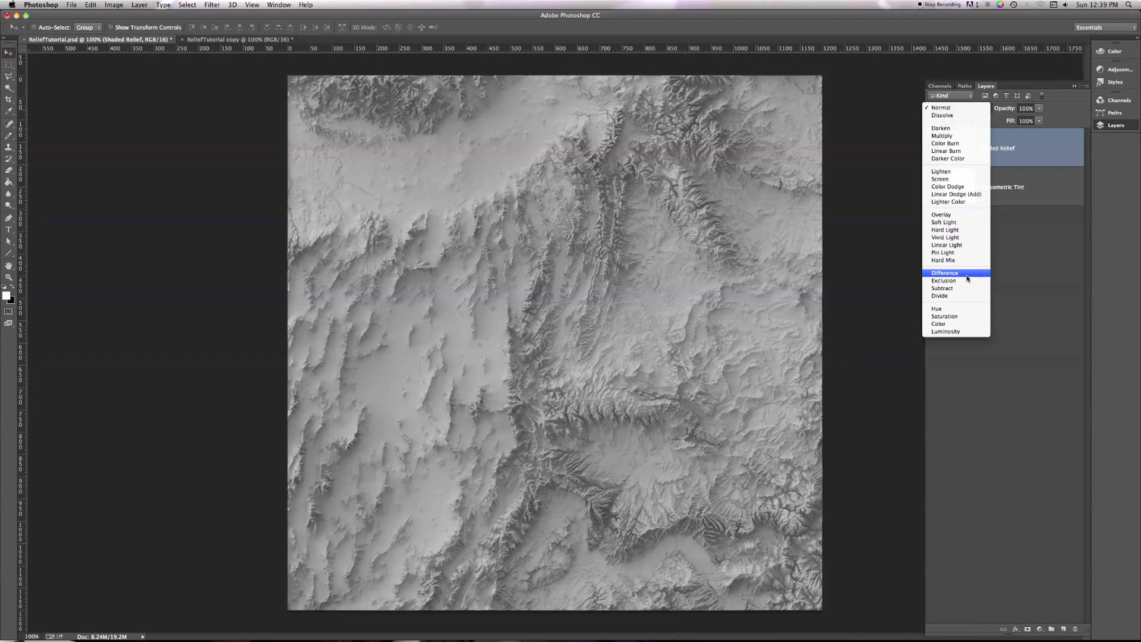
click(945, 273)
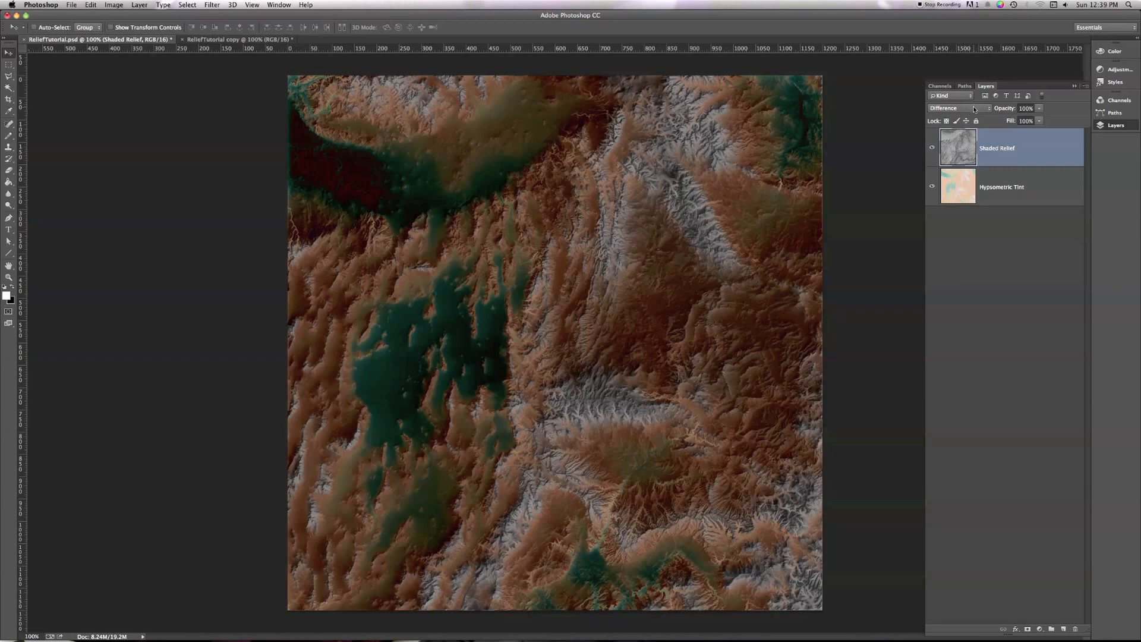
mouse_move(958, 108)
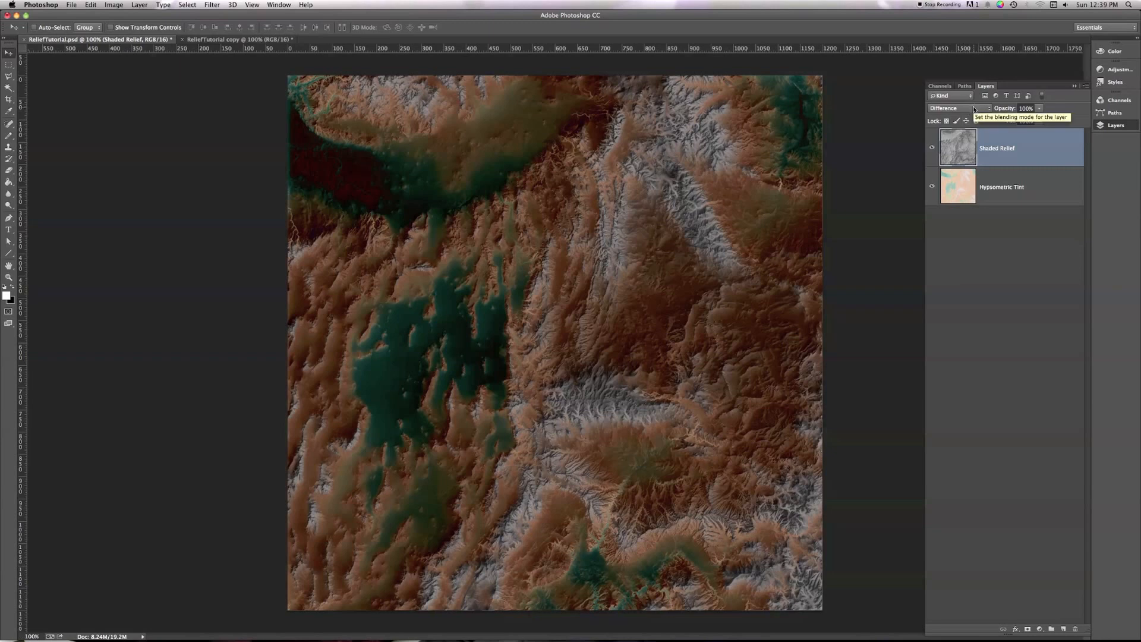
Switch the Shaded Relief layer to Hard Light blending over the tint.
click(950, 109)
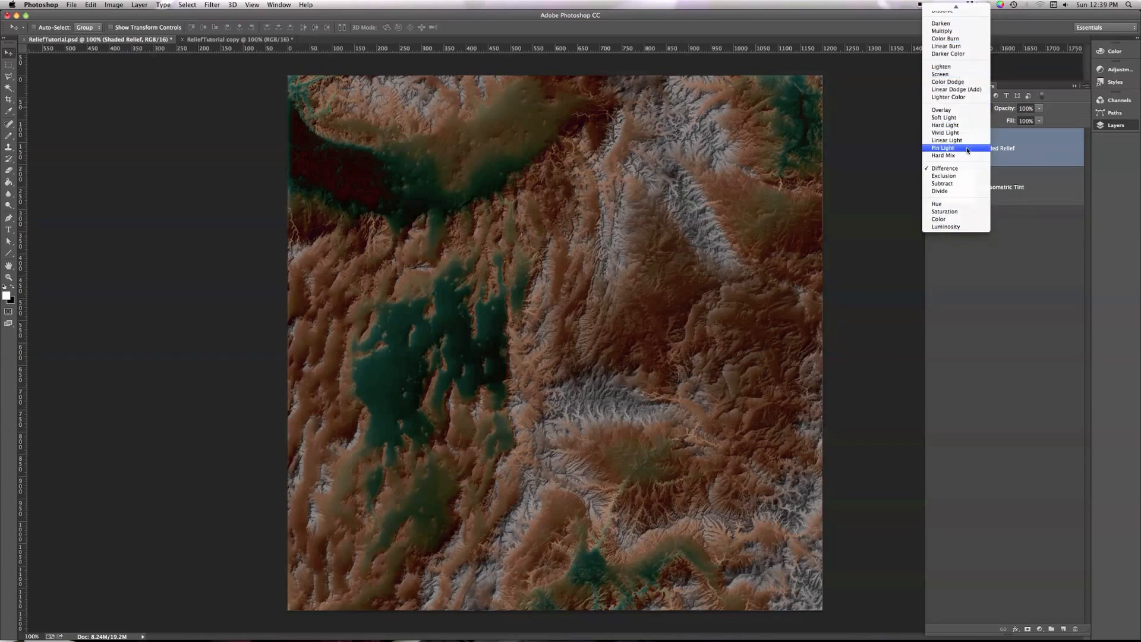
click(945, 125)
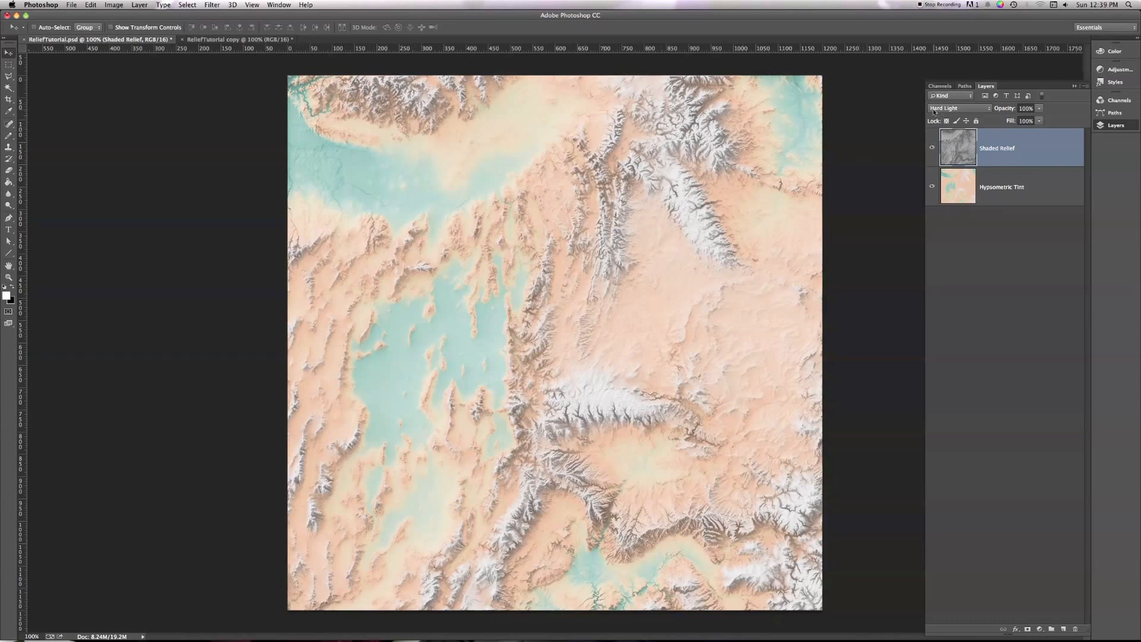
mouse_move(957, 108)
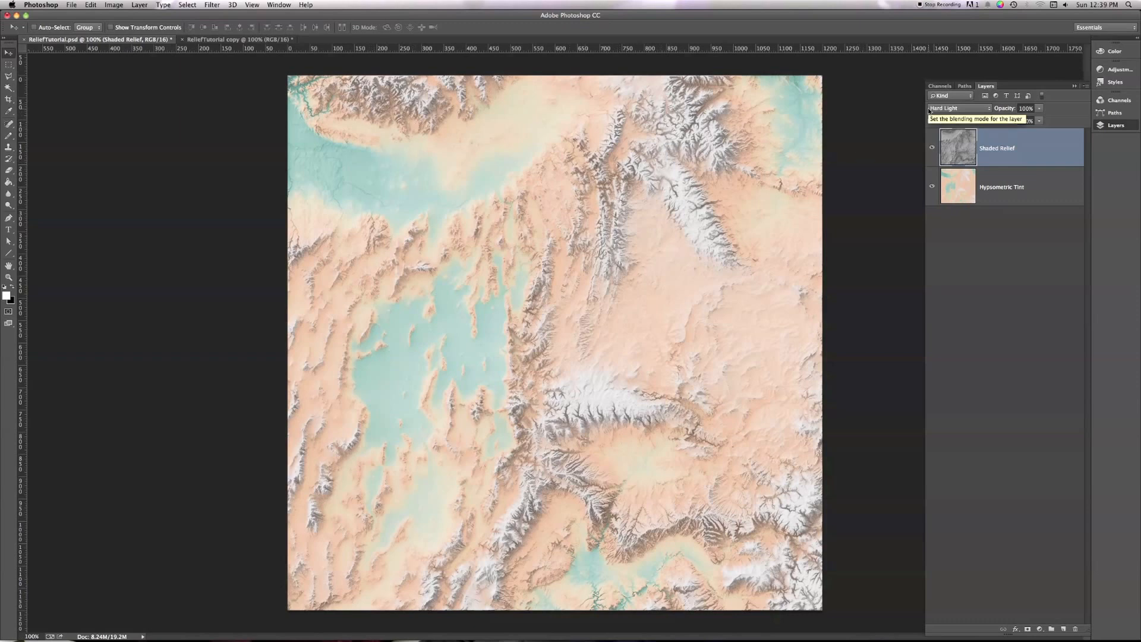
click(950, 108)
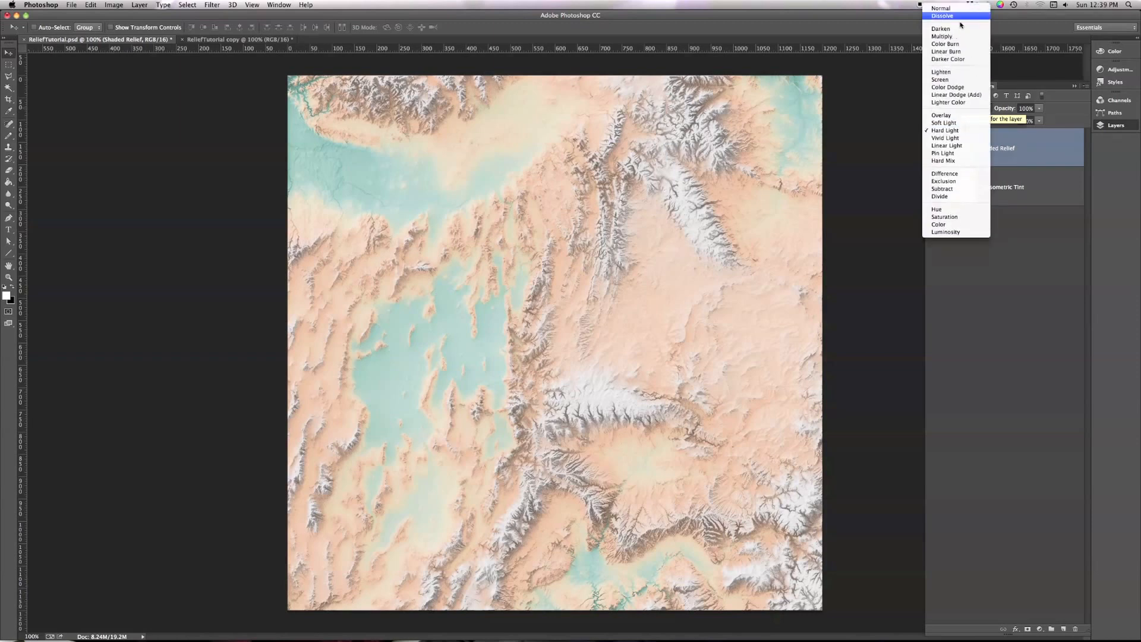
mouse_move(941, 115)
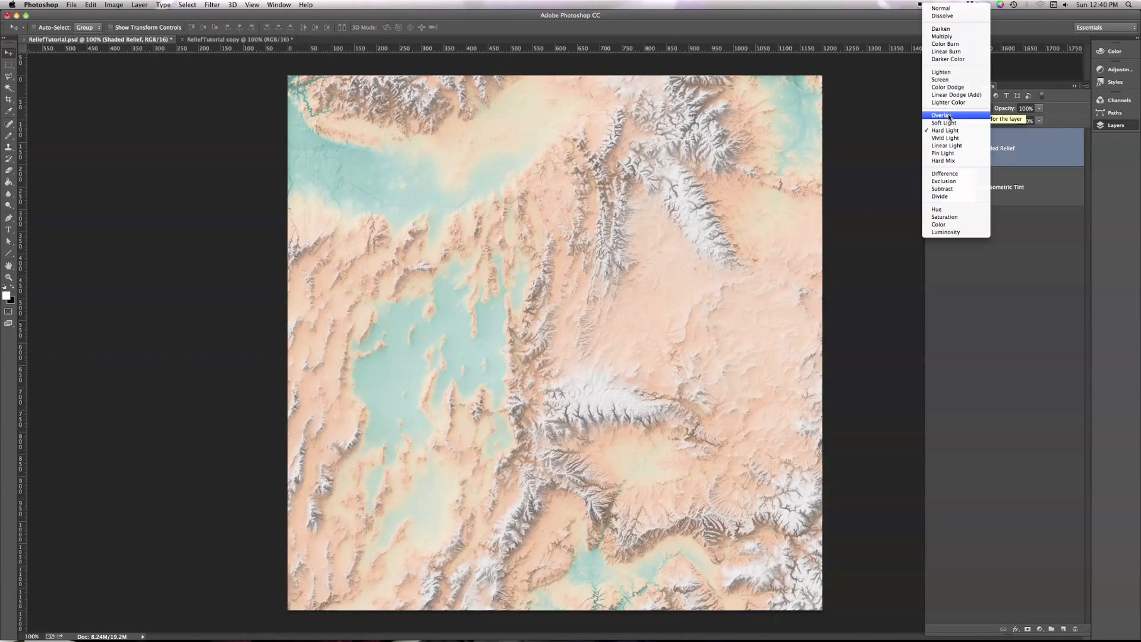
mouse_move(947, 51)
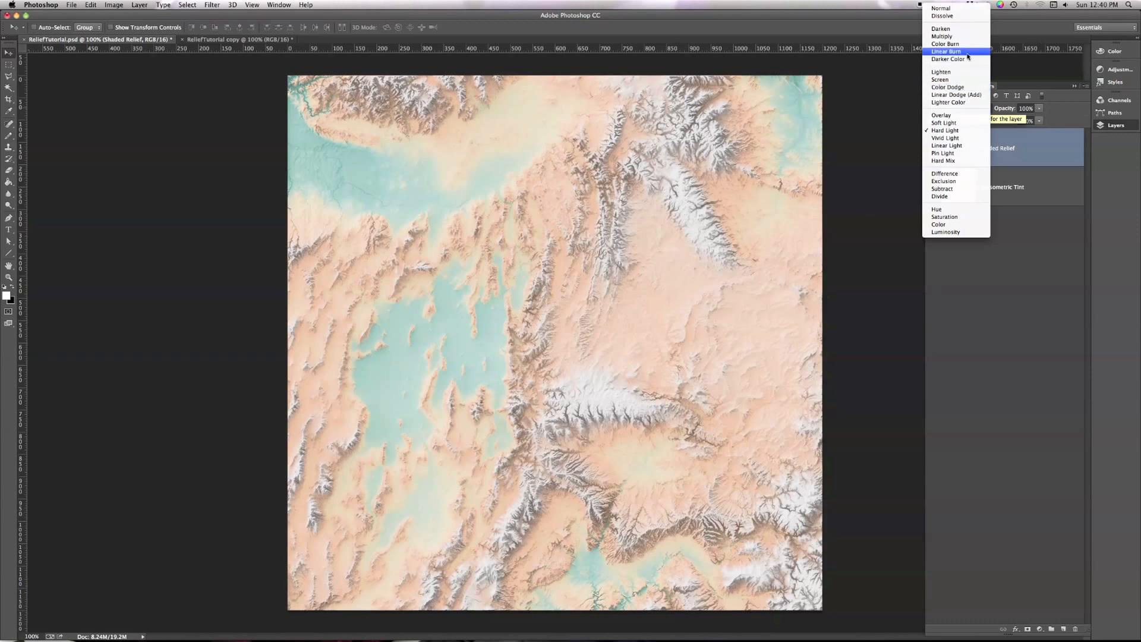
Set the Shaded Relief layer to Linear Burn for darker terrain shading.
click(947, 51)
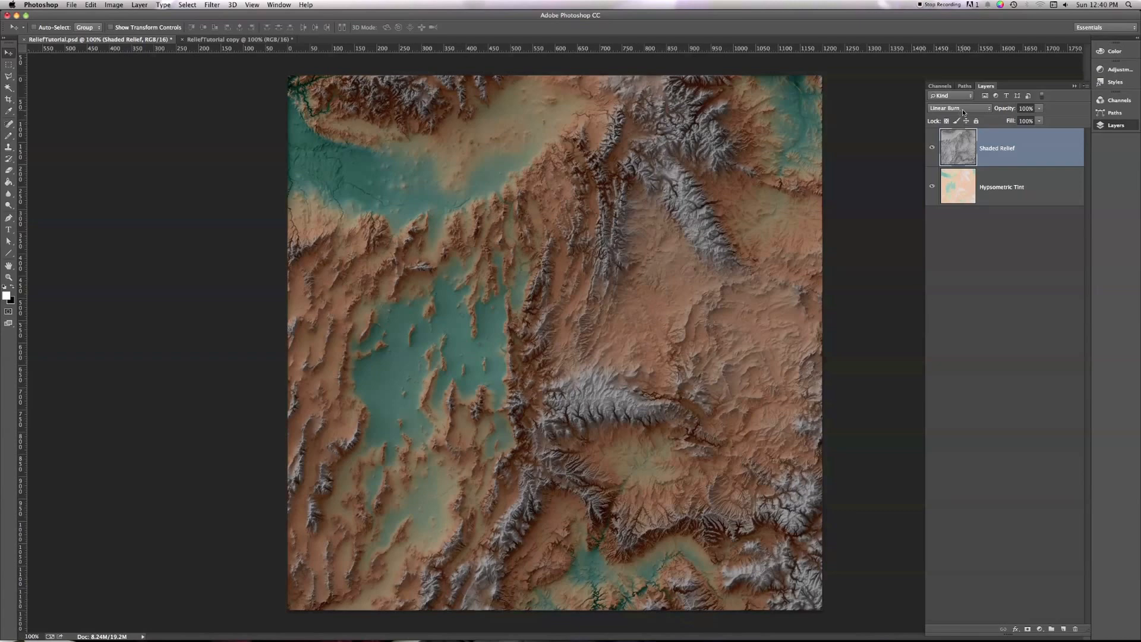
click(957, 108)
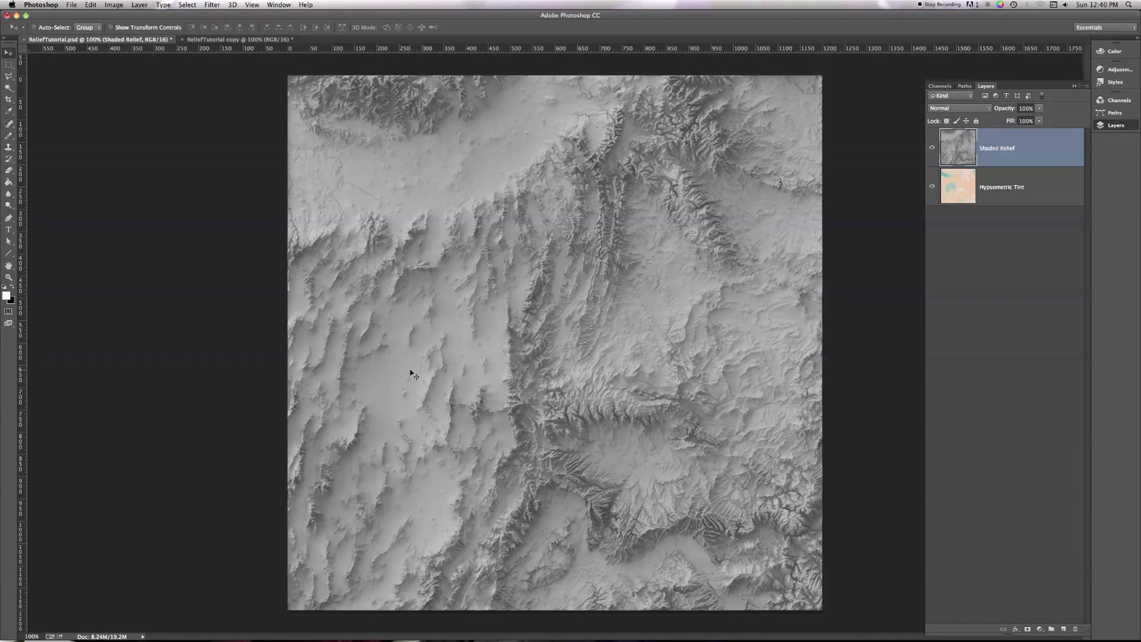
mouse_move(550, 384)
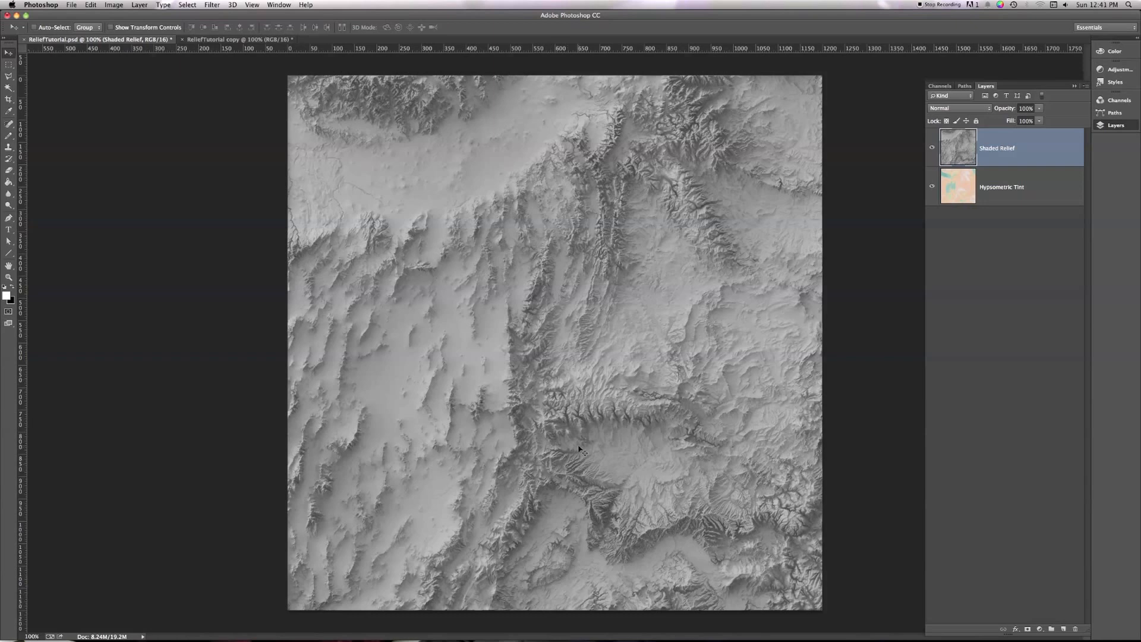
mouse_move(560, 432)
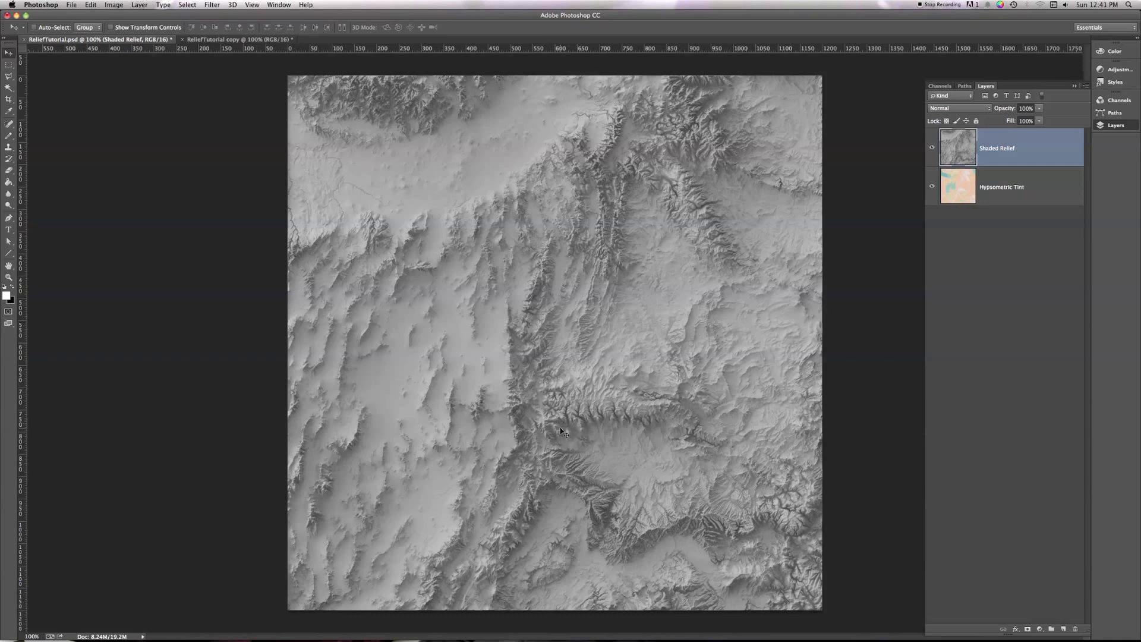
mouse_move(551, 428)
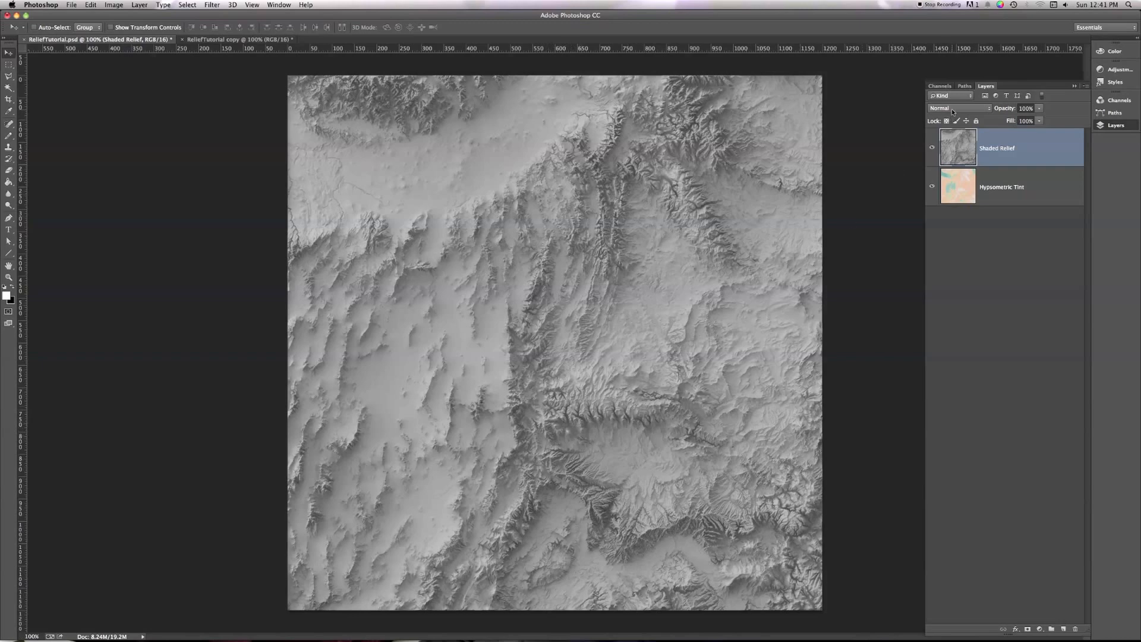
click(959, 108)
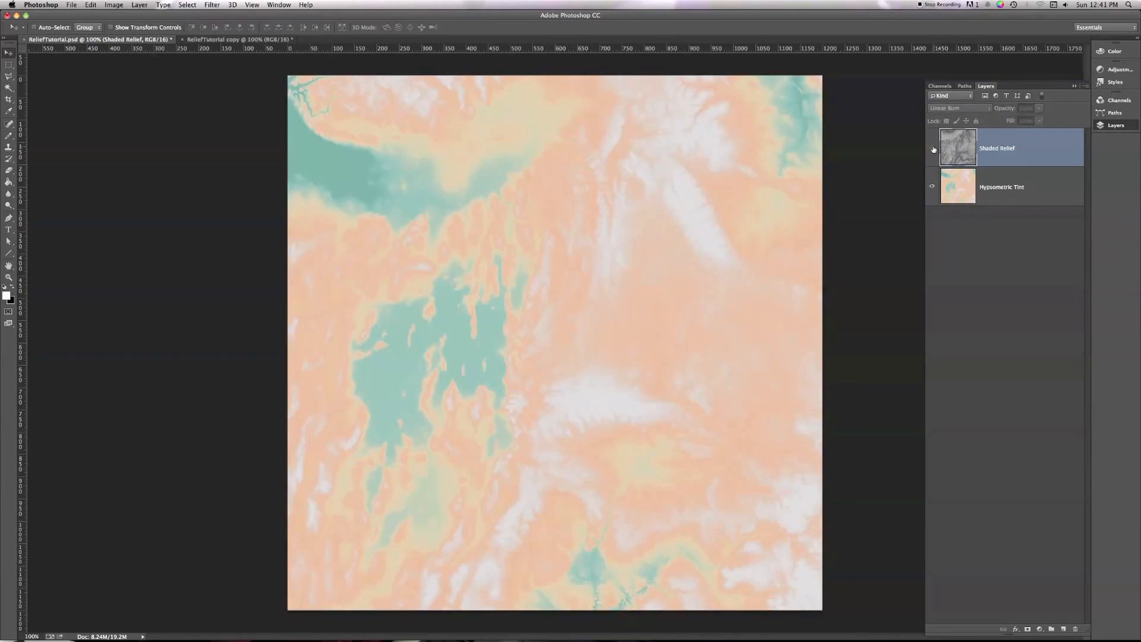
click(933, 147)
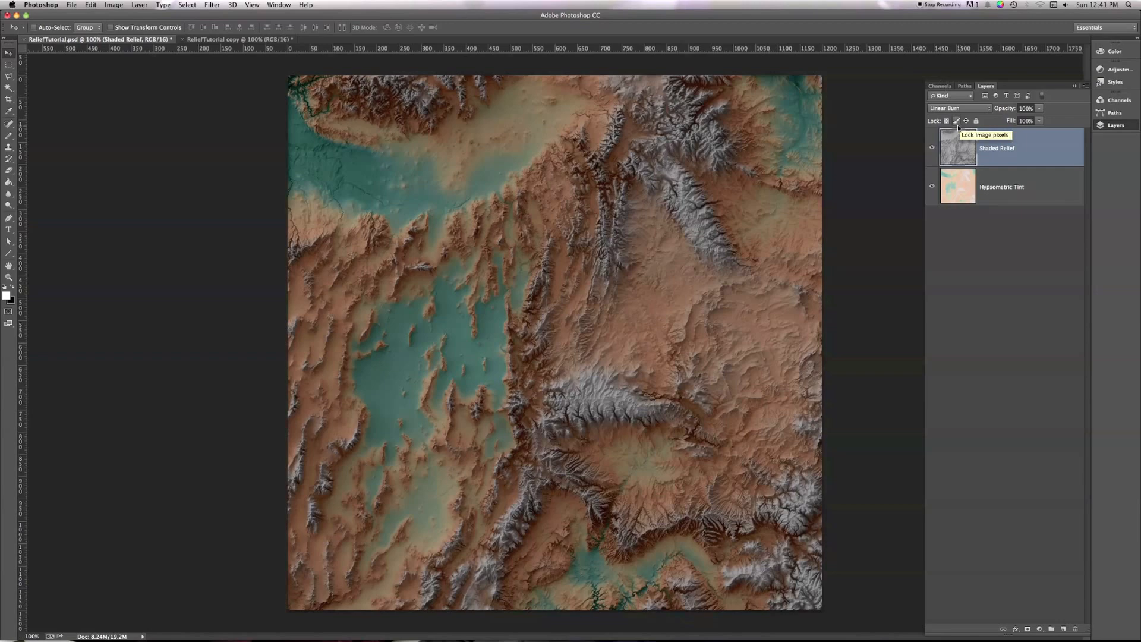
click(950, 108)
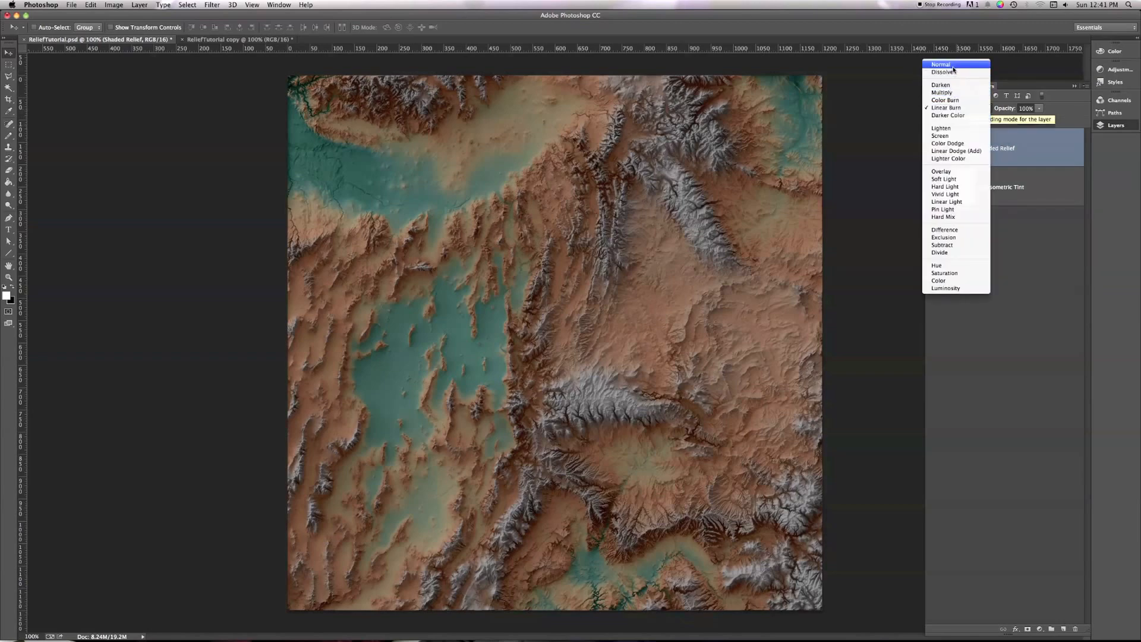
click(940, 65)
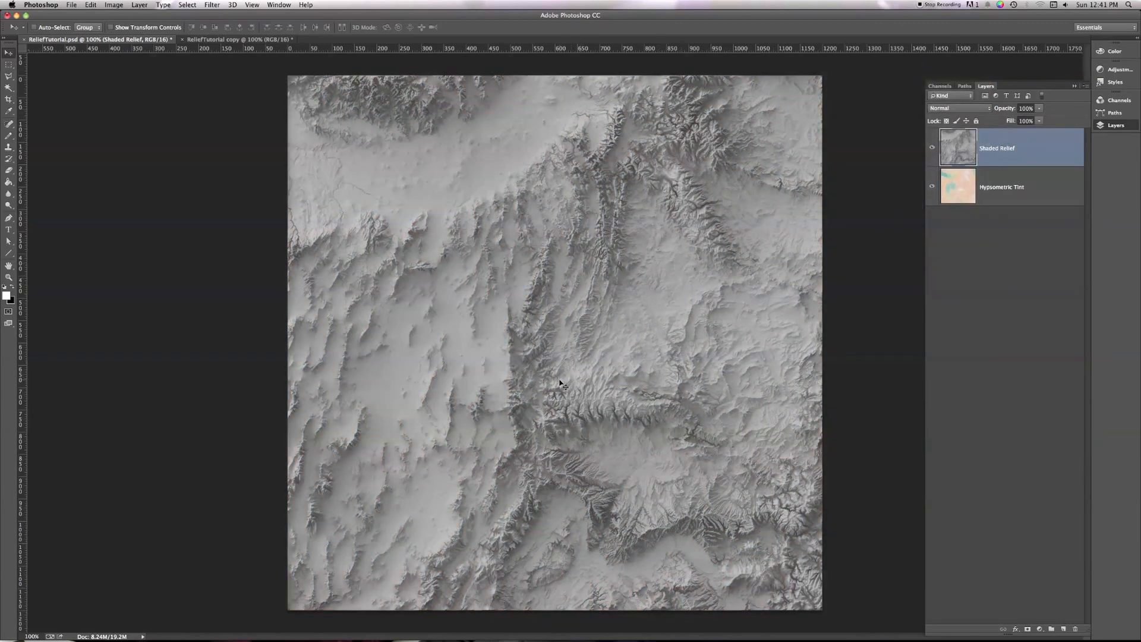
click(956, 109)
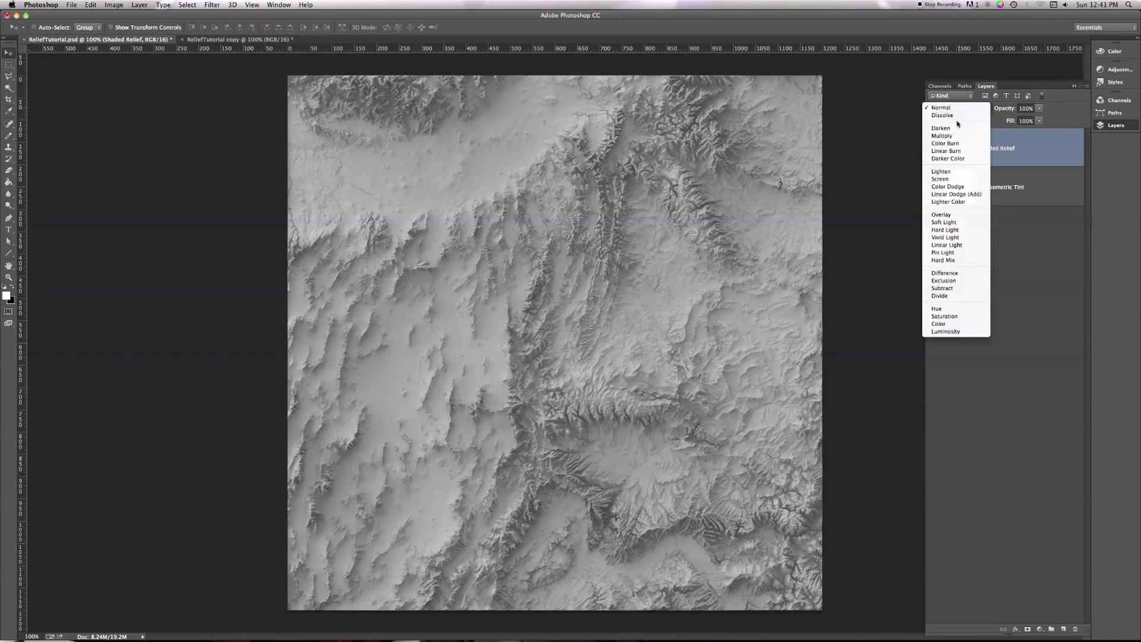
mouse_move(951, 151)
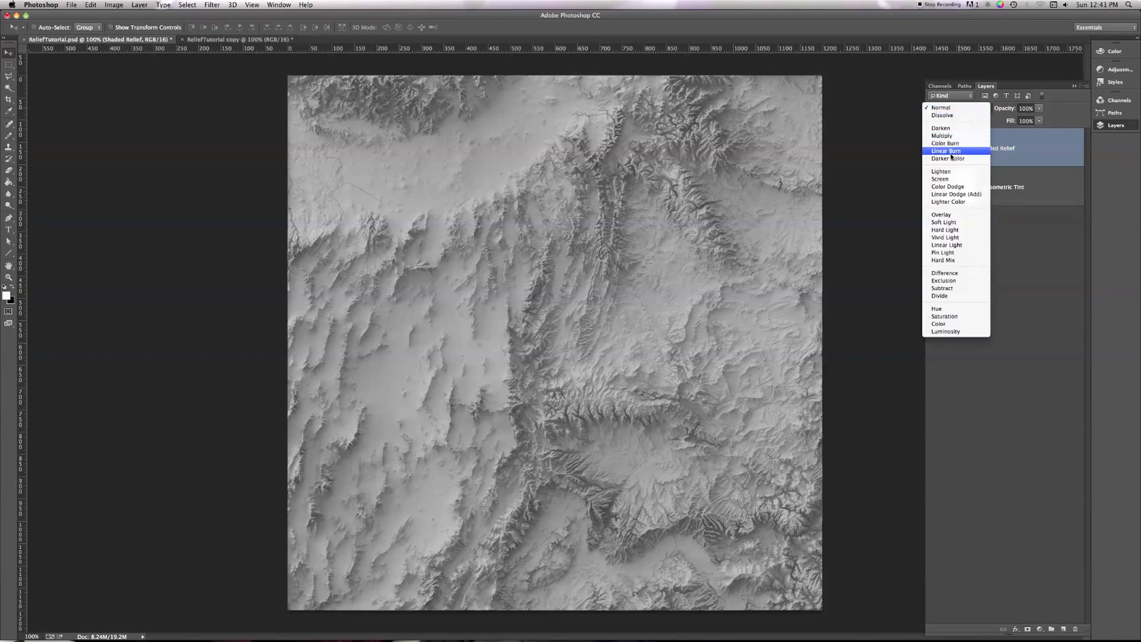
click(947, 151)
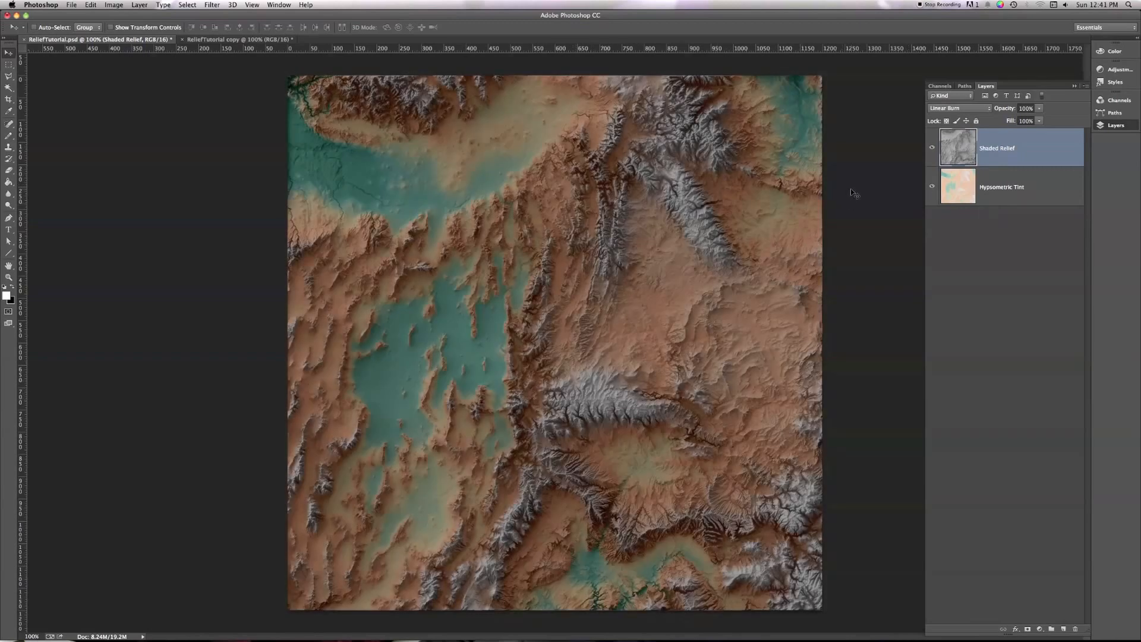
click(932, 149)
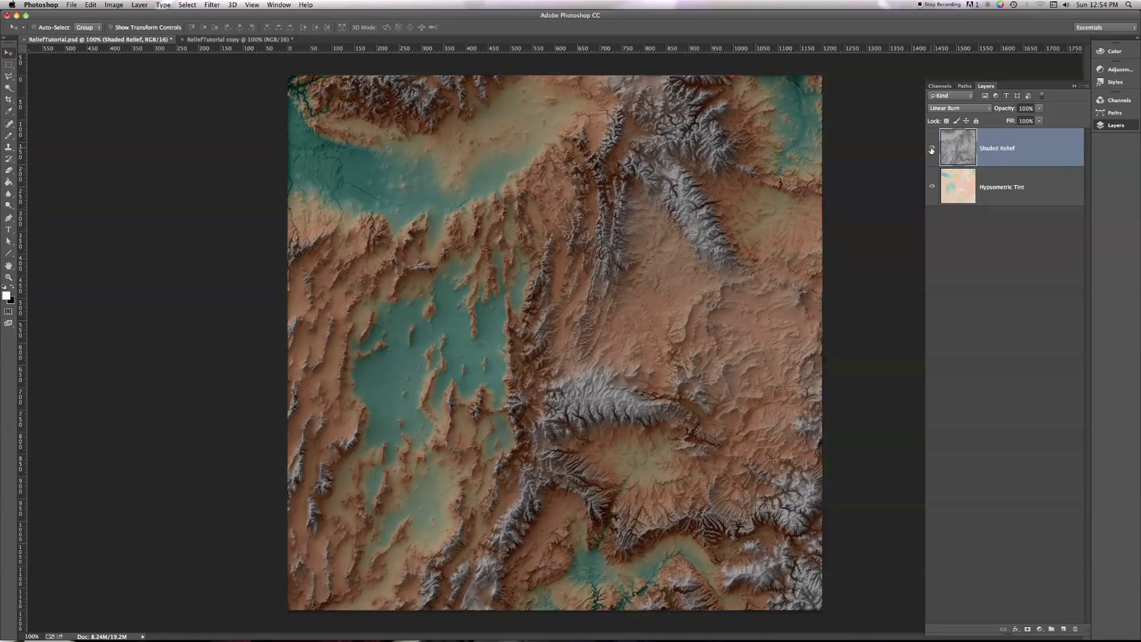
click(932, 149)
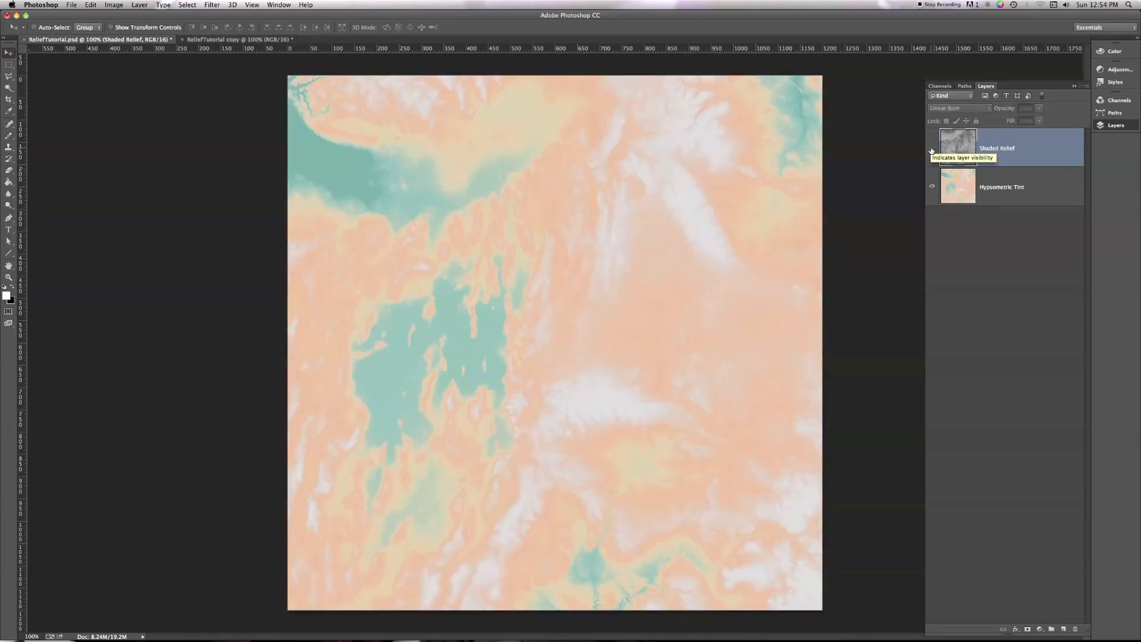
click(932, 148)
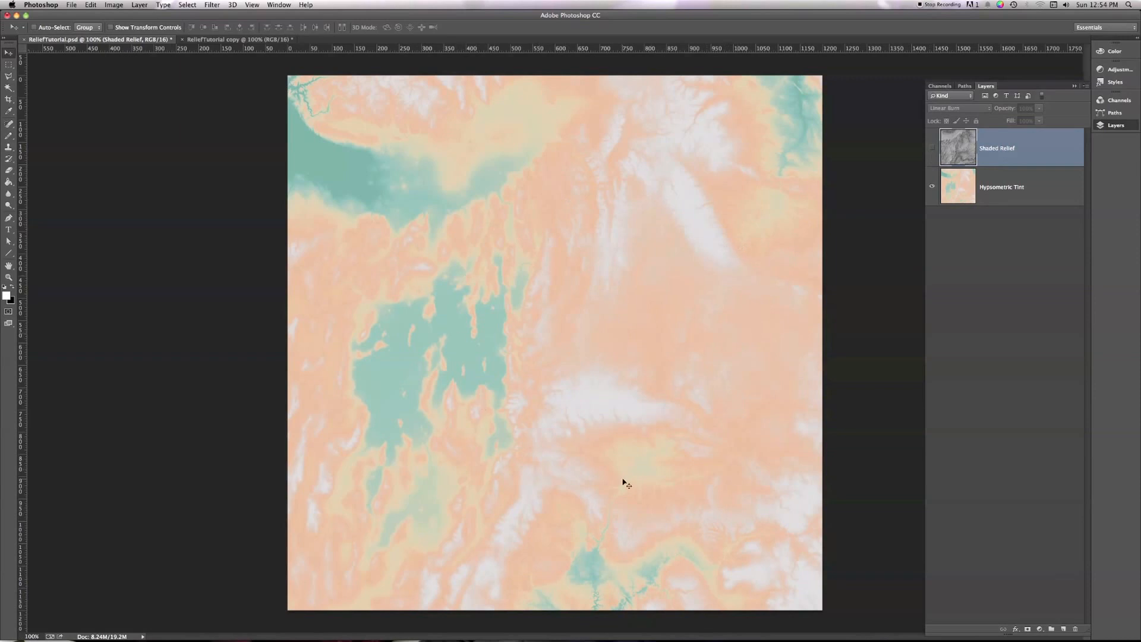
mouse_move(507, 425)
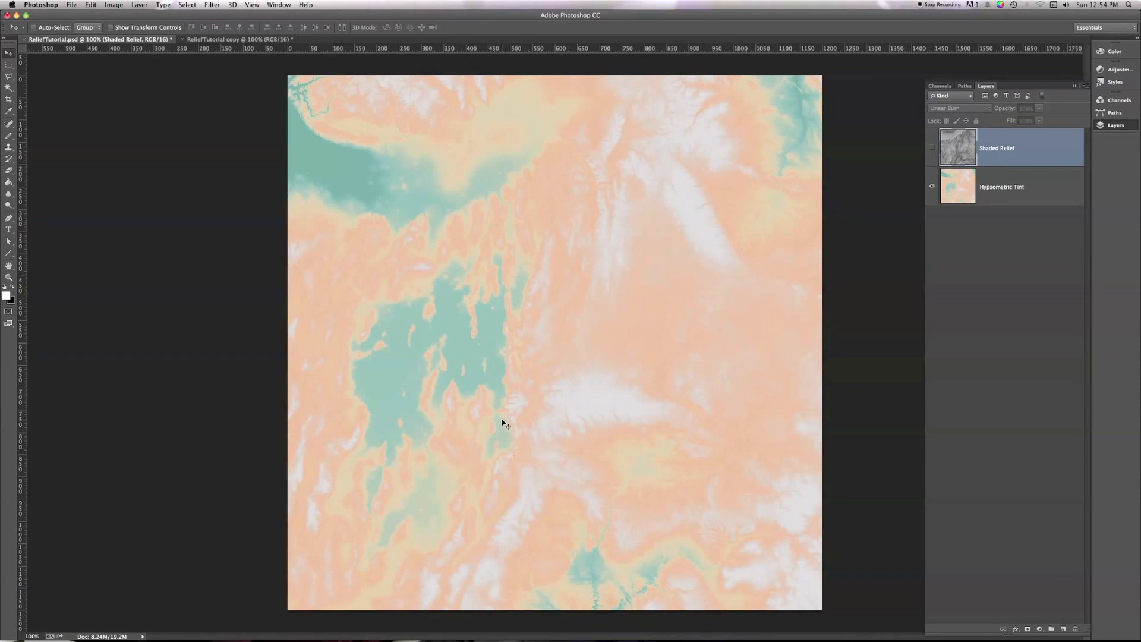
mouse_move(385, 390)
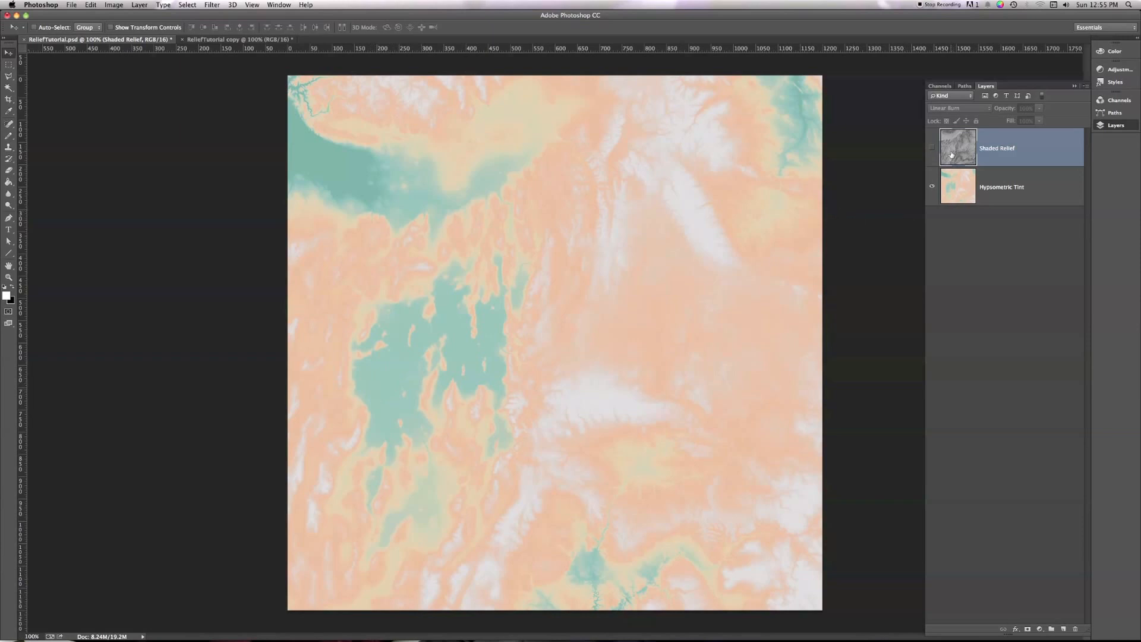
click(932, 149)
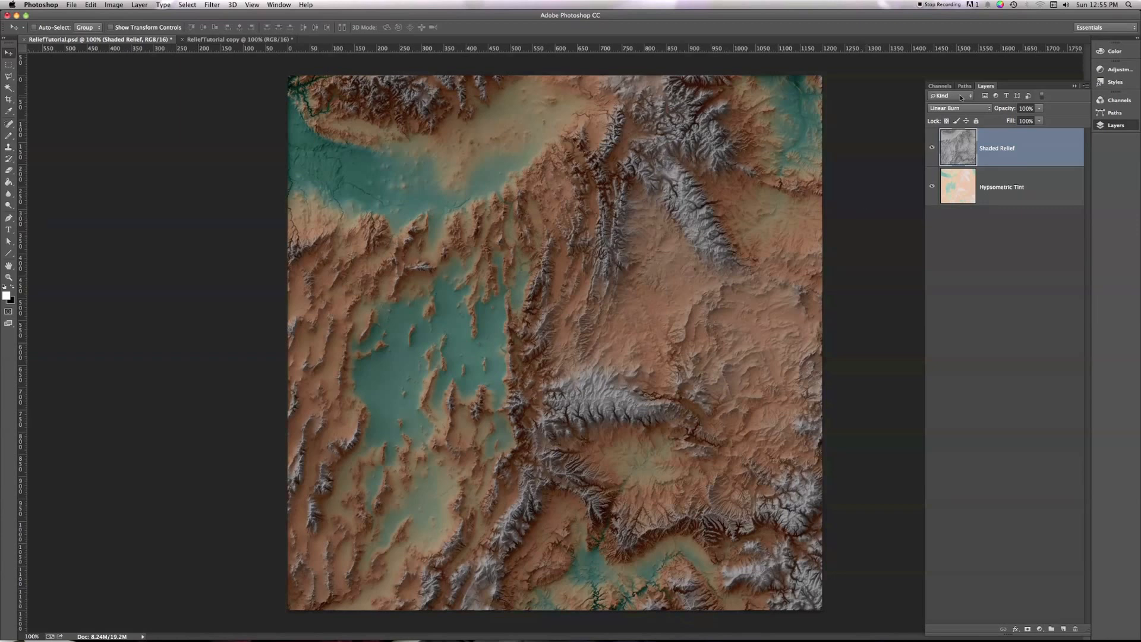
click(957, 108)
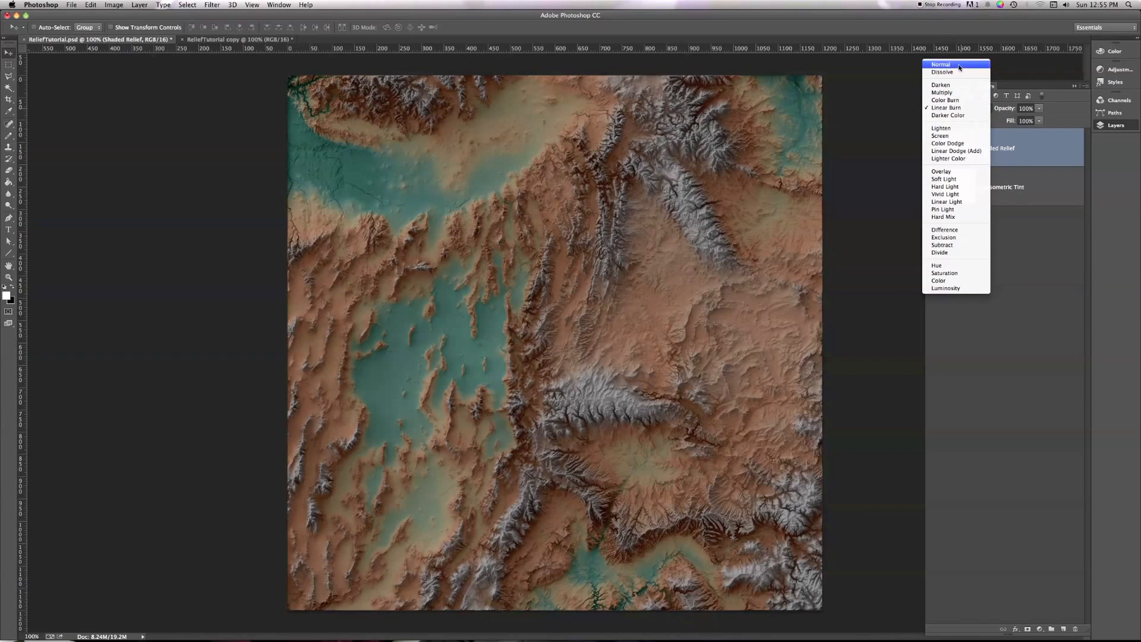
click(940, 65)
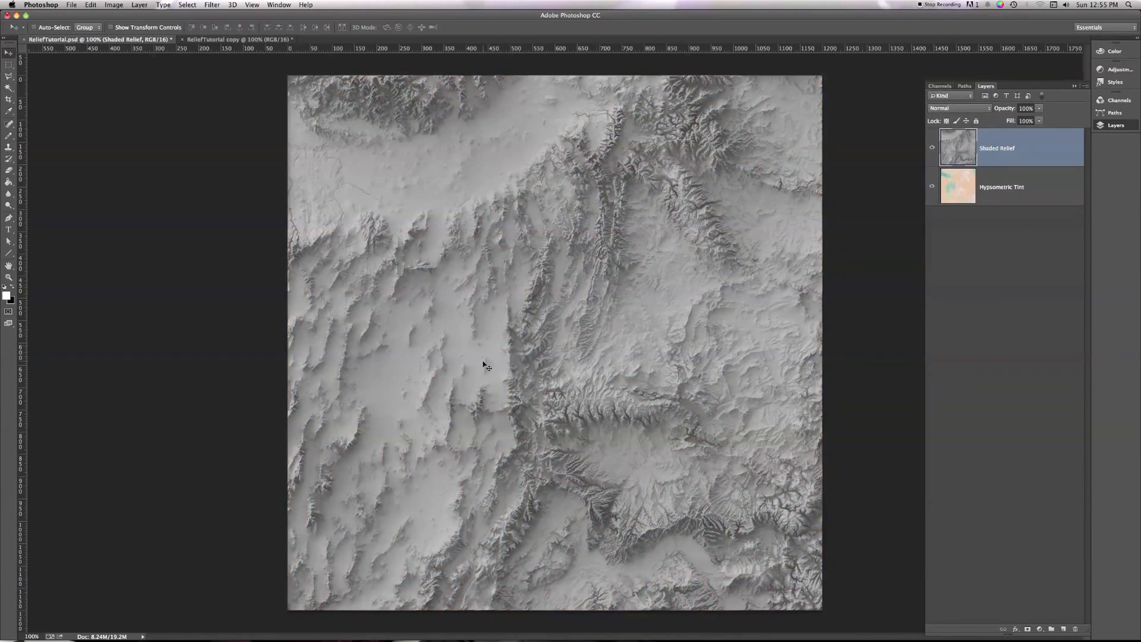
mouse_move(374, 370)
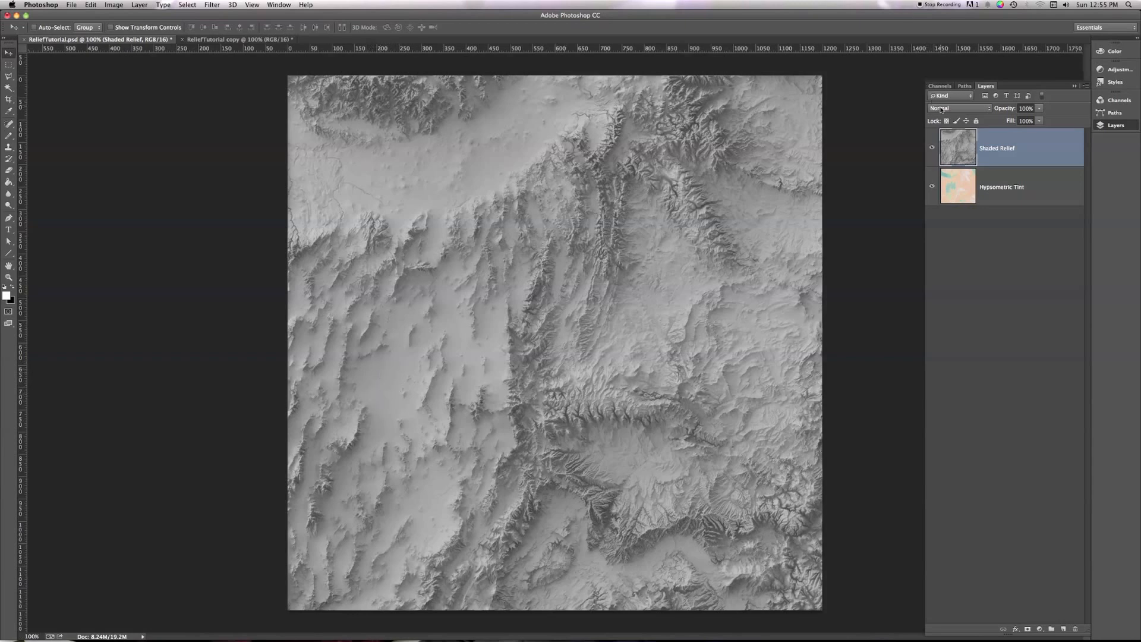
mouse_move(950, 108)
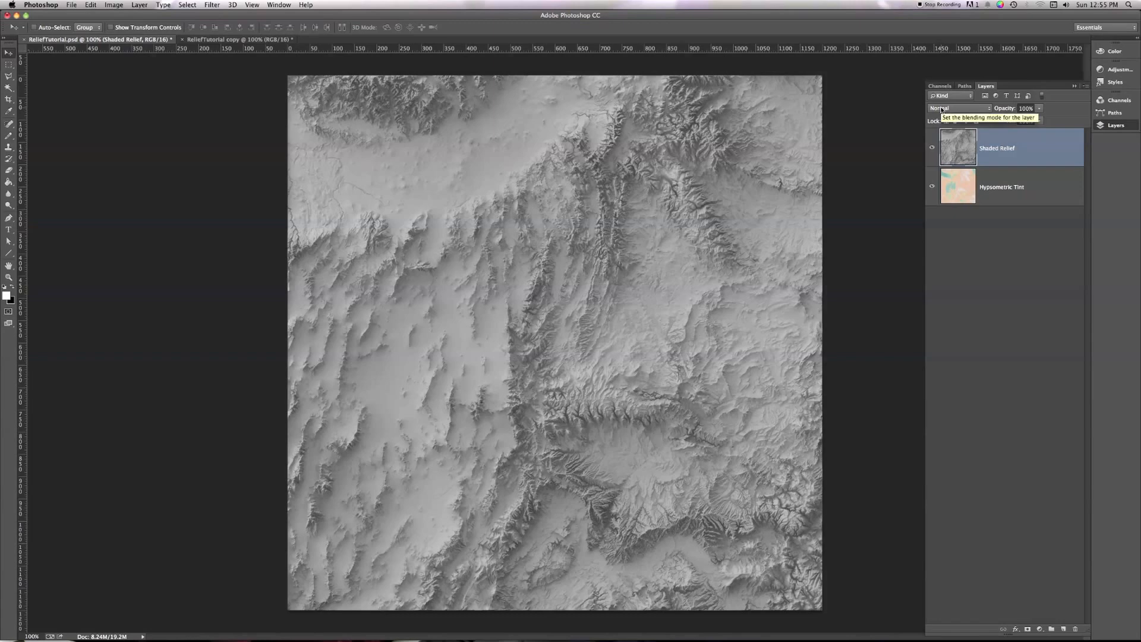
click(958, 108)
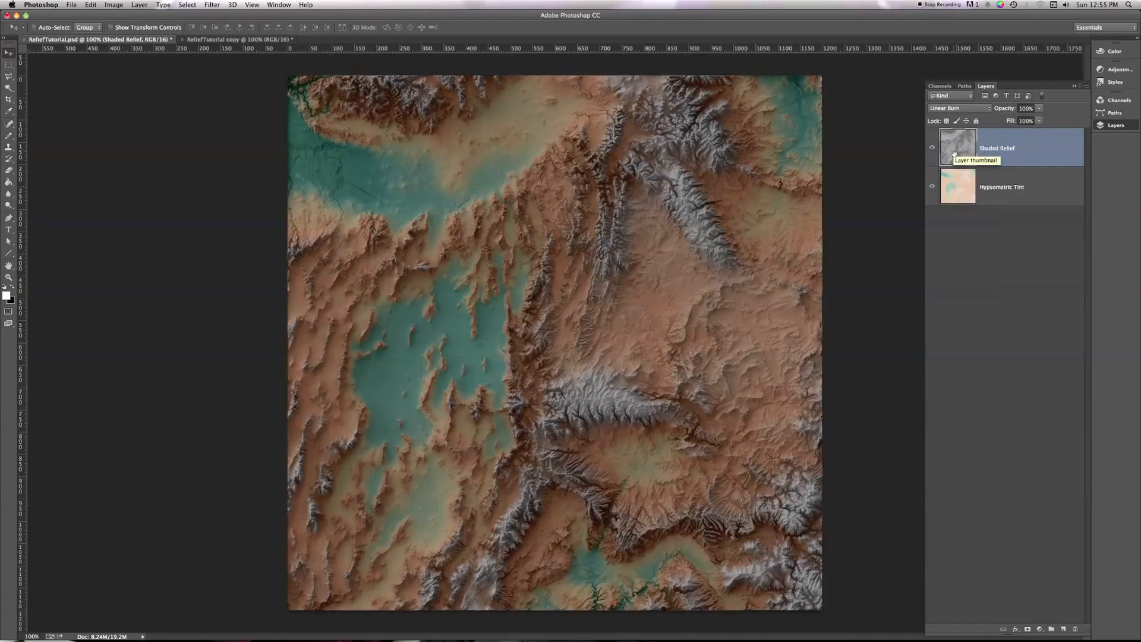
mouse_move(528, 364)
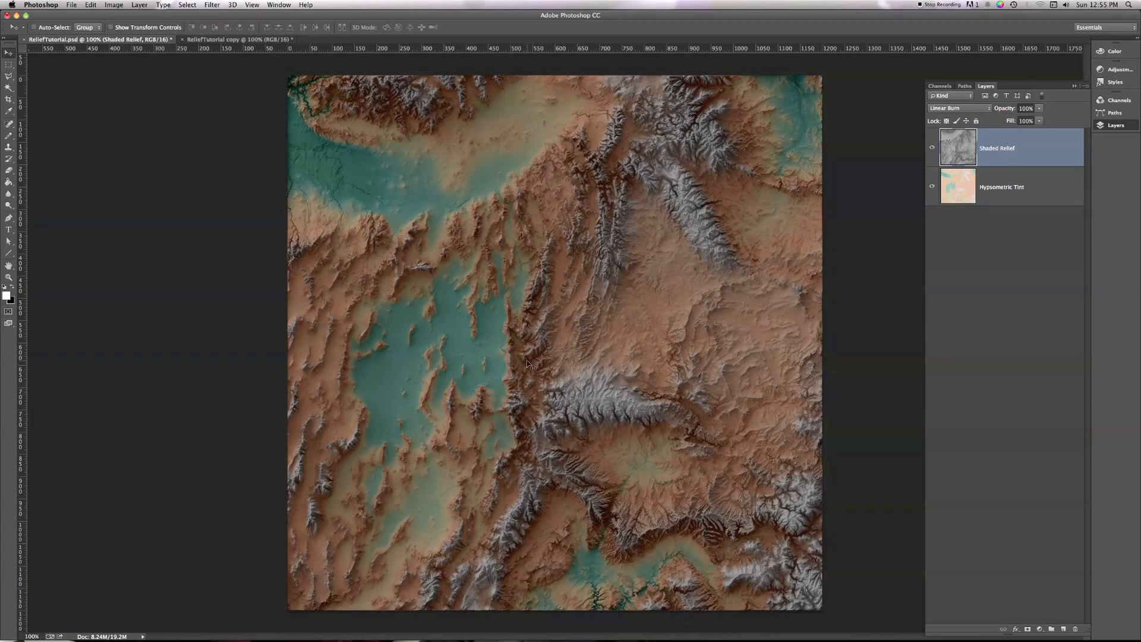
mouse_move(394, 397)
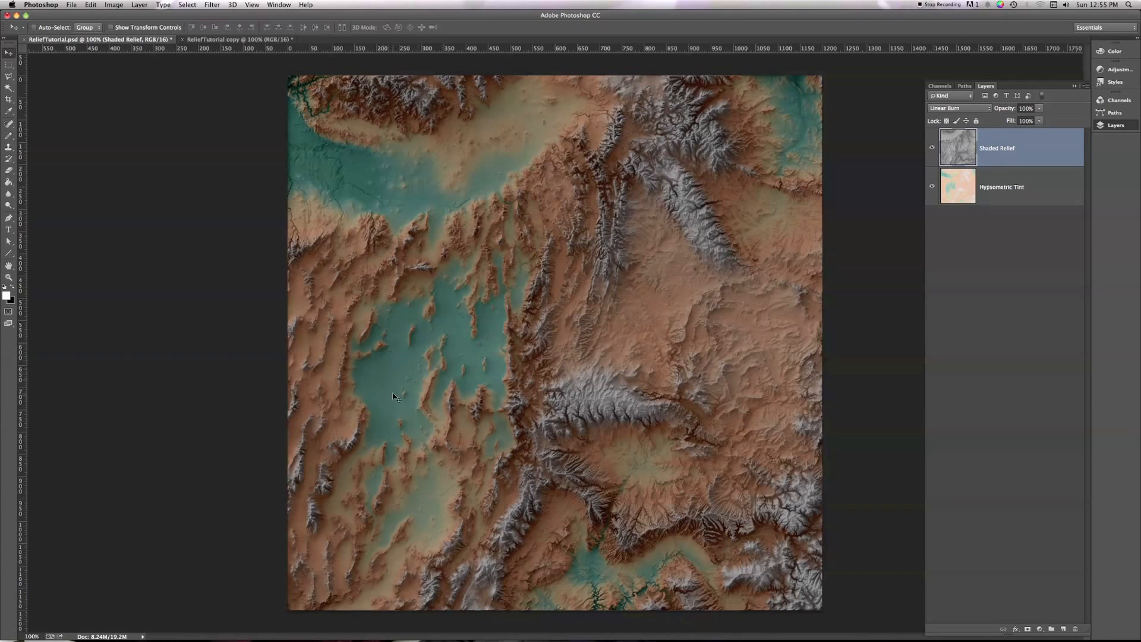
mouse_move(378, 394)
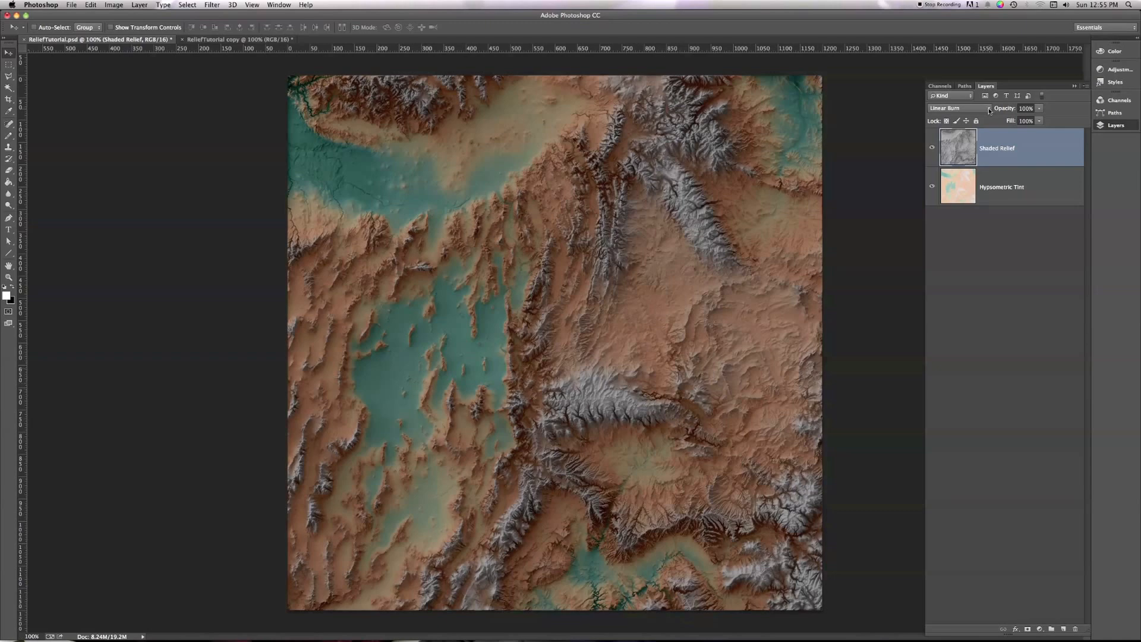
click(954, 108)
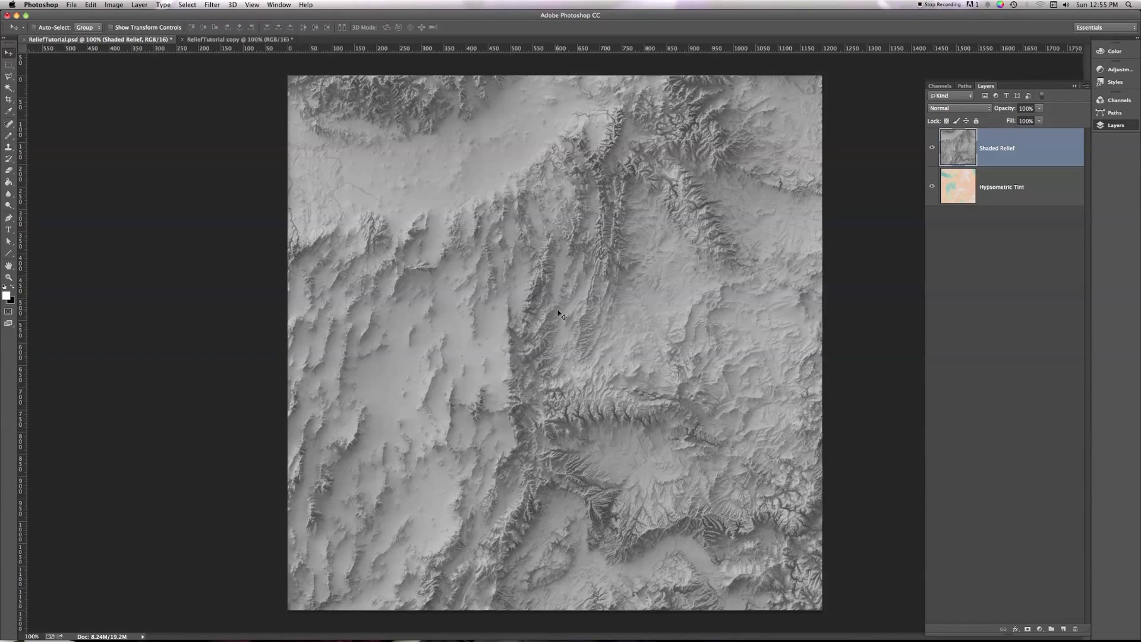
mouse_move(364, 394)
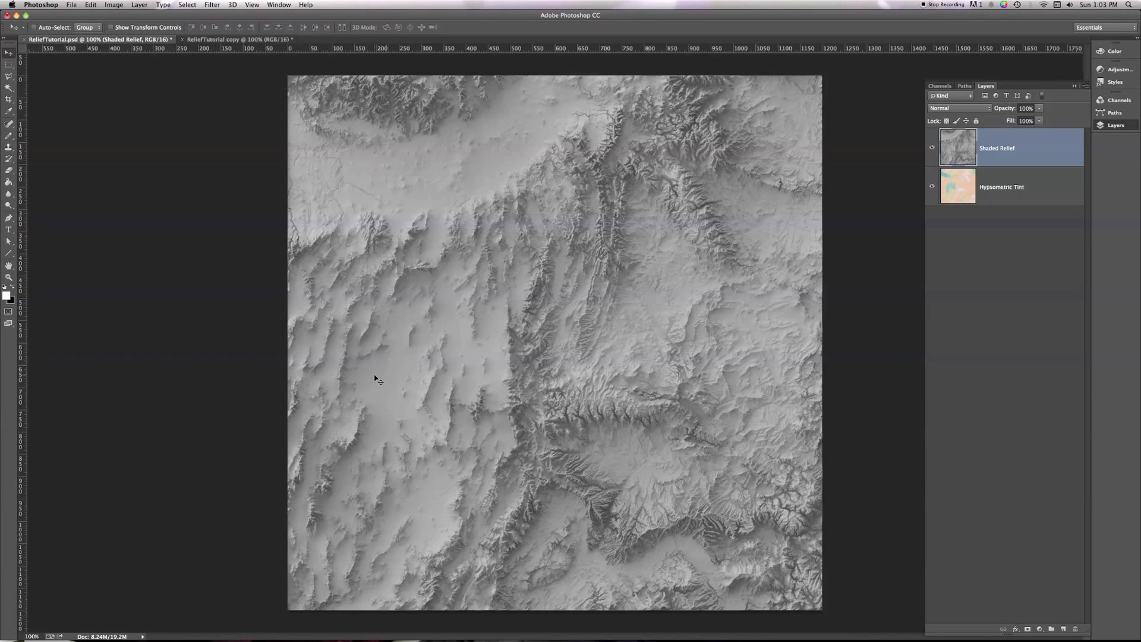
mouse_move(314, 301)
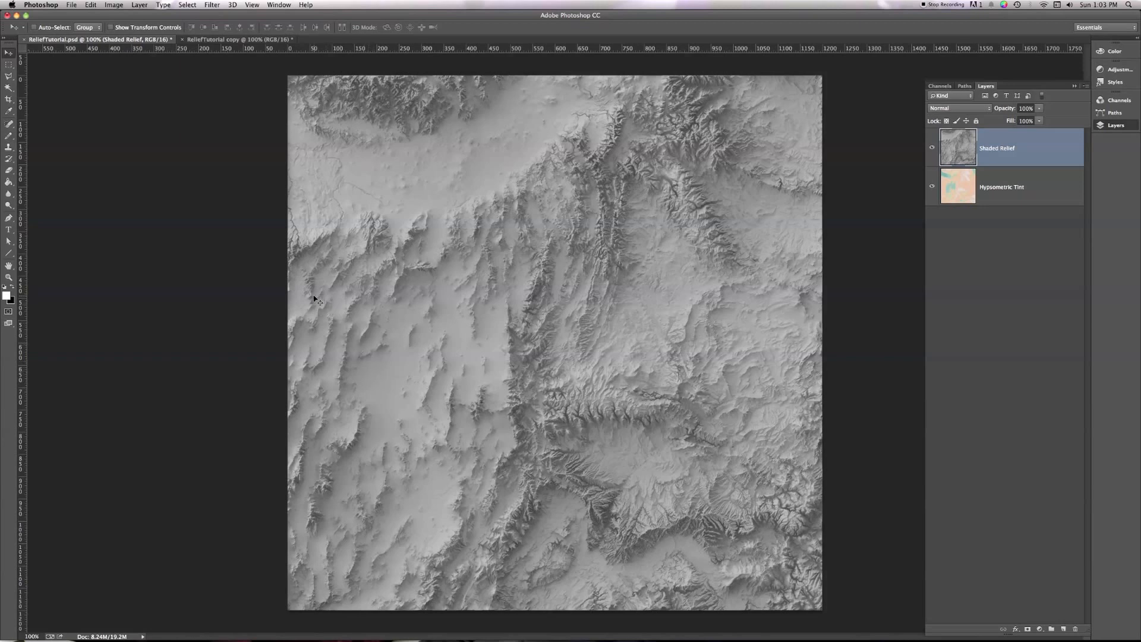
Add a Levels adjustment layer named Shadow Levels above Shaded Relief.
click(139, 4)
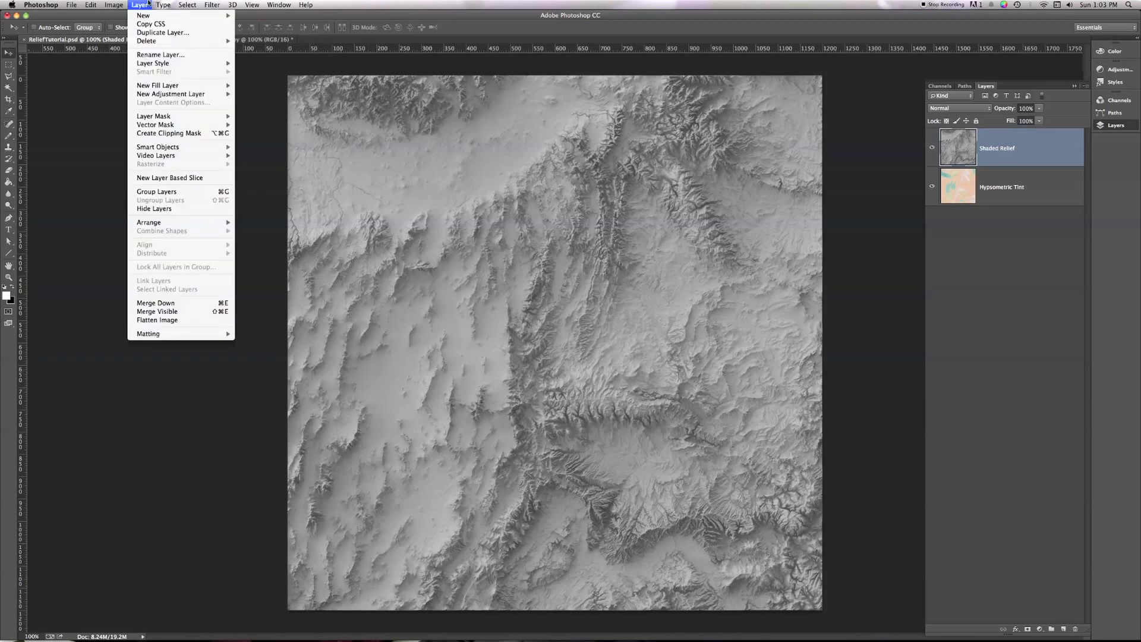
mouse_move(170, 94)
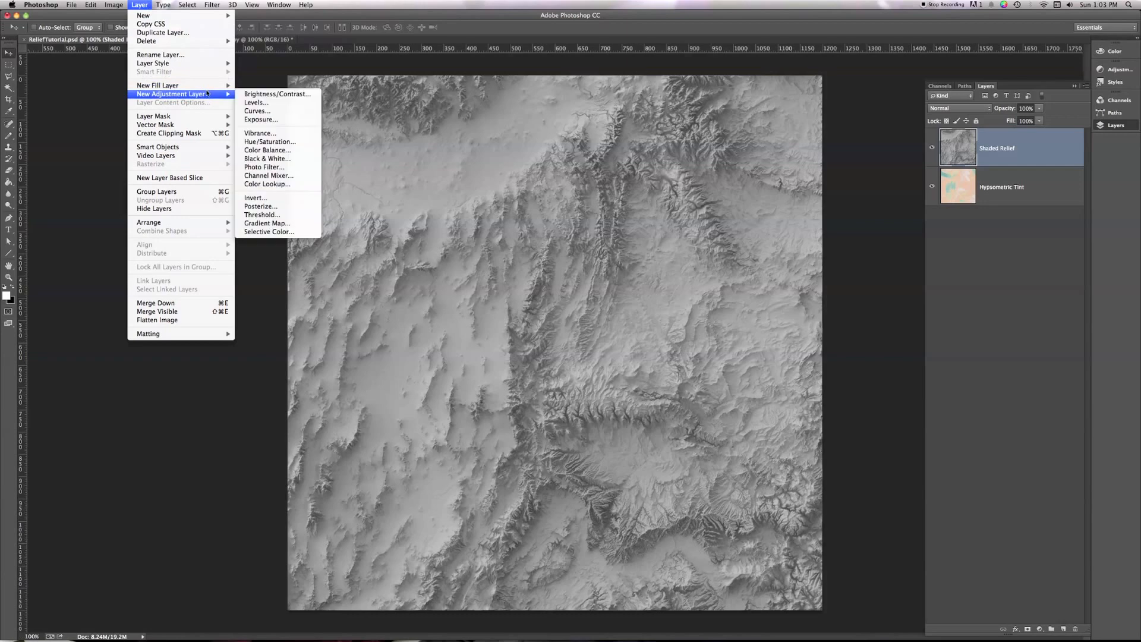
mouse_move(255, 111)
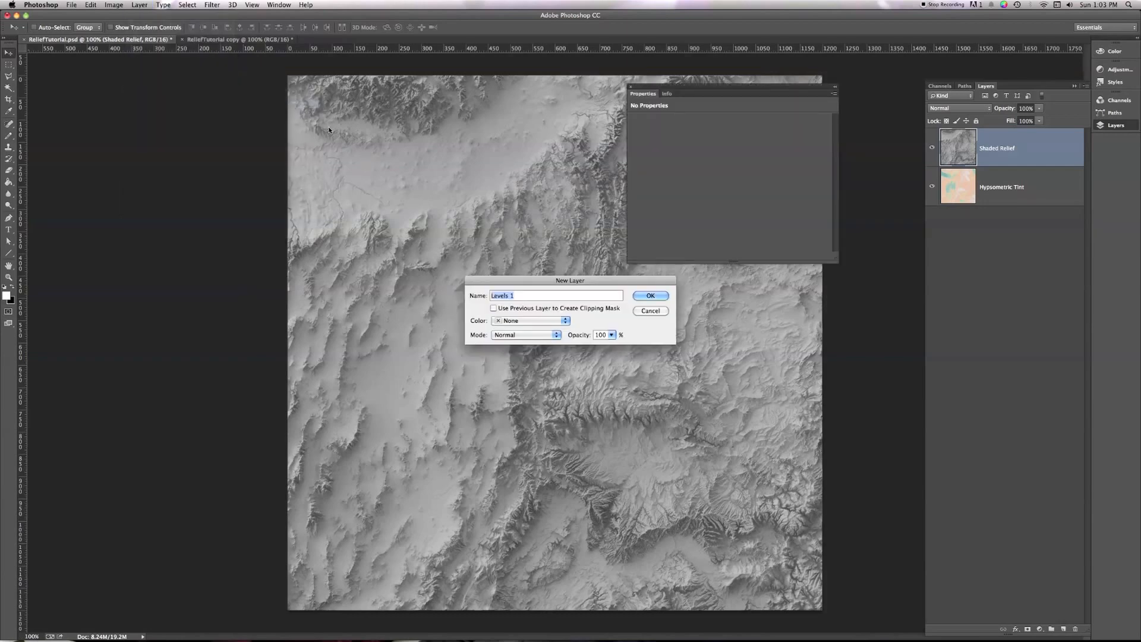
text(Shadow Le)
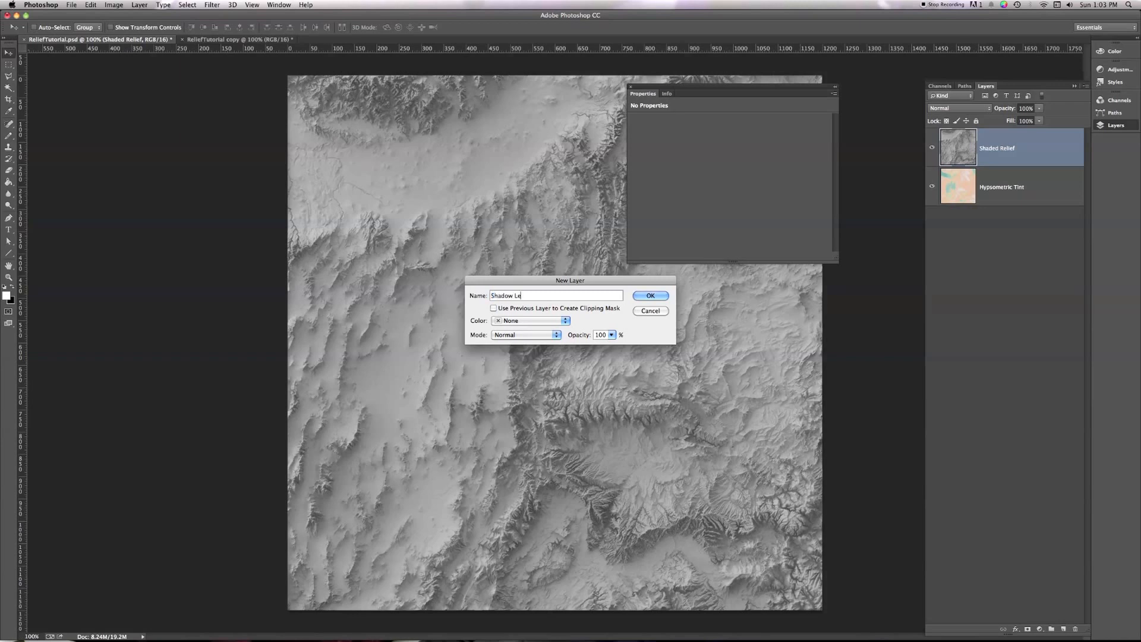
click(649, 296)
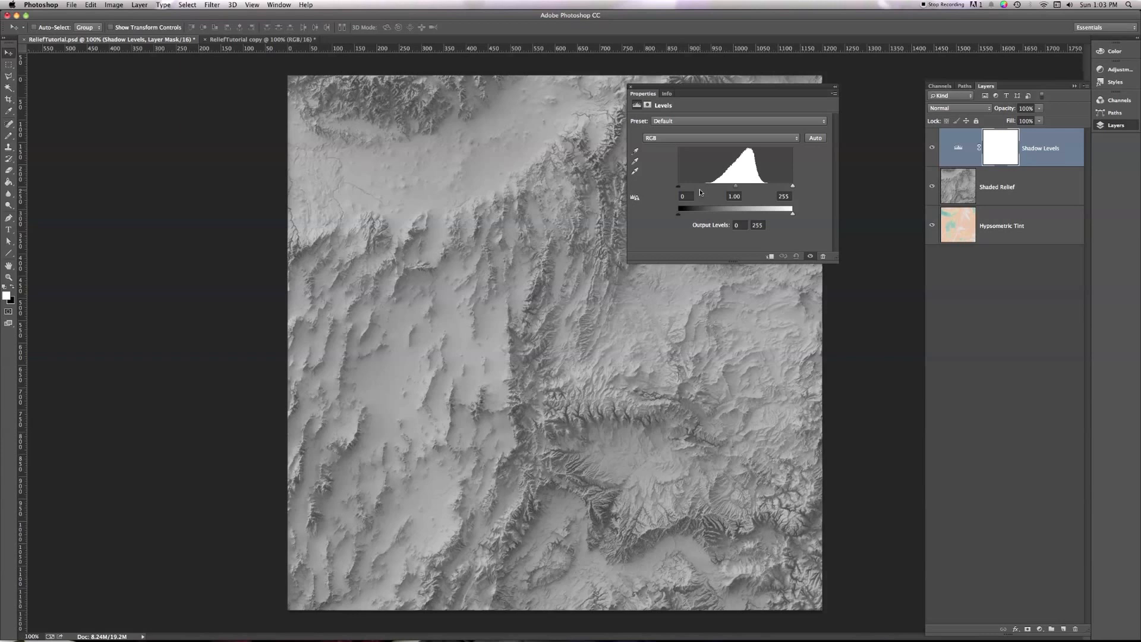
mouse_move(711, 194)
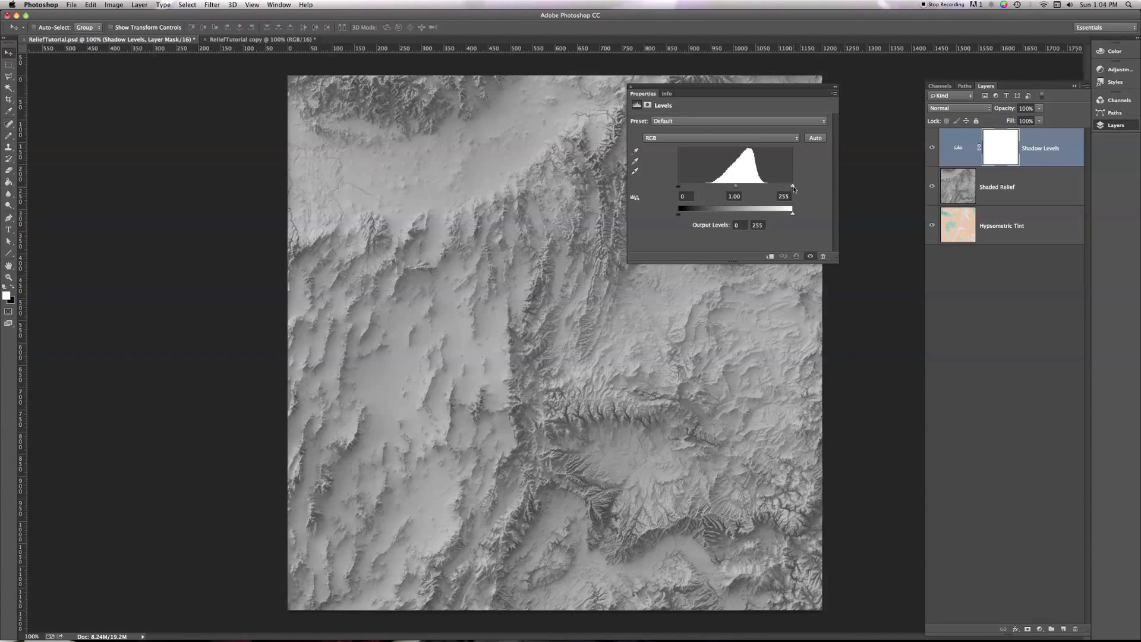
Lower the Shadow Levels white input from 255 to 160 to brighten the relief.
drag(793, 186, 782, 187)
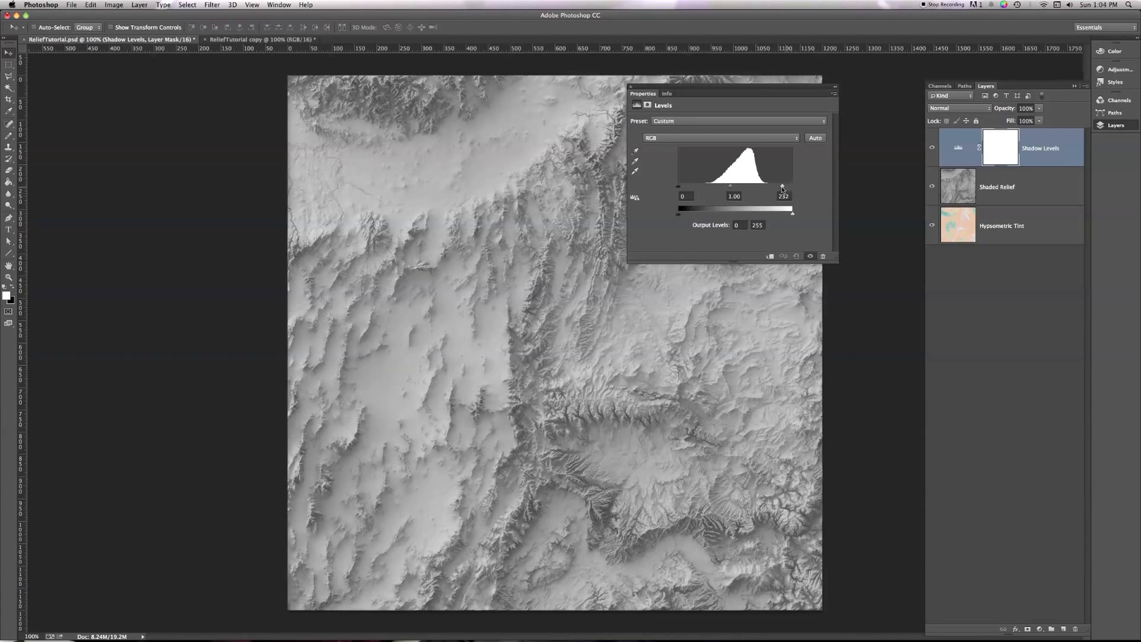
drag(783, 188, 762, 188)
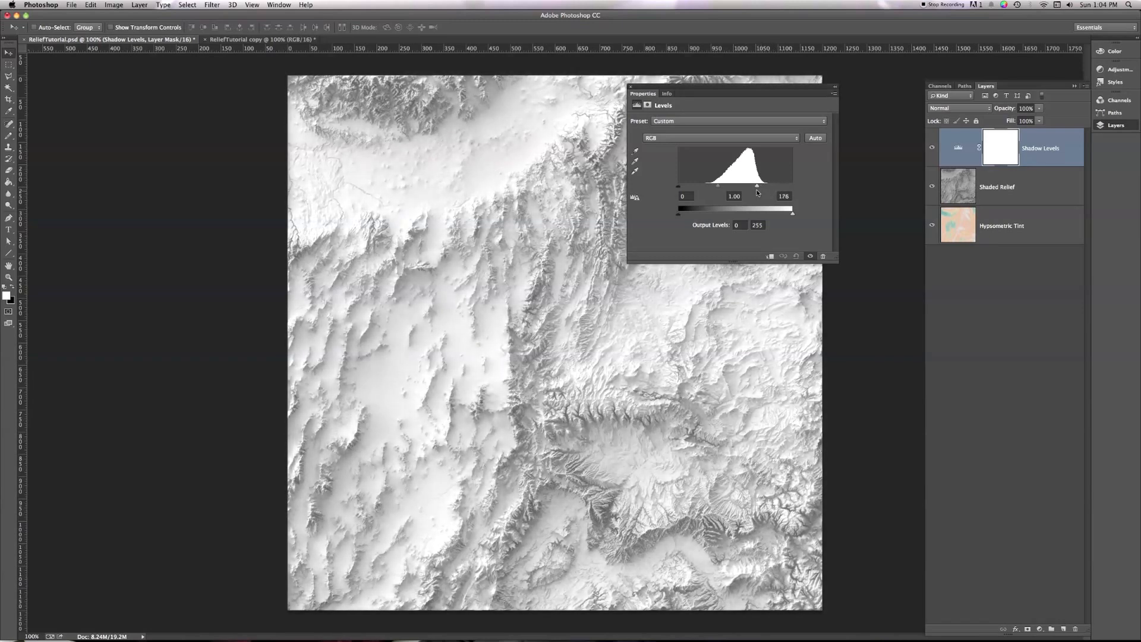
drag(757, 187, 747, 188)
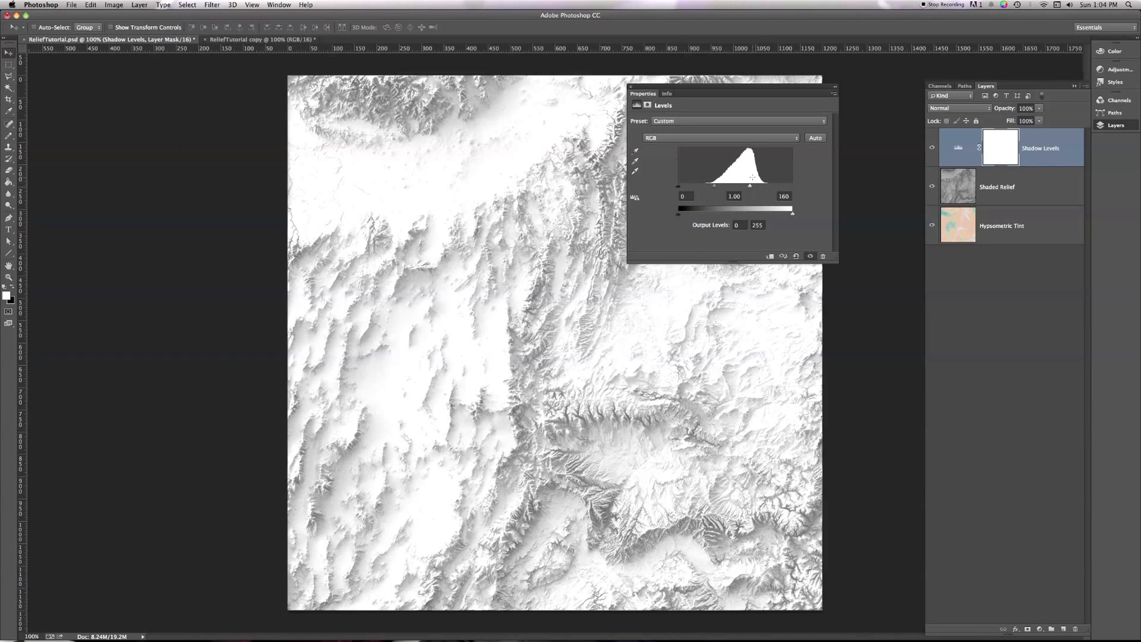
mouse_move(765, 168)
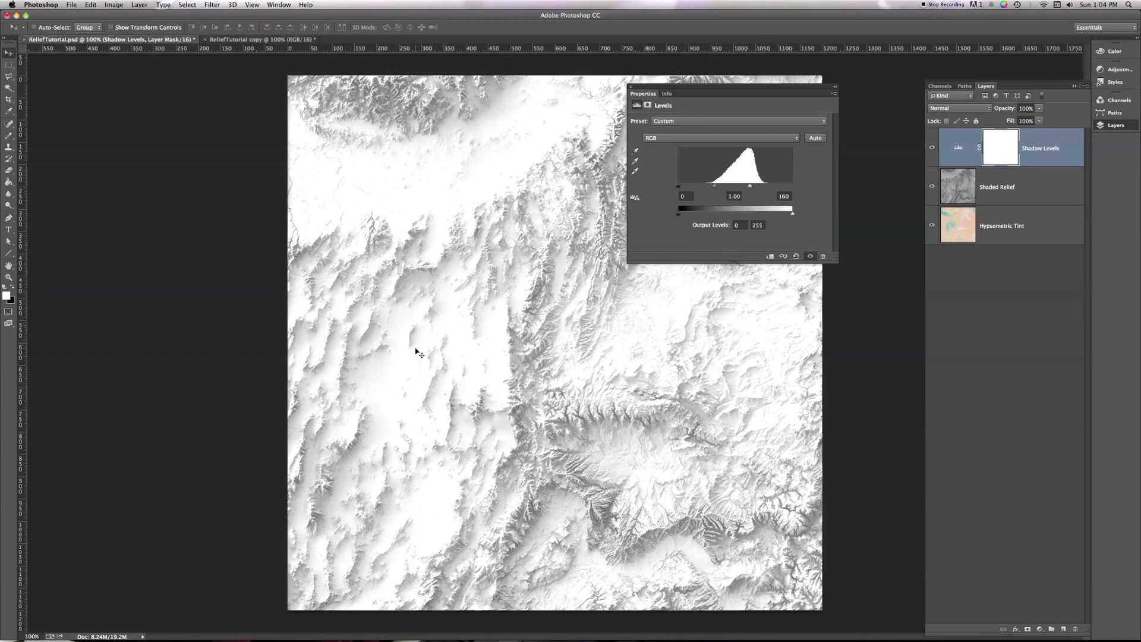
mouse_move(391, 364)
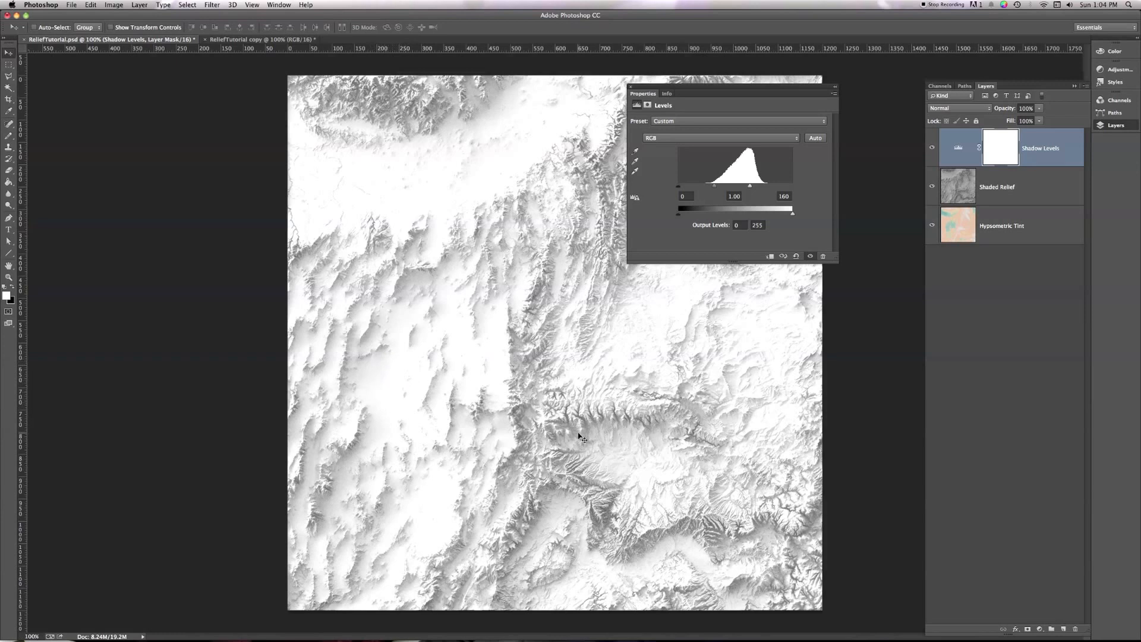
mouse_move(615, 234)
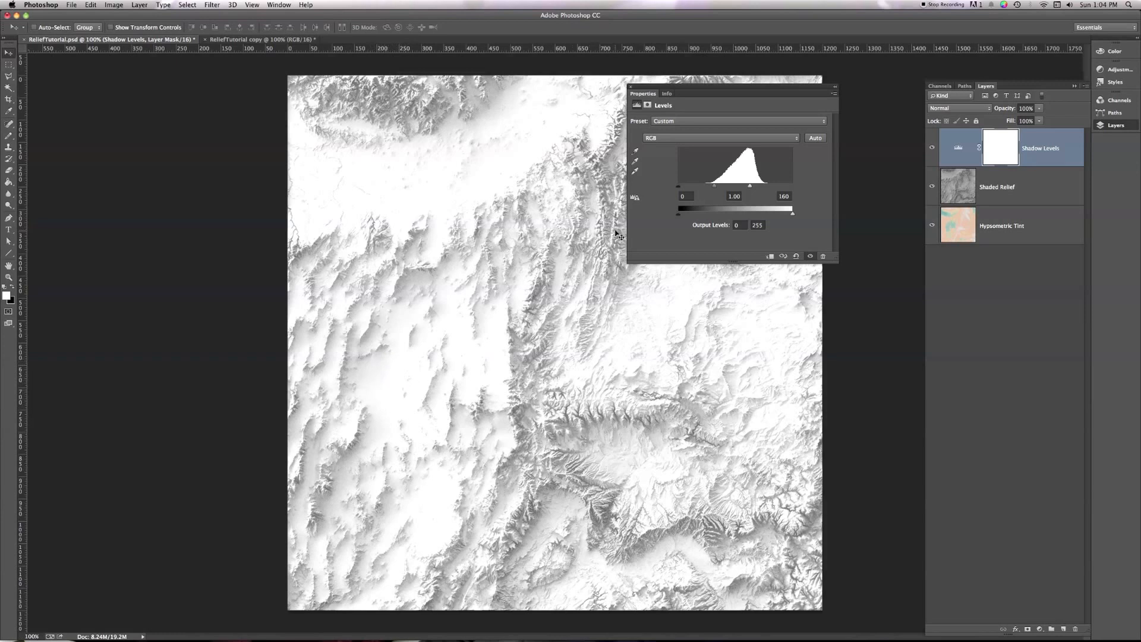
mouse_move(586, 158)
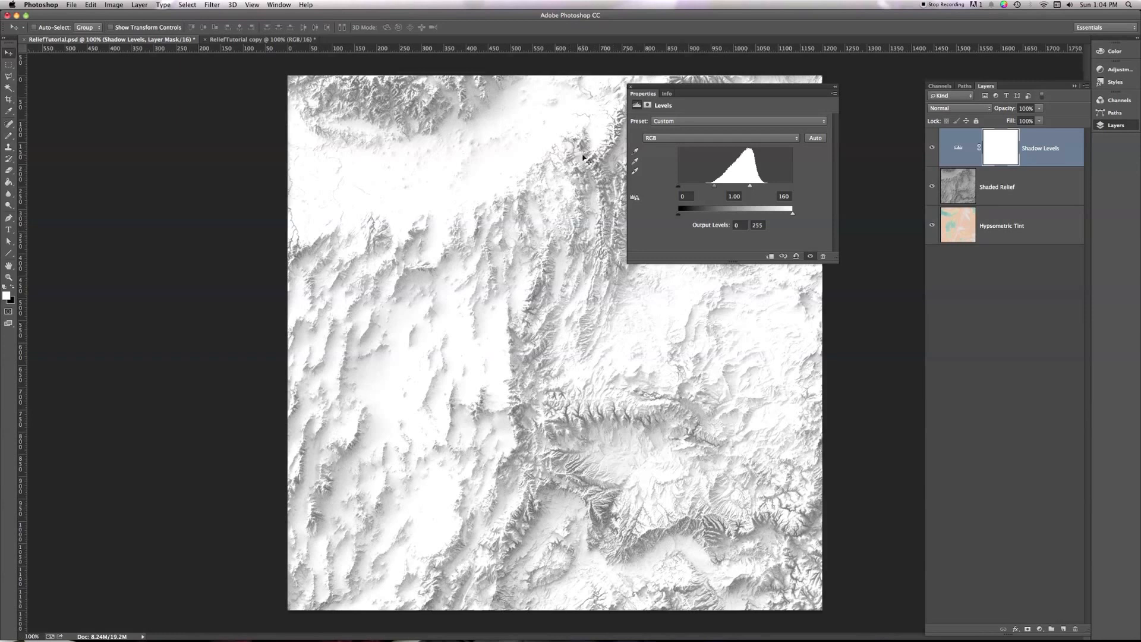
mouse_move(411, 196)
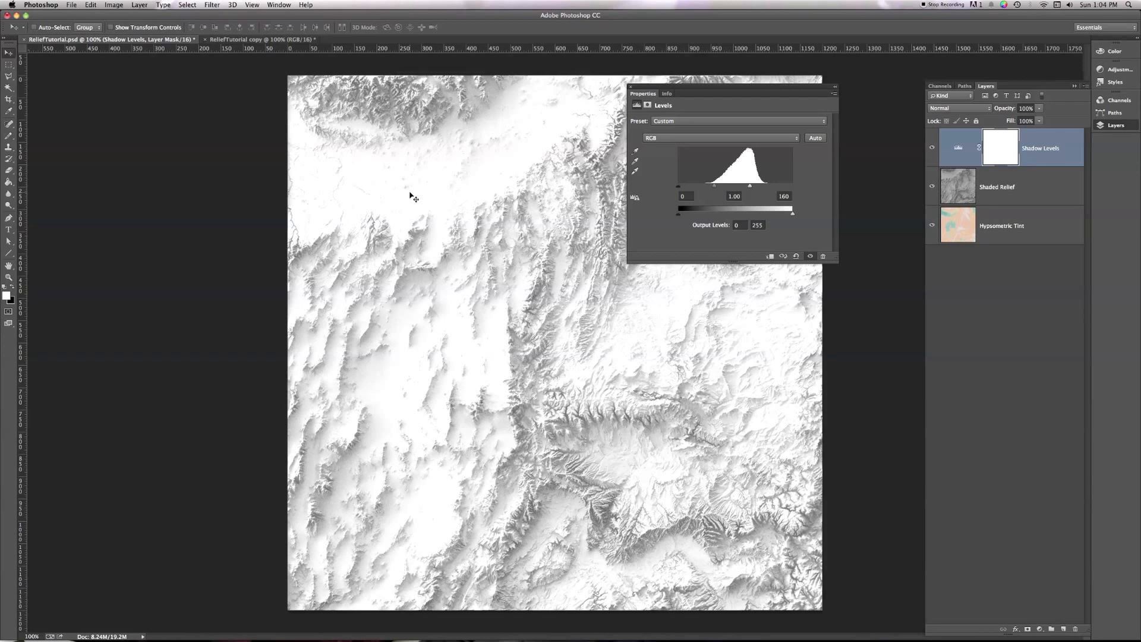
mouse_move(390, 375)
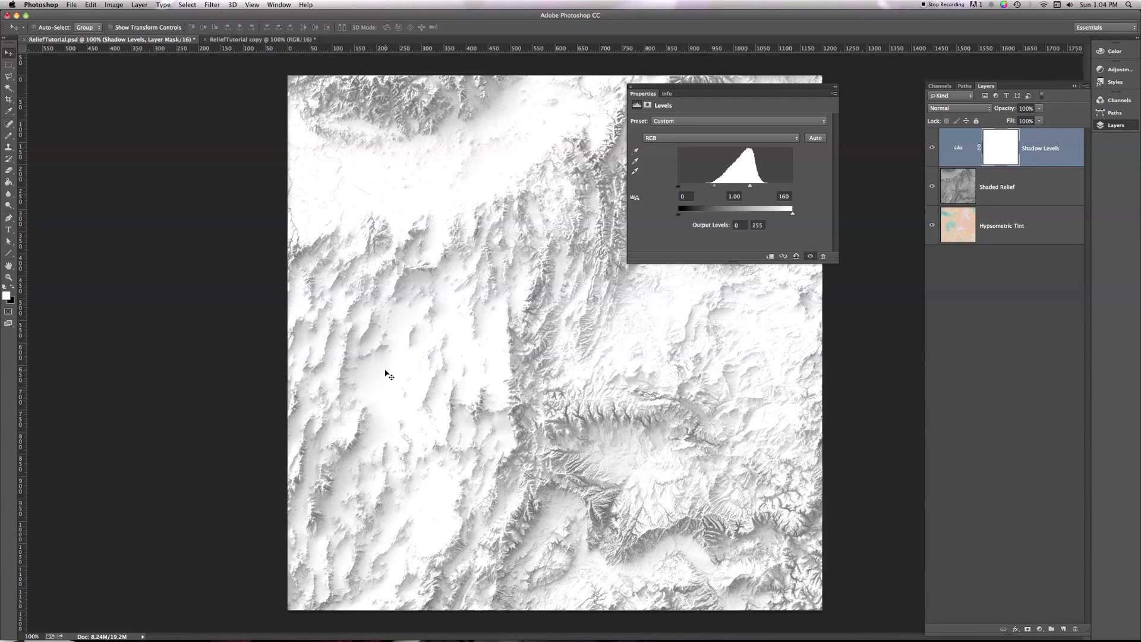
mouse_move(386, 390)
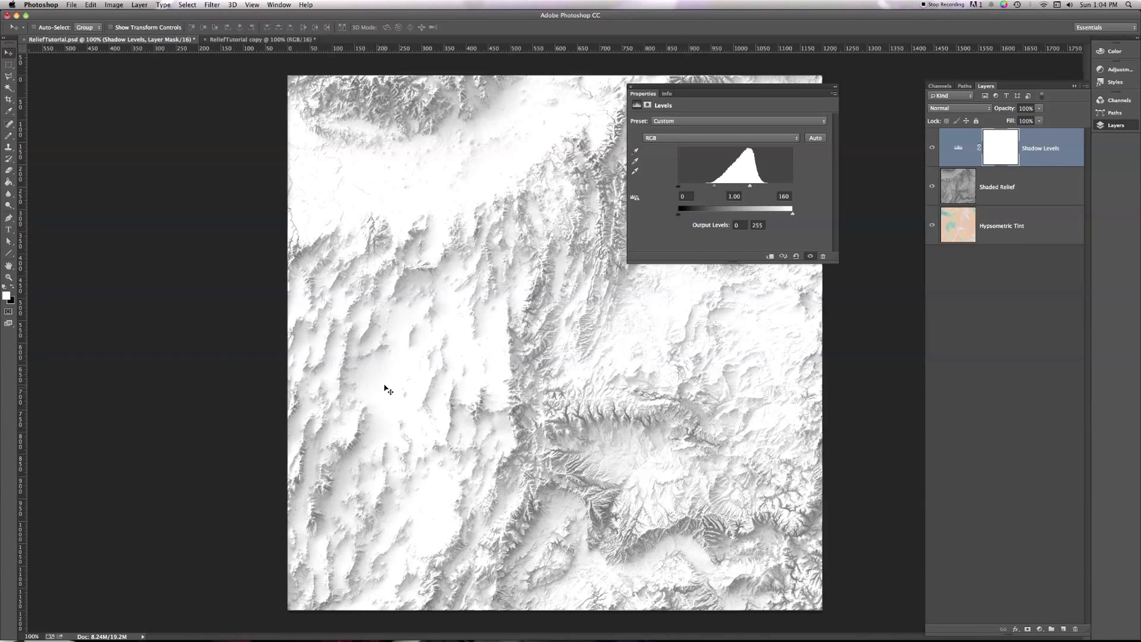
mouse_move(353, 366)
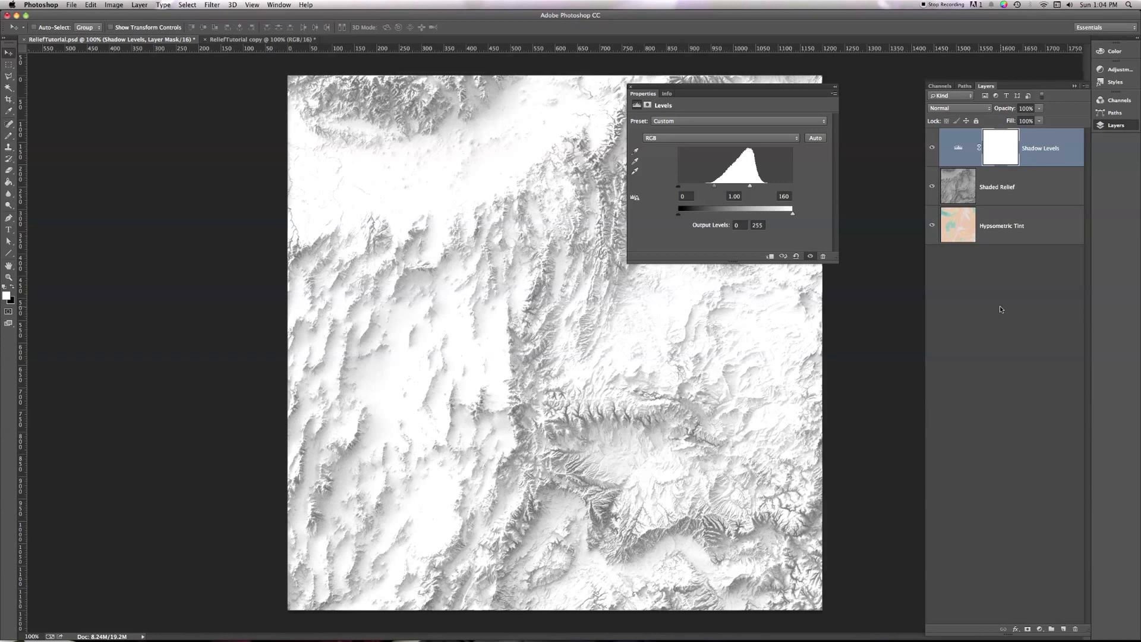
mouse_move(950, 169)
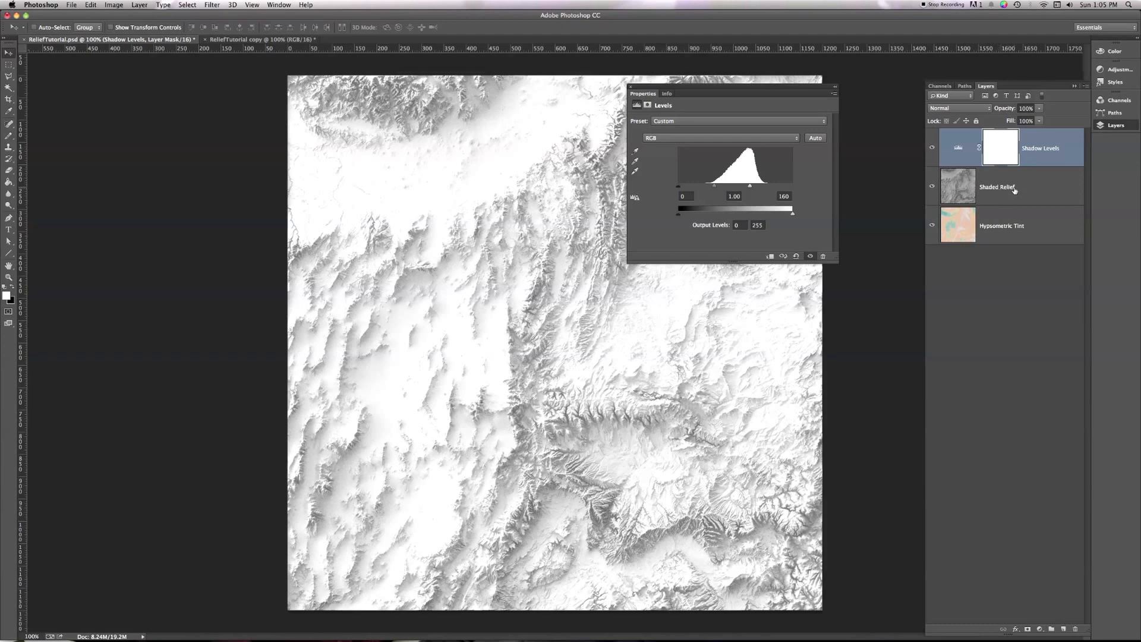
mouse_move(997, 187)
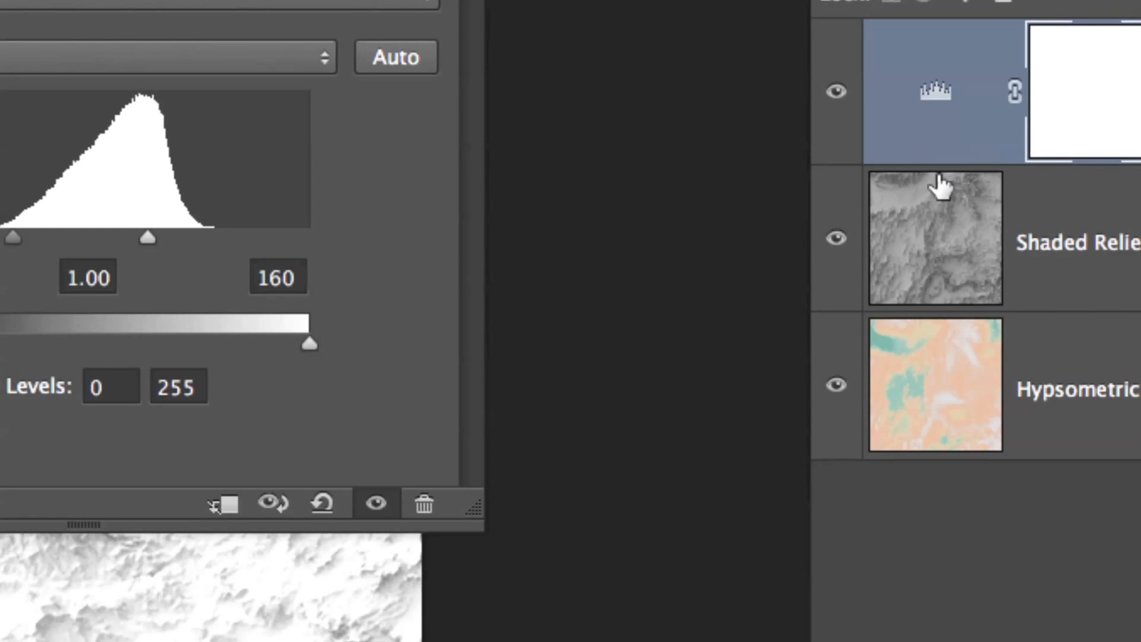
mouse_move(940, 185)
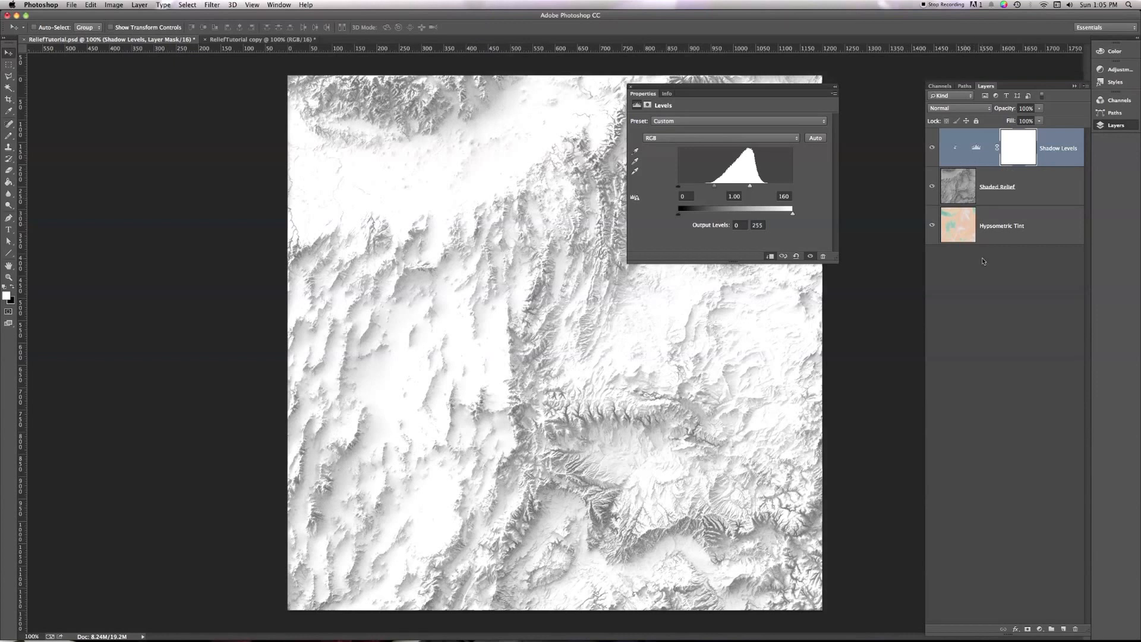
mouse_move(982, 211)
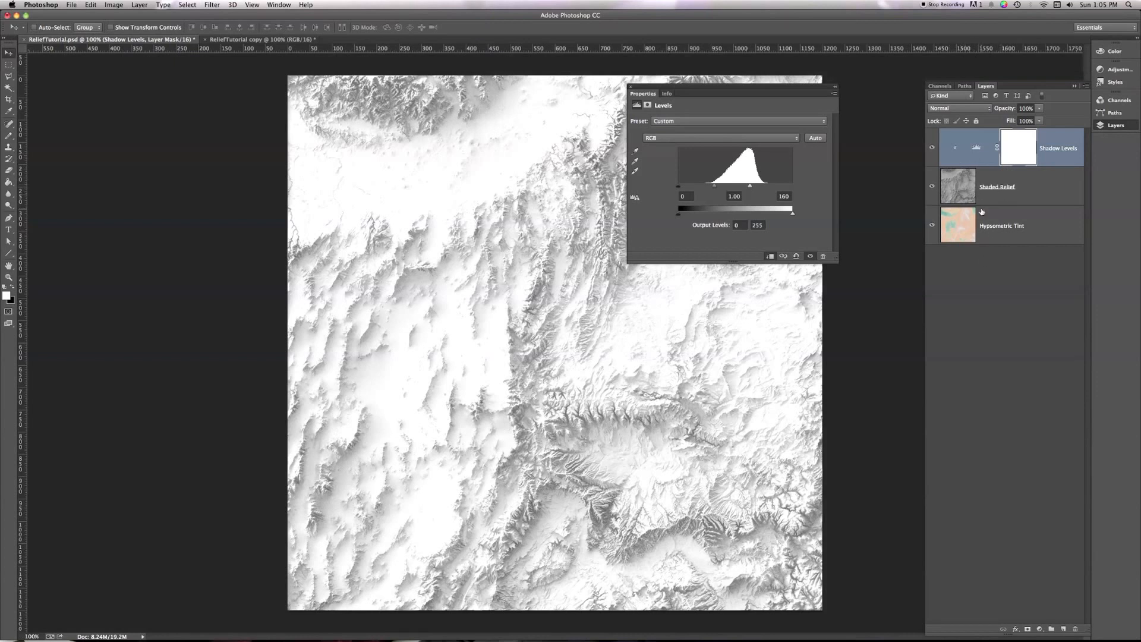
mouse_move(1032, 183)
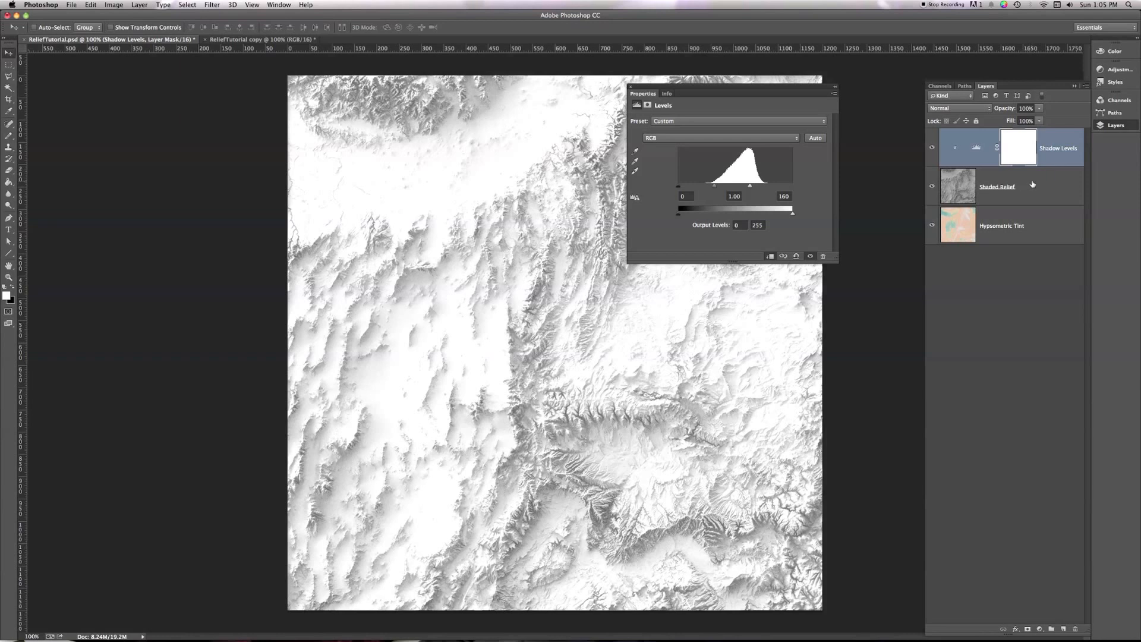
Set the Shaded Relief layer back to Linear Burn blending.
click(957, 108)
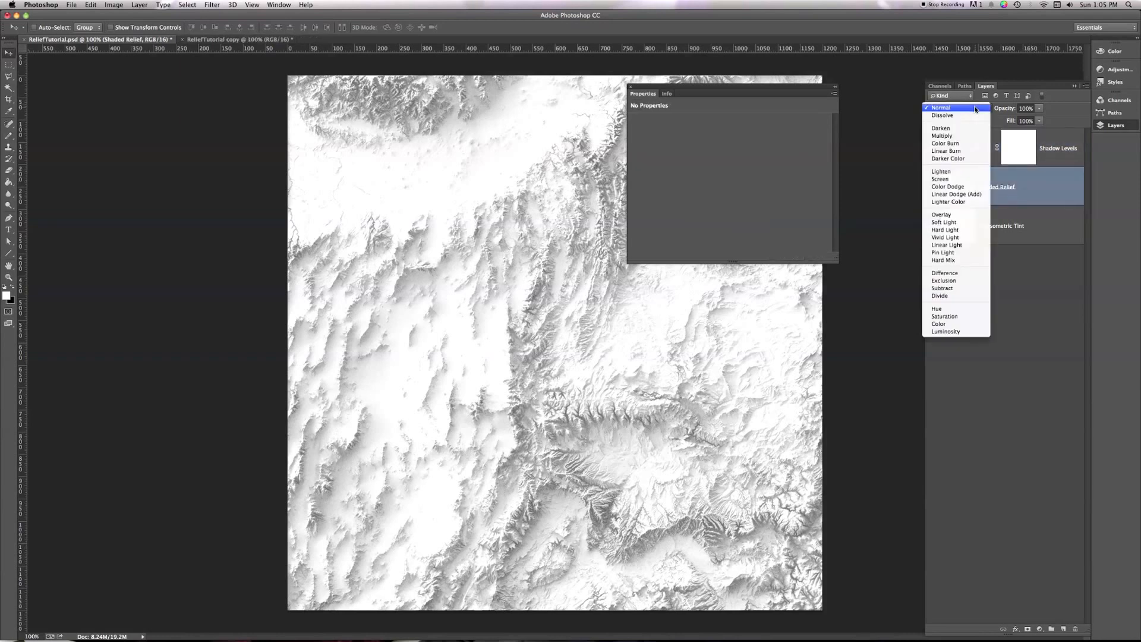
mouse_move(946, 151)
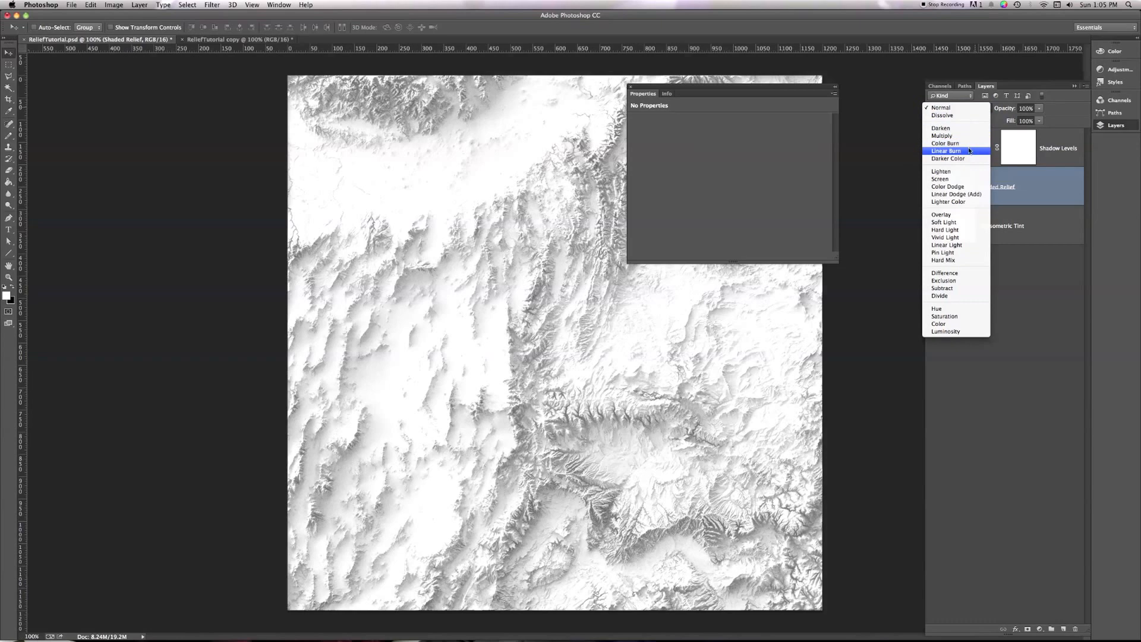
click(945, 151)
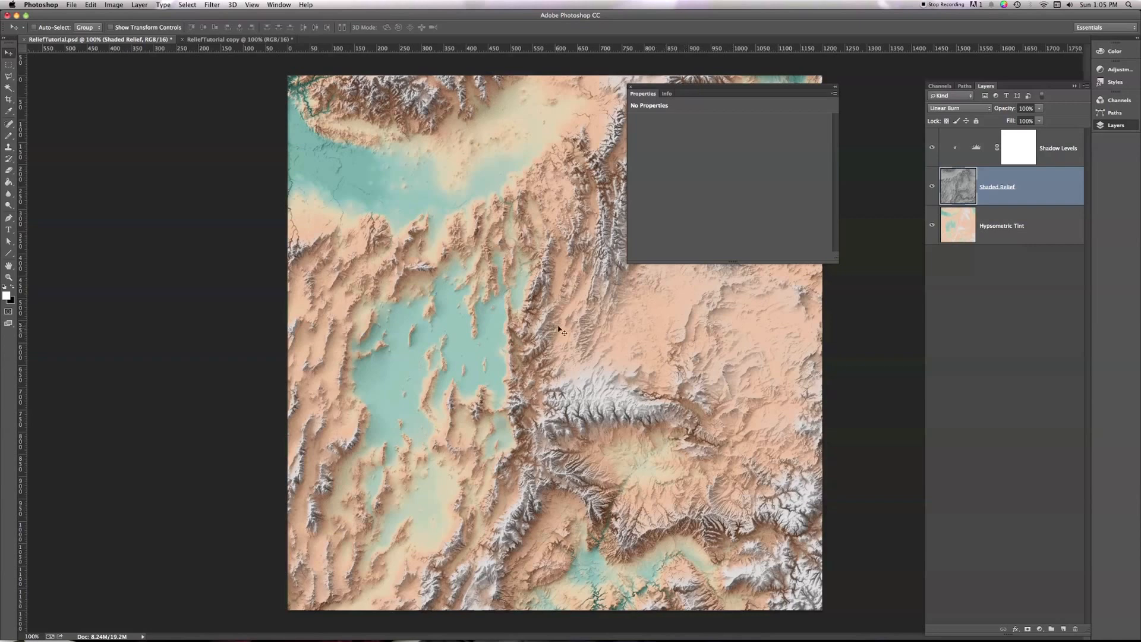
mouse_move(923, 243)
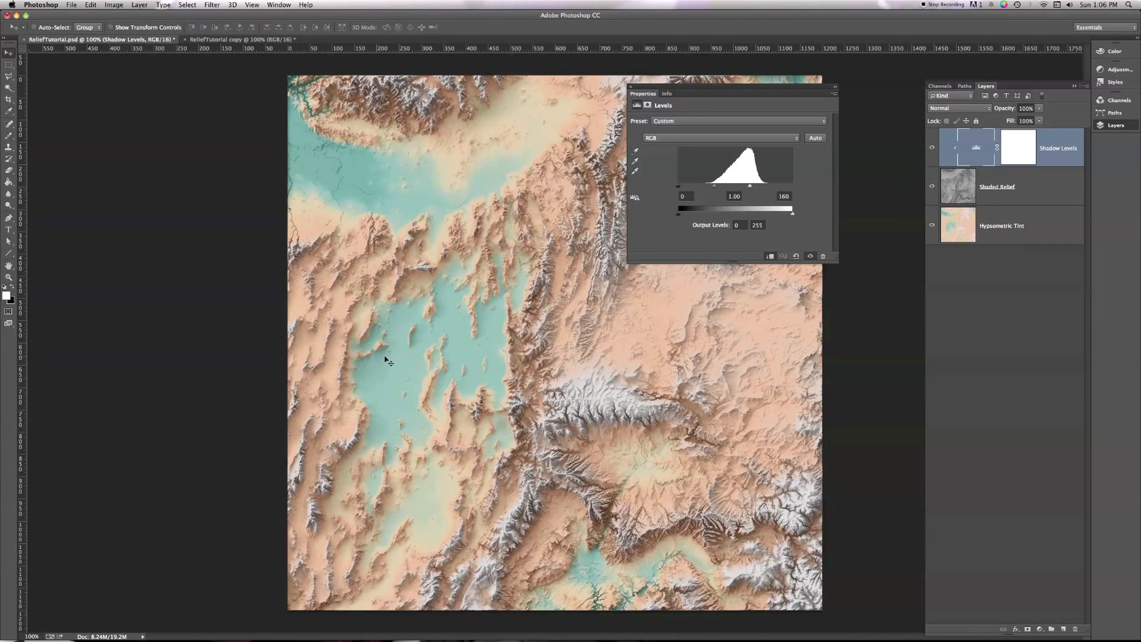
mouse_move(633, 424)
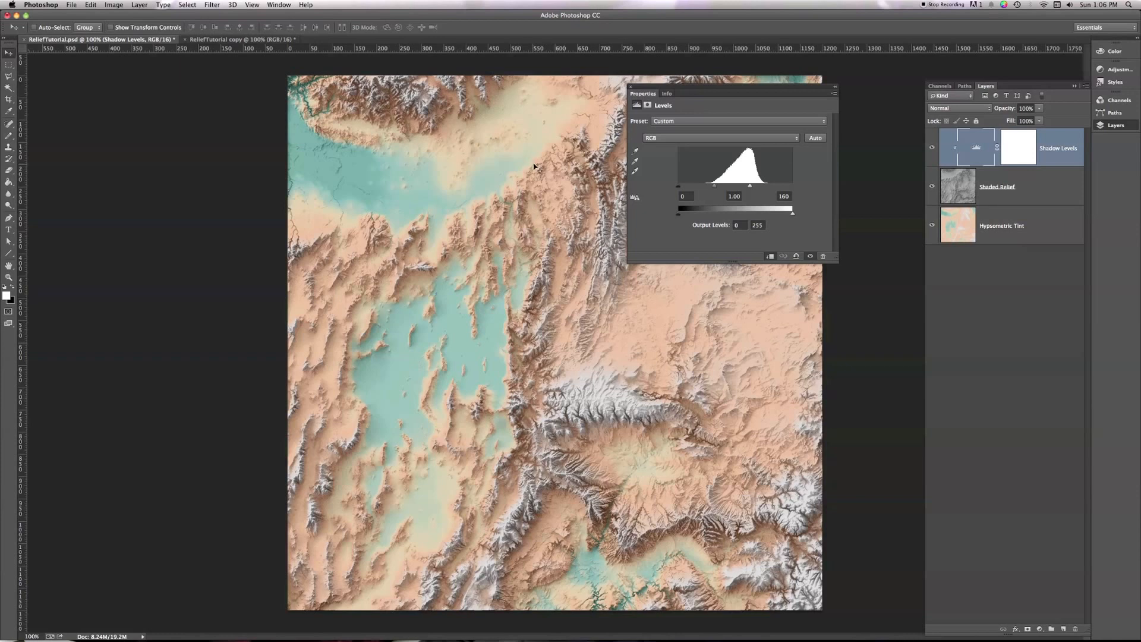
mouse_move(332, 140)
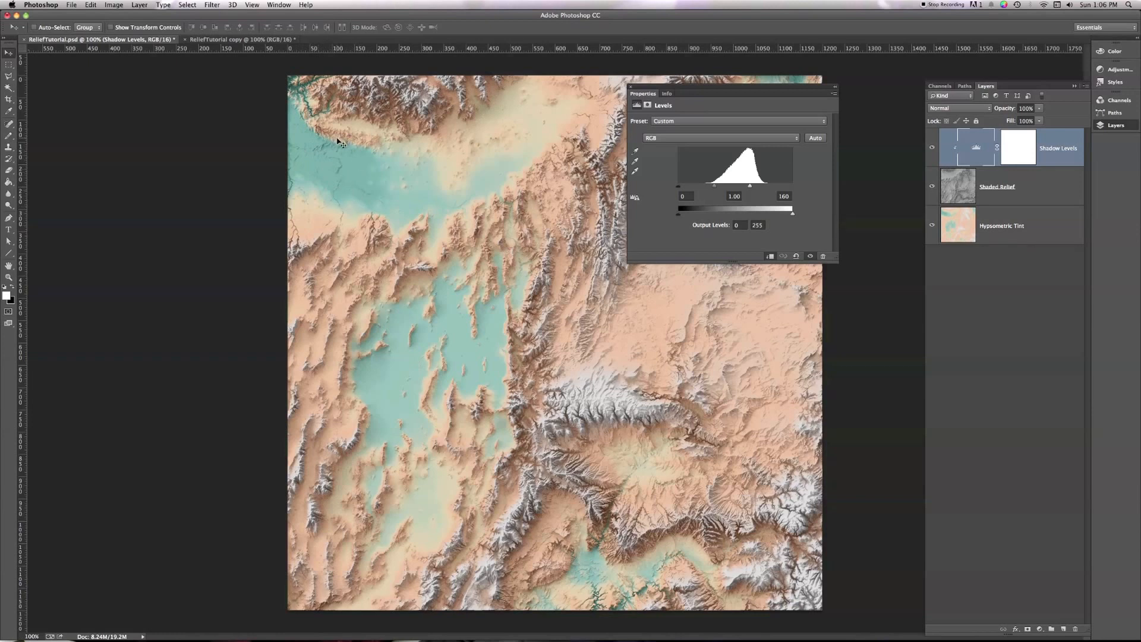
mouse_move(238, 95)
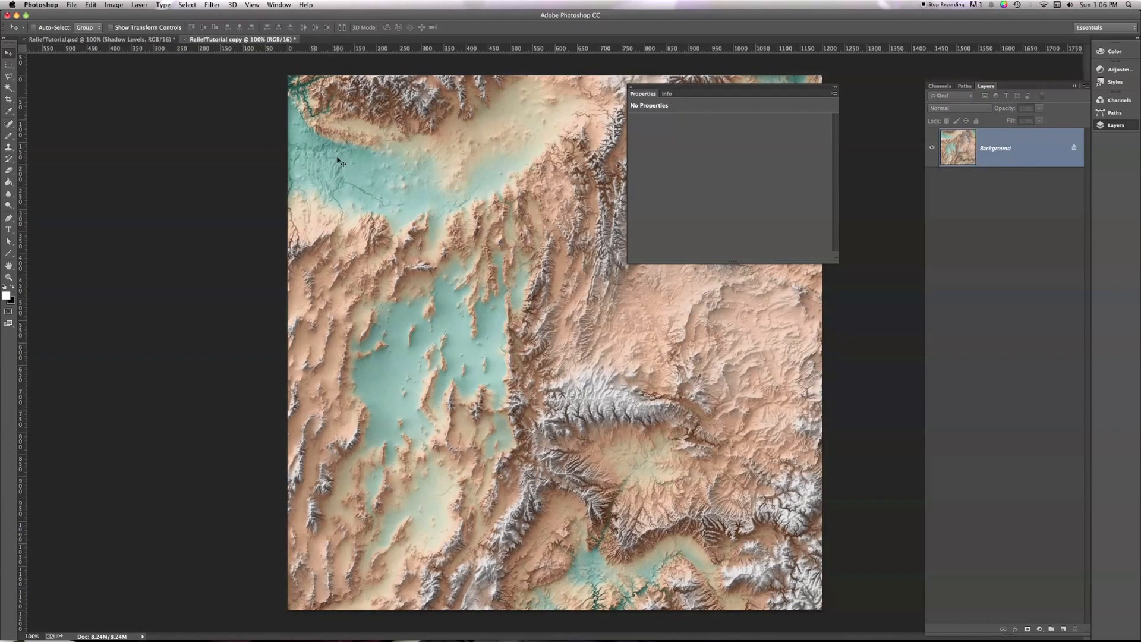
mouse_move(314, 195)
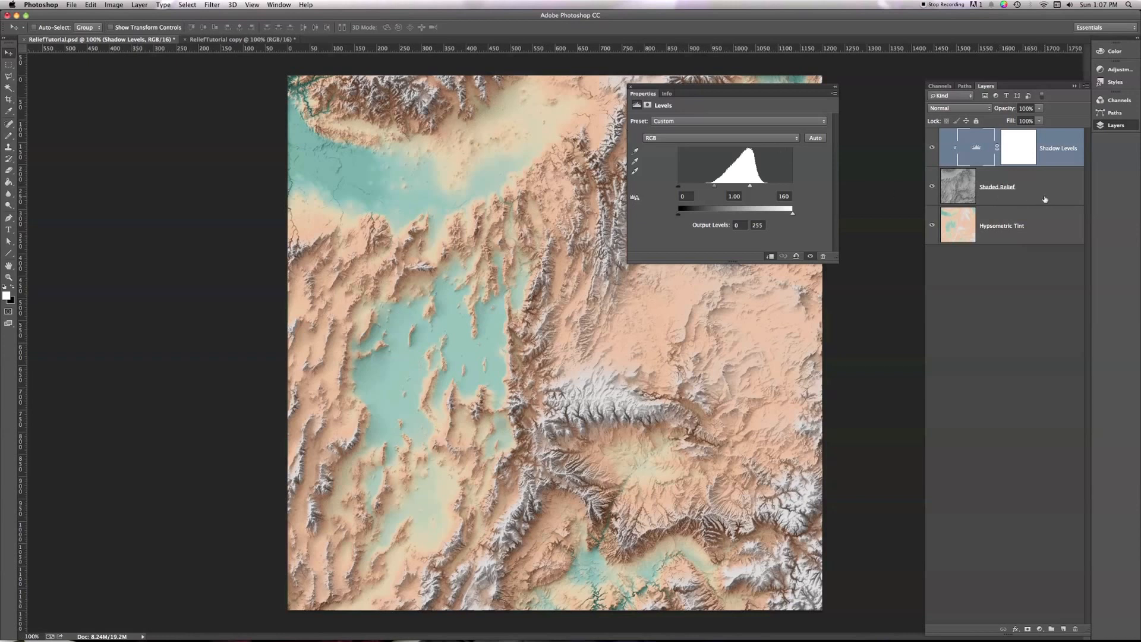
Duplicate Shaded Relief to the top of the stack and select the copy.
click(997, 187)
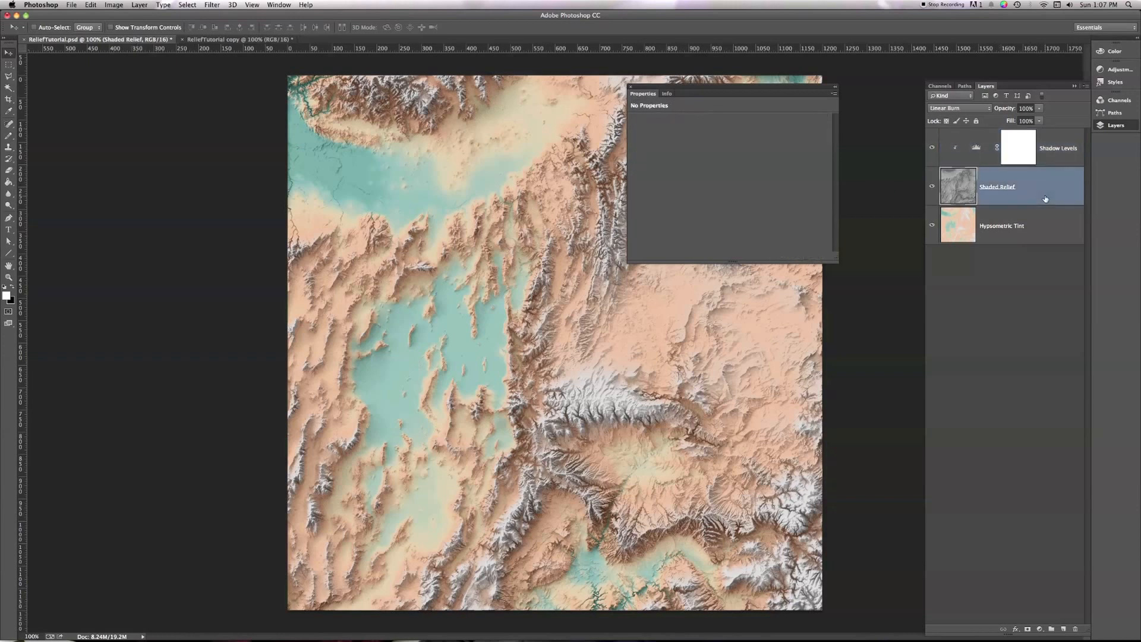
mouse_move(1023, 215)
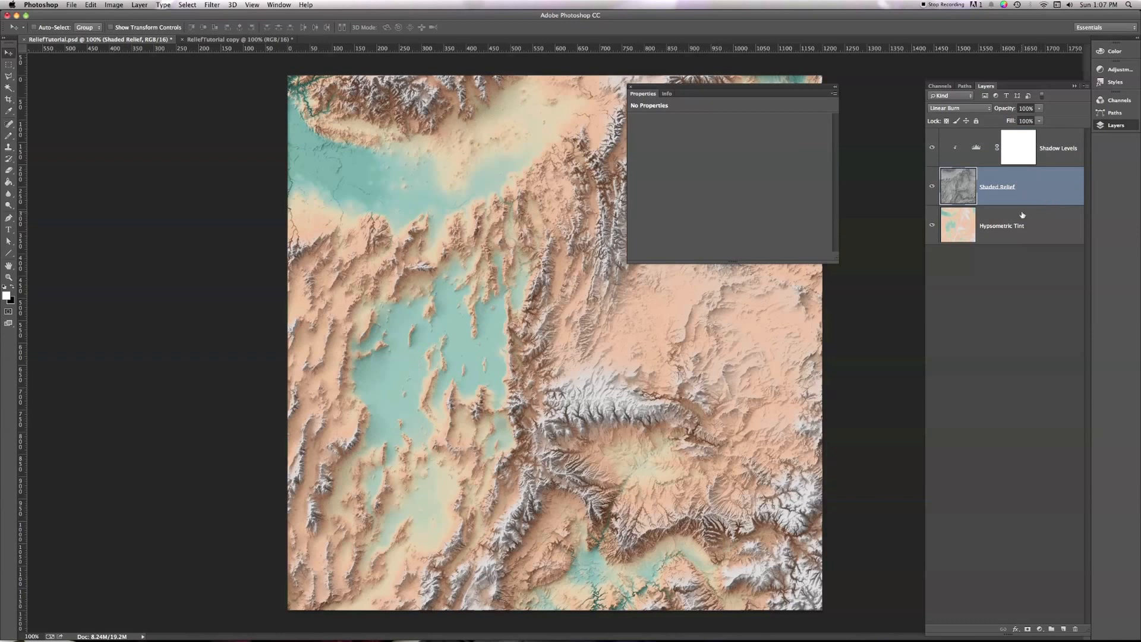
mouse_move(1039, 195)
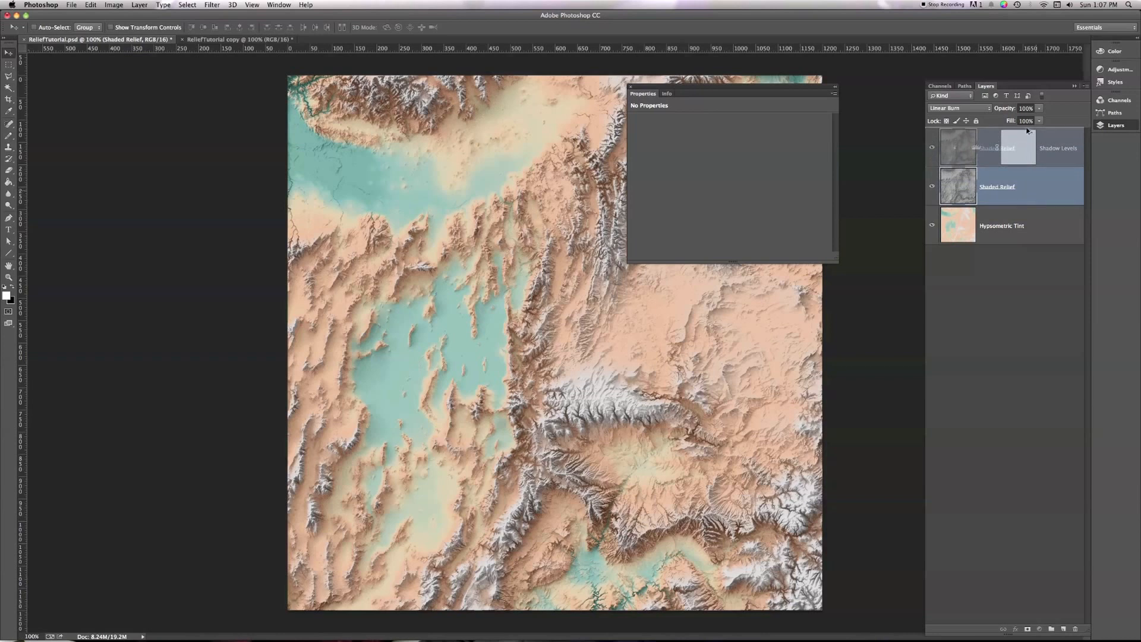
mouse_move(1031, 137)
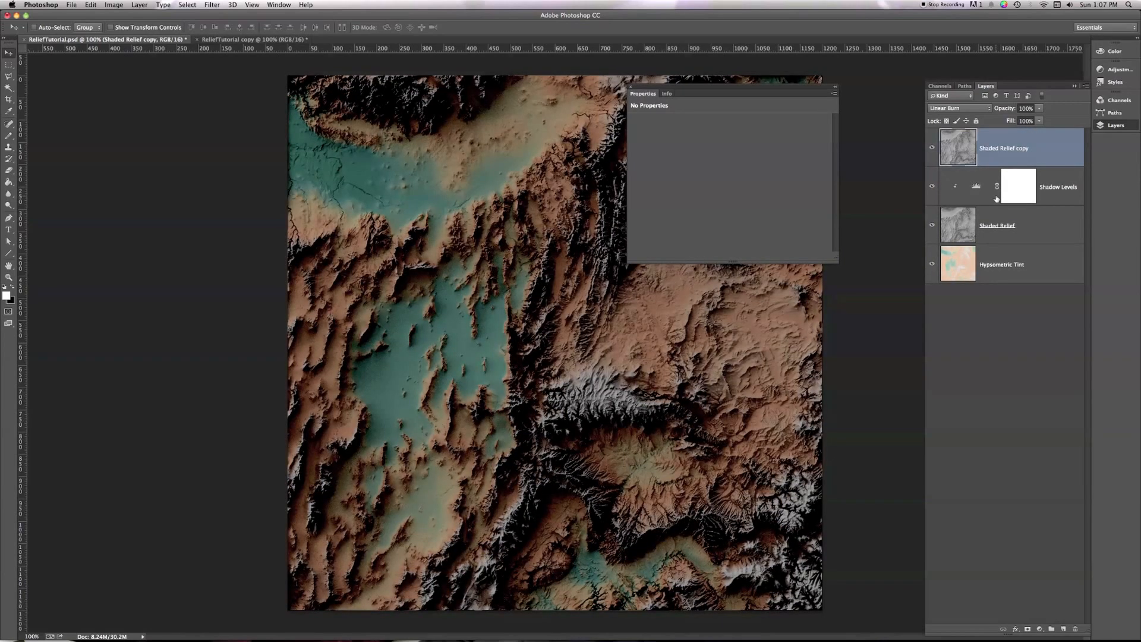
mouse_move(996, 187)
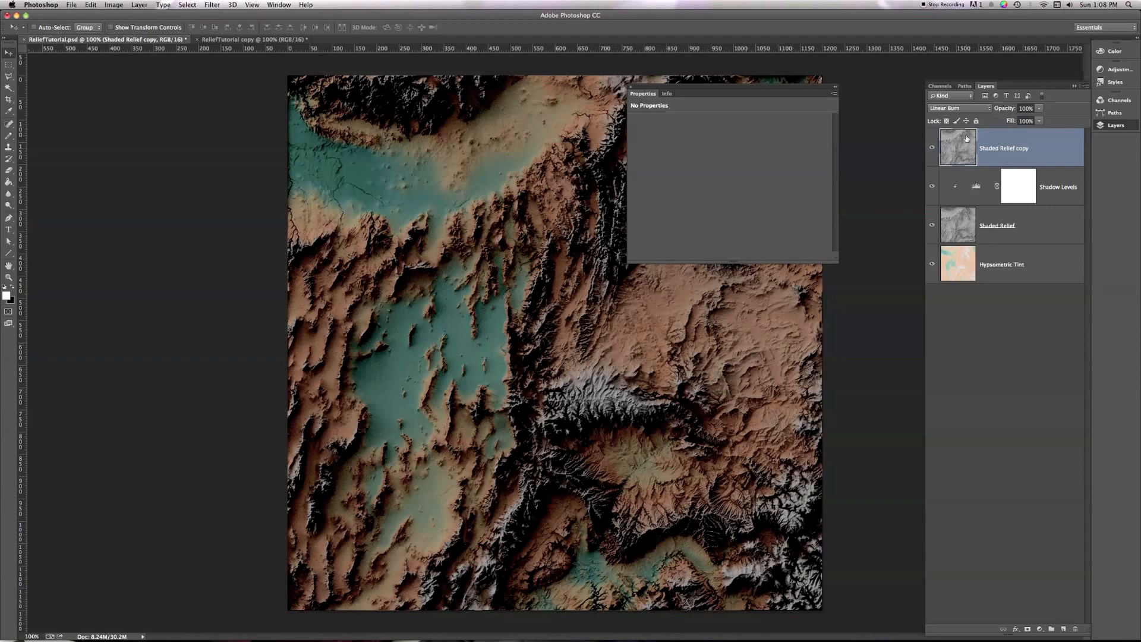
click(1012, 225)
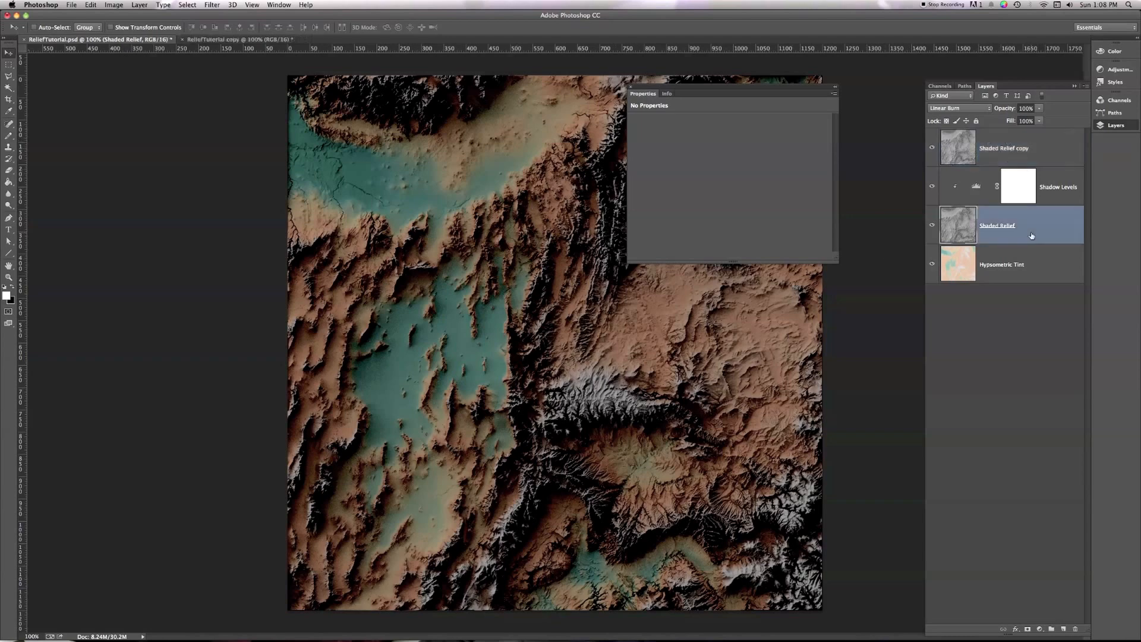
click(1008, 148)
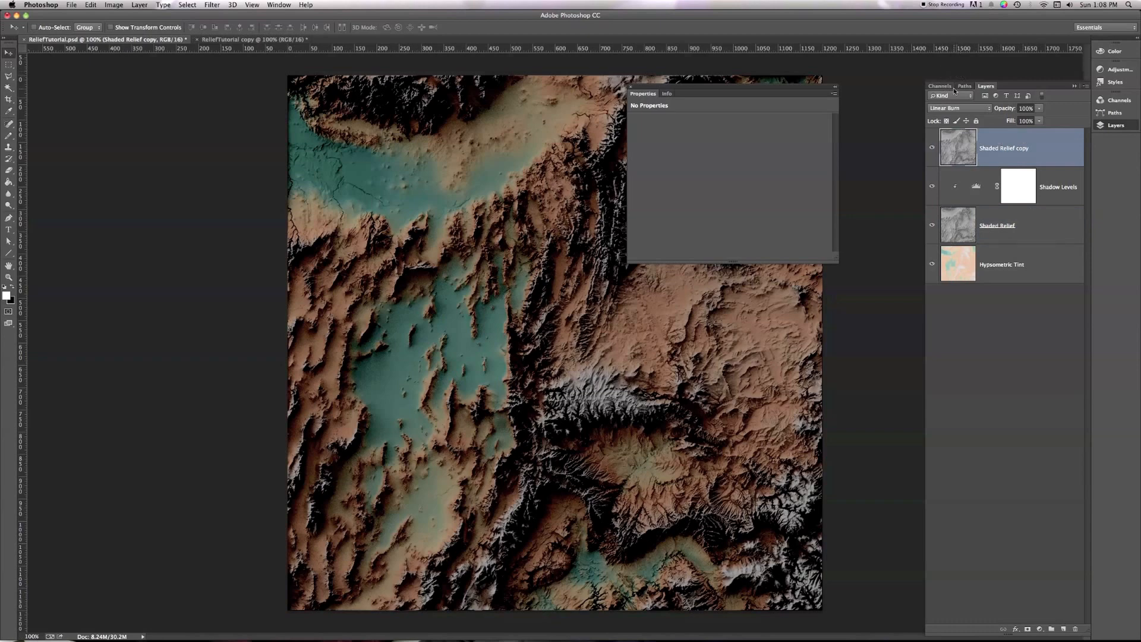
click(957, 108)
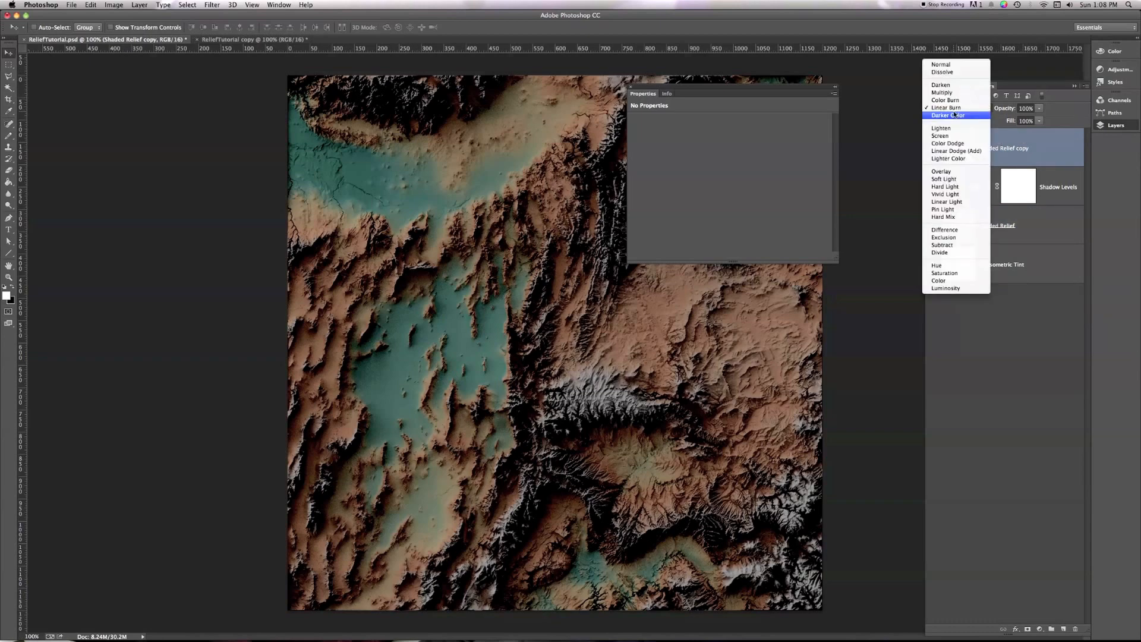
Set the copy to Normal, rename it Highlight and the original Shadow.
click(942, 64)
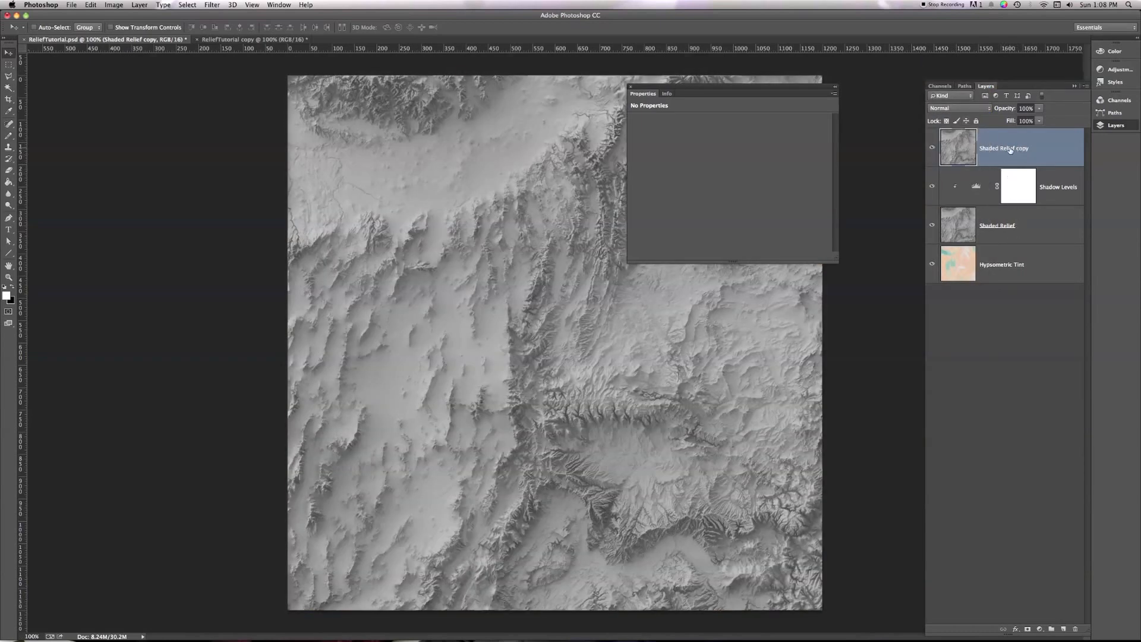
double_click(1004, 148)
text(Highlight)
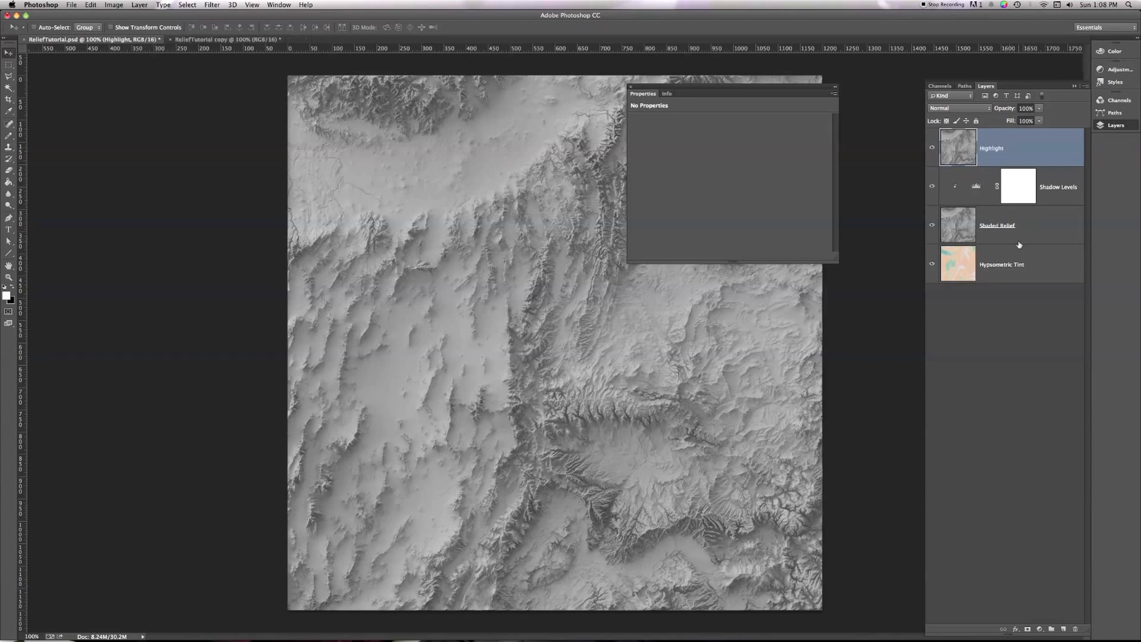
double_click(998, 224)
text(Shadow)
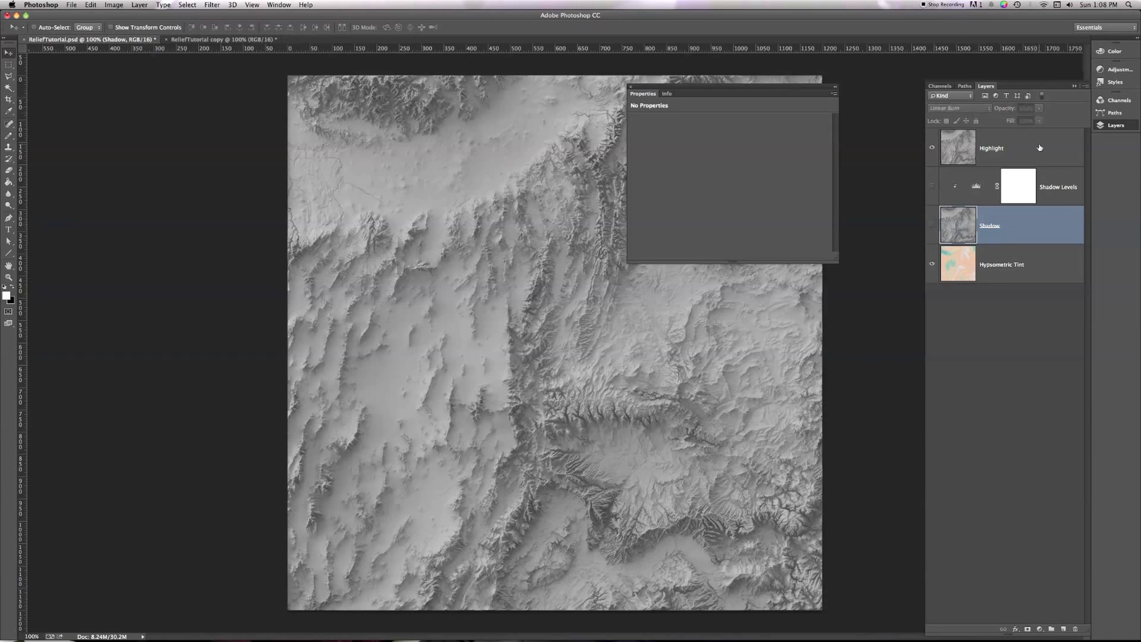
click(992, 148)
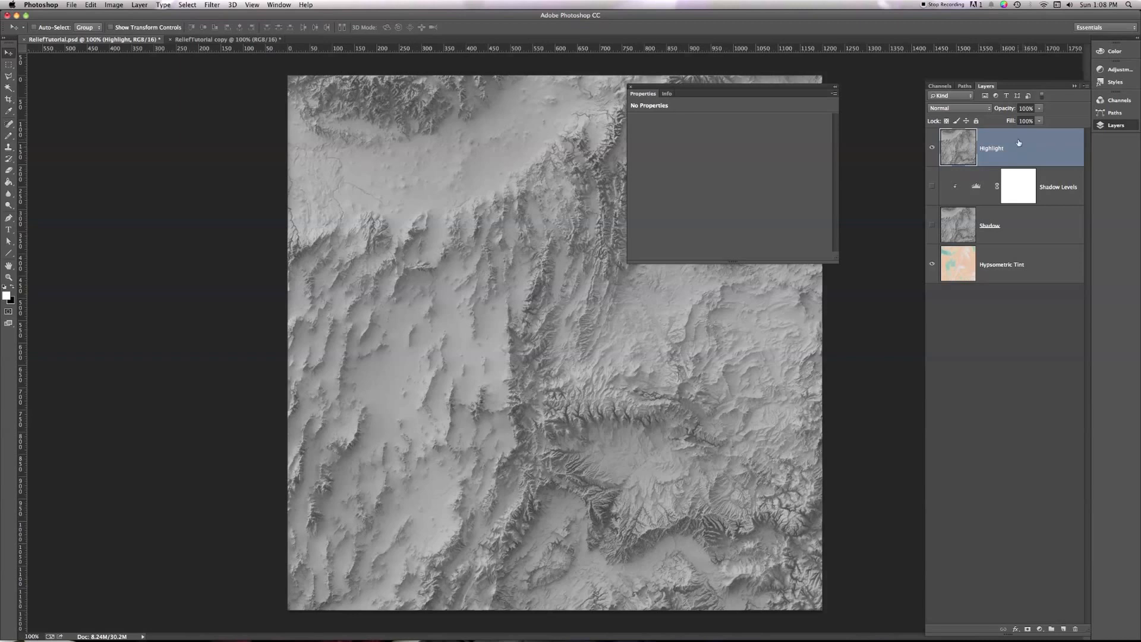
Set the Highlight layer to Screen blending, then select the Shadow layer.
click(958, 108)
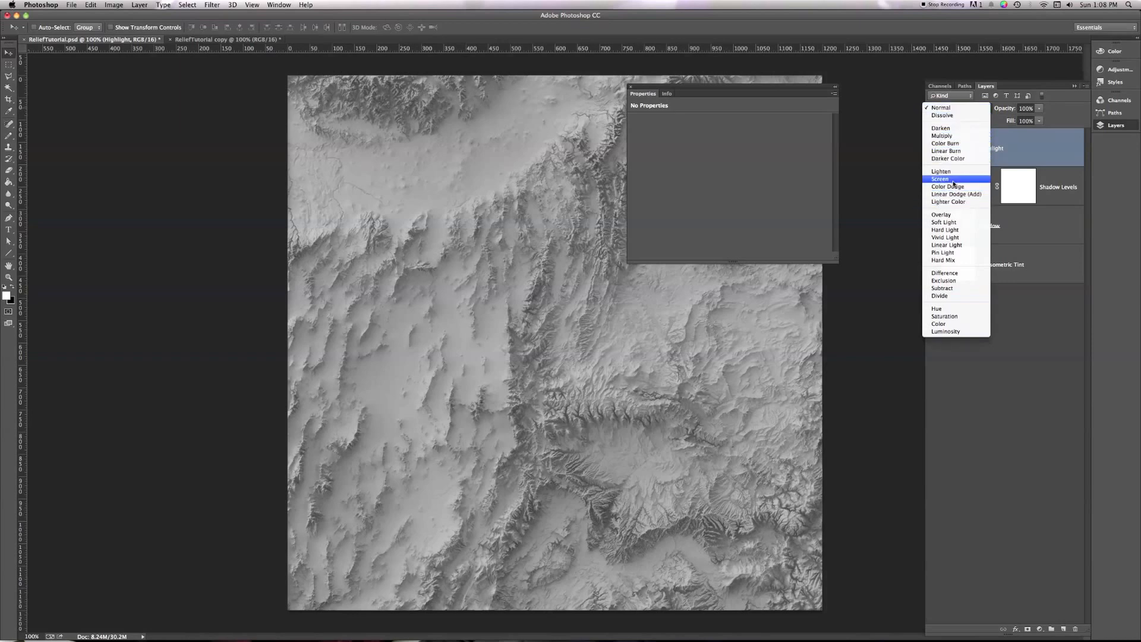
click(940, 179)
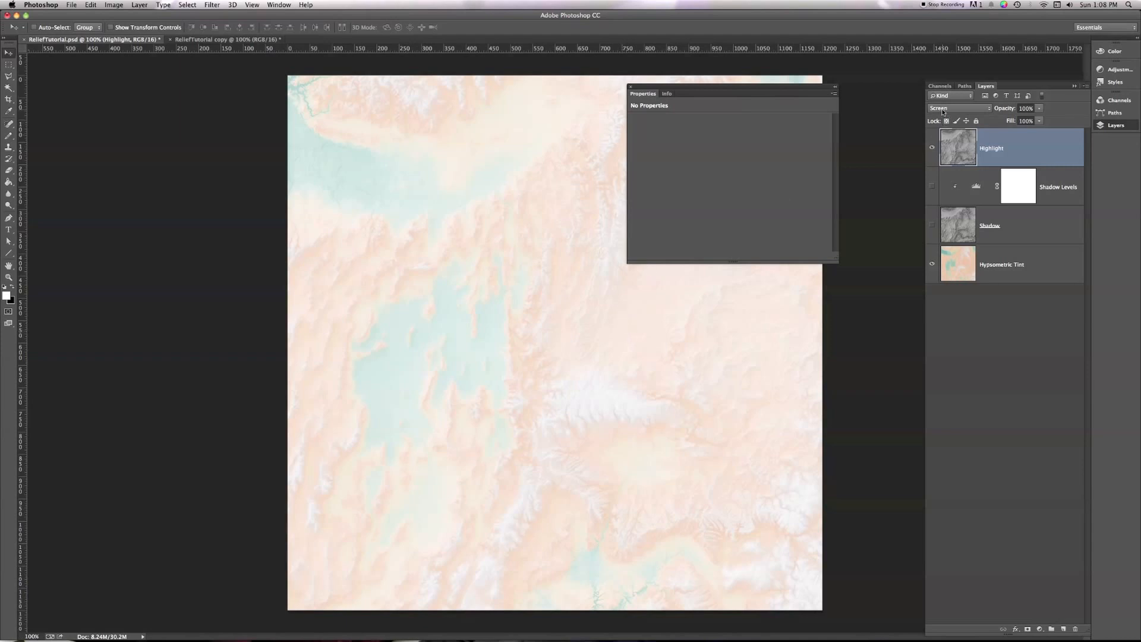
mouse_move(957, 108)
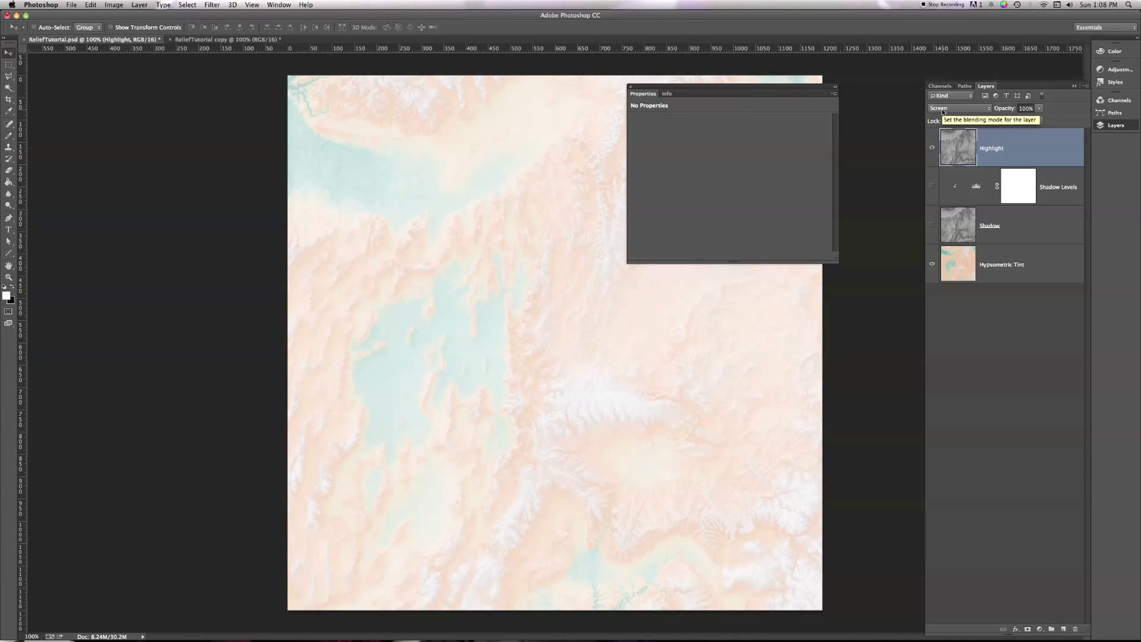
mouse_move(625, 440)
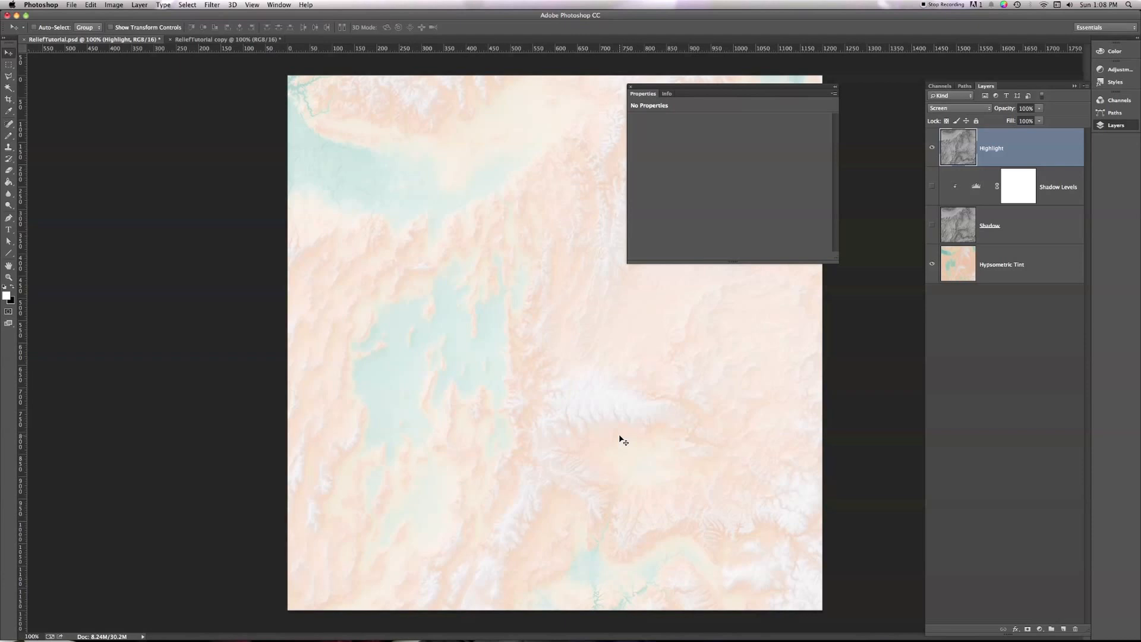
mouse_move(652, 555)
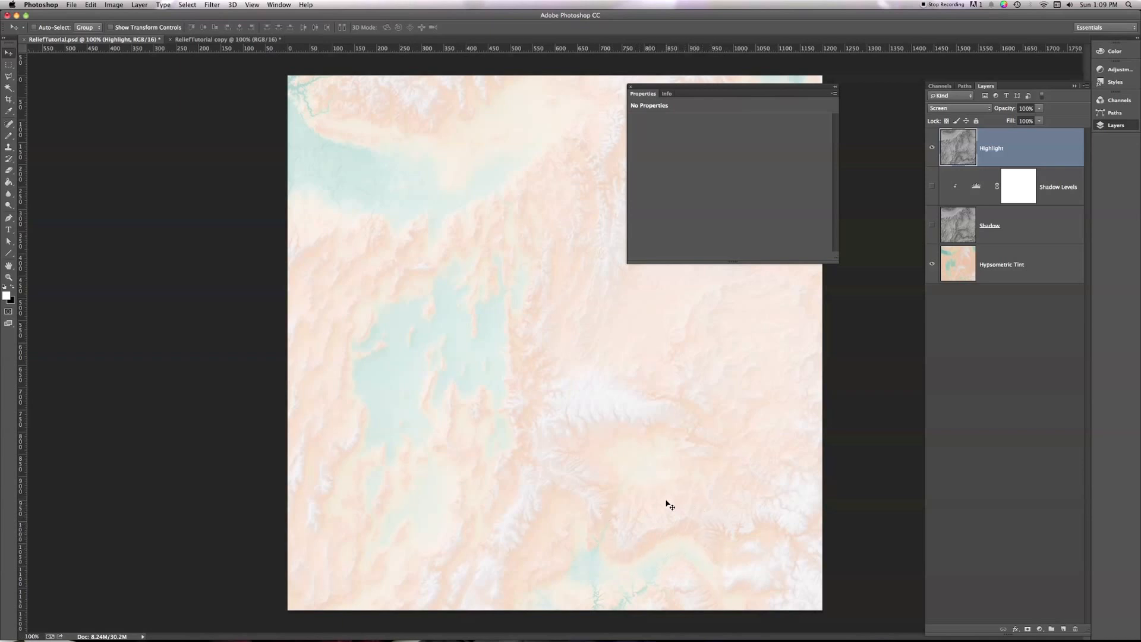
mouse_move(615, 517)
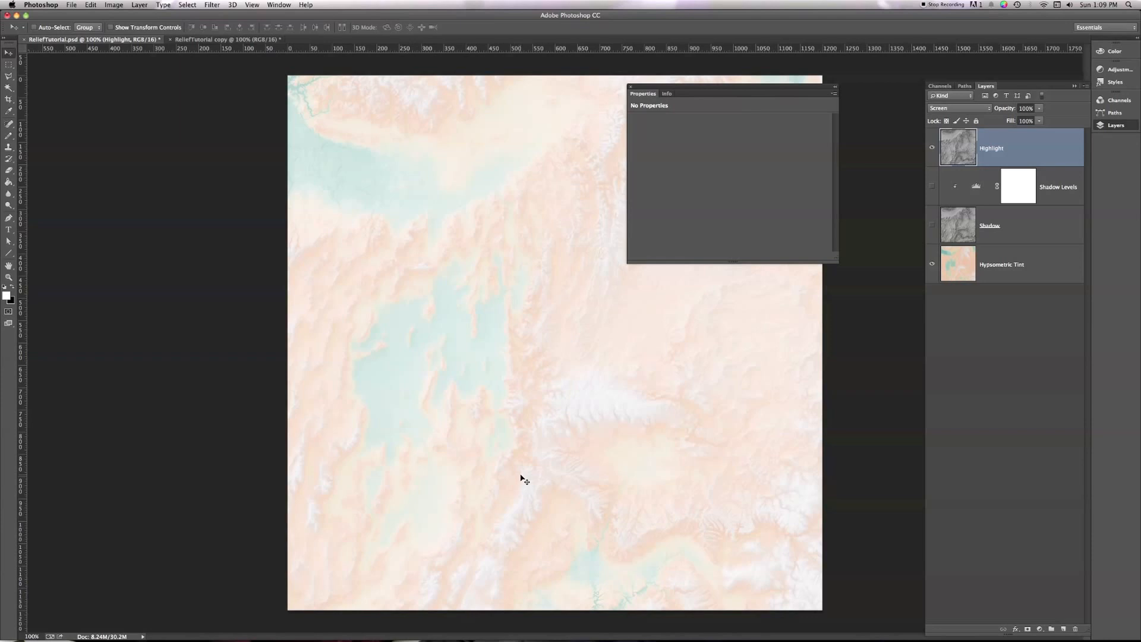
mouse_move(583, 478)
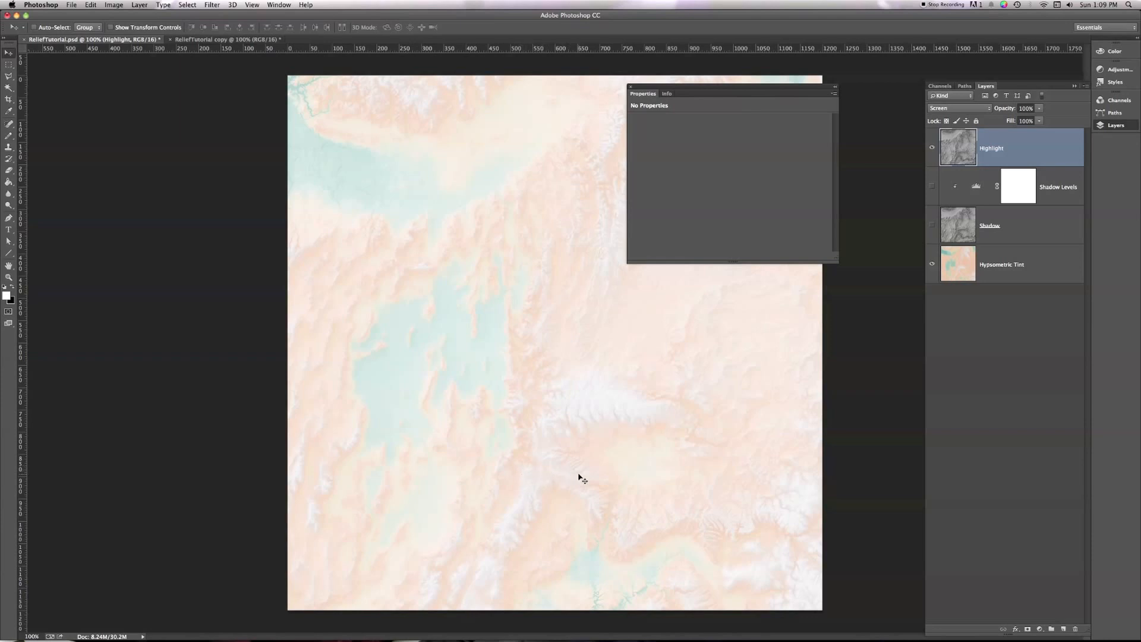
mouse_move(549, 488)
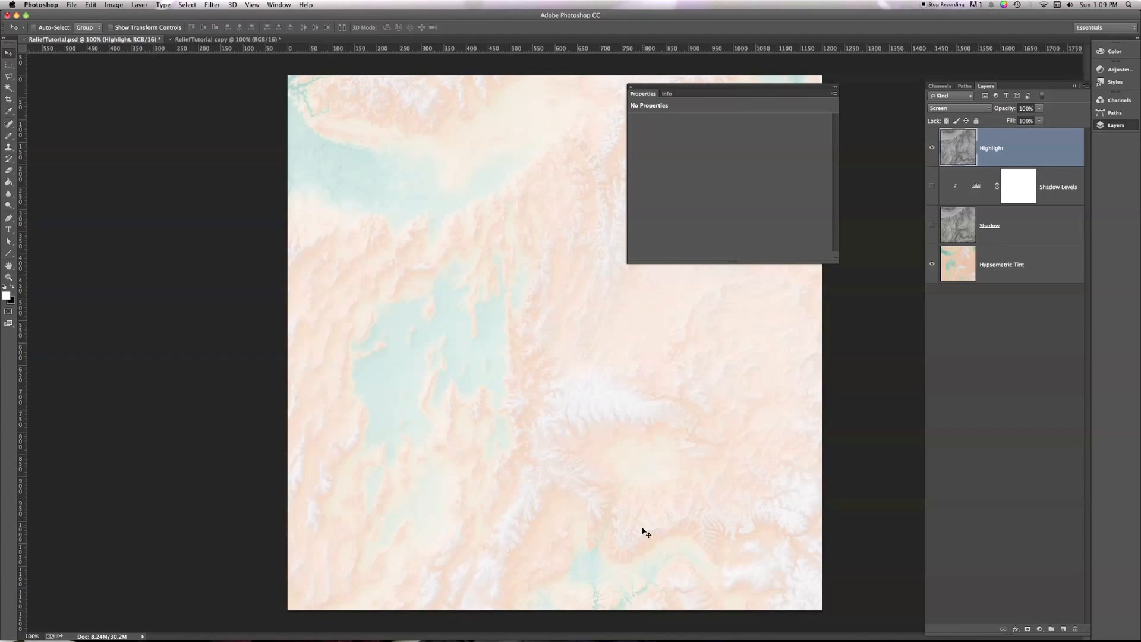
mouse_move(653, 441)
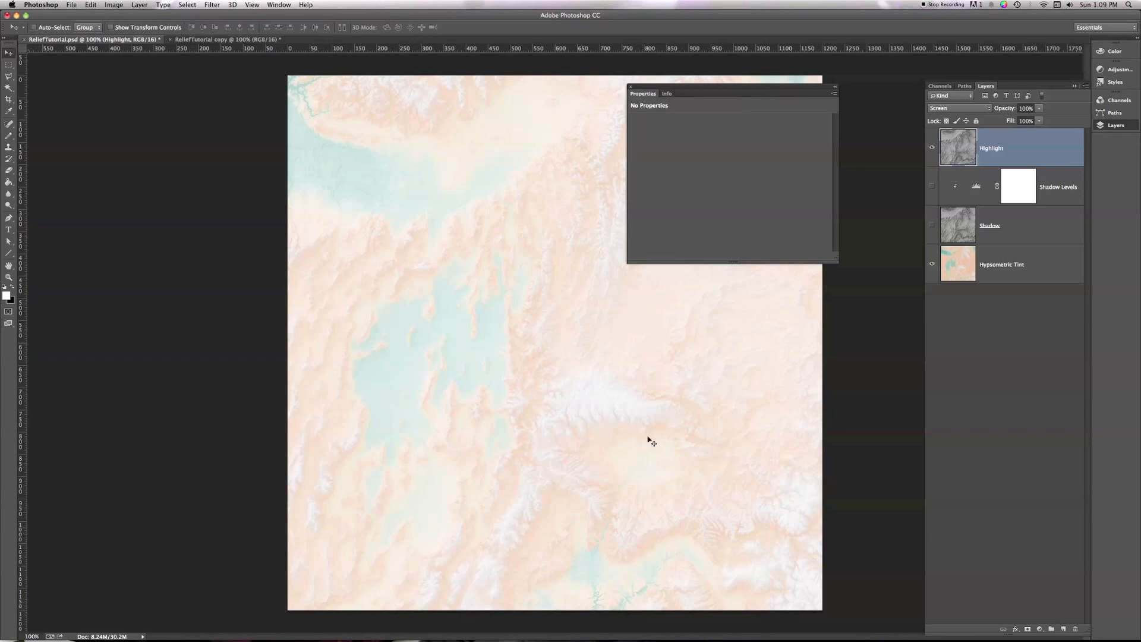
click(991, 225)
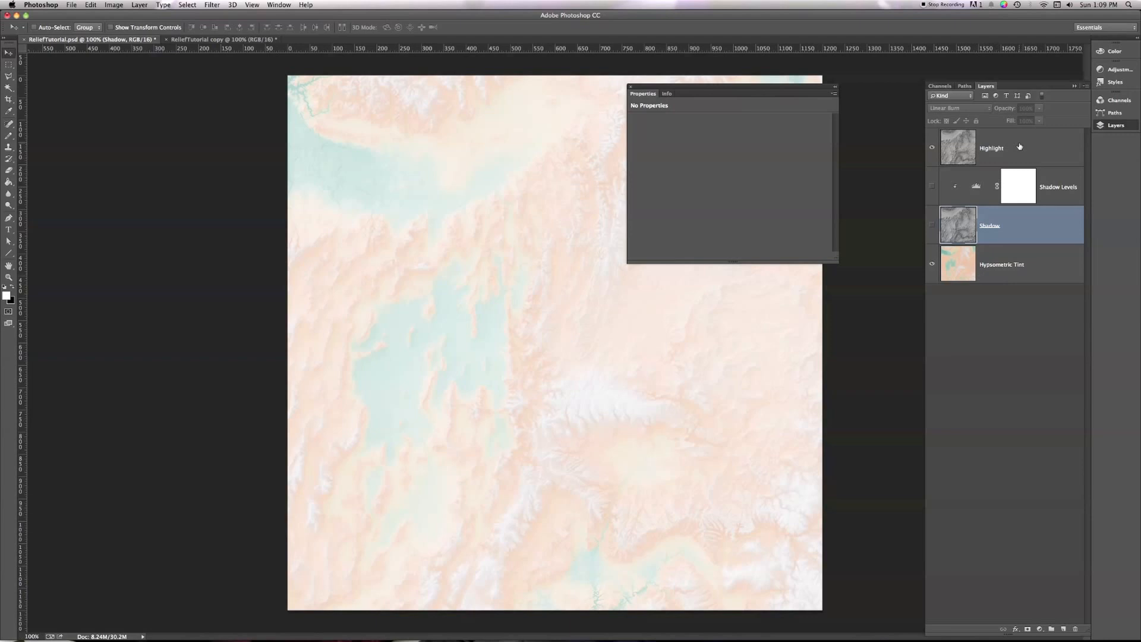
Add a Levels adjustment layer named 'Highlight Levels' above the Highlight layer.
click(992, 147)
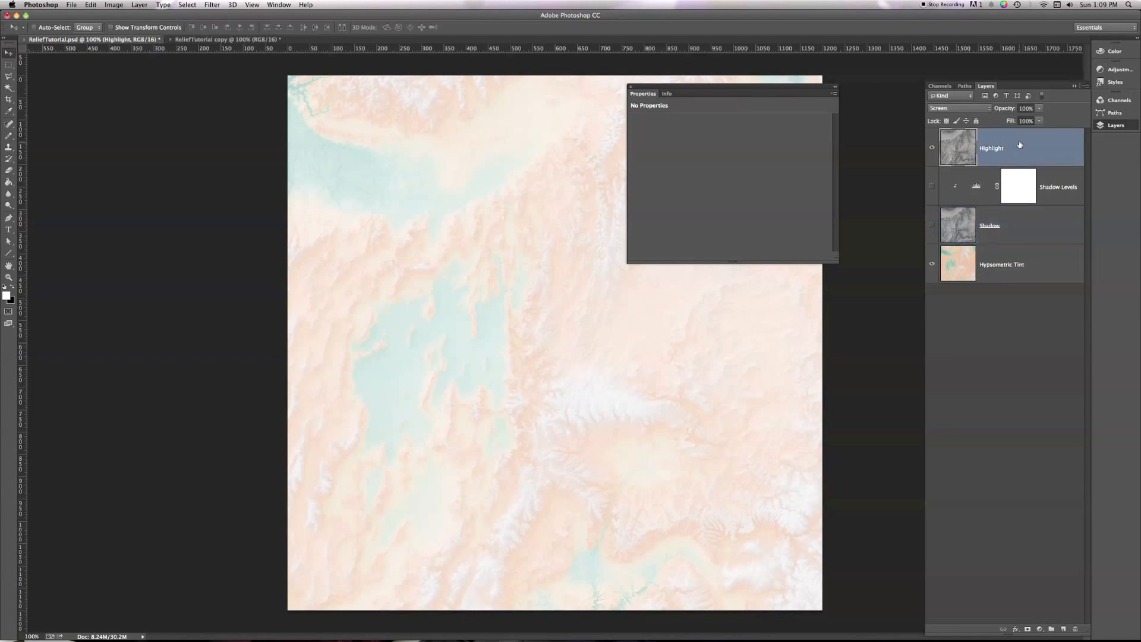
mouse_move(999, 133)
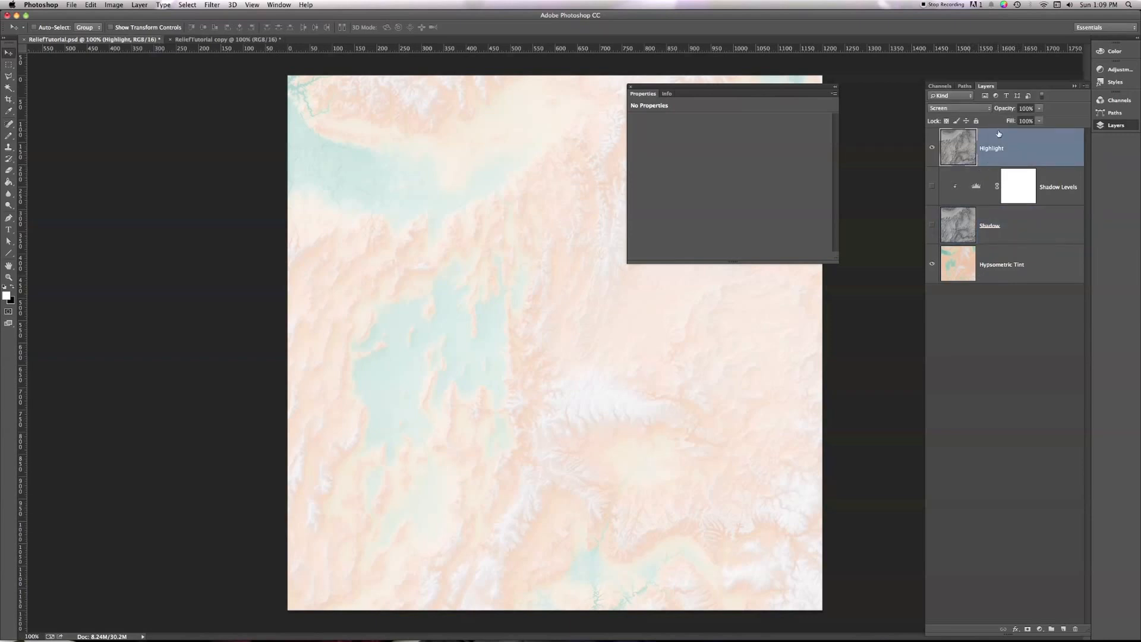
click(959, 108)
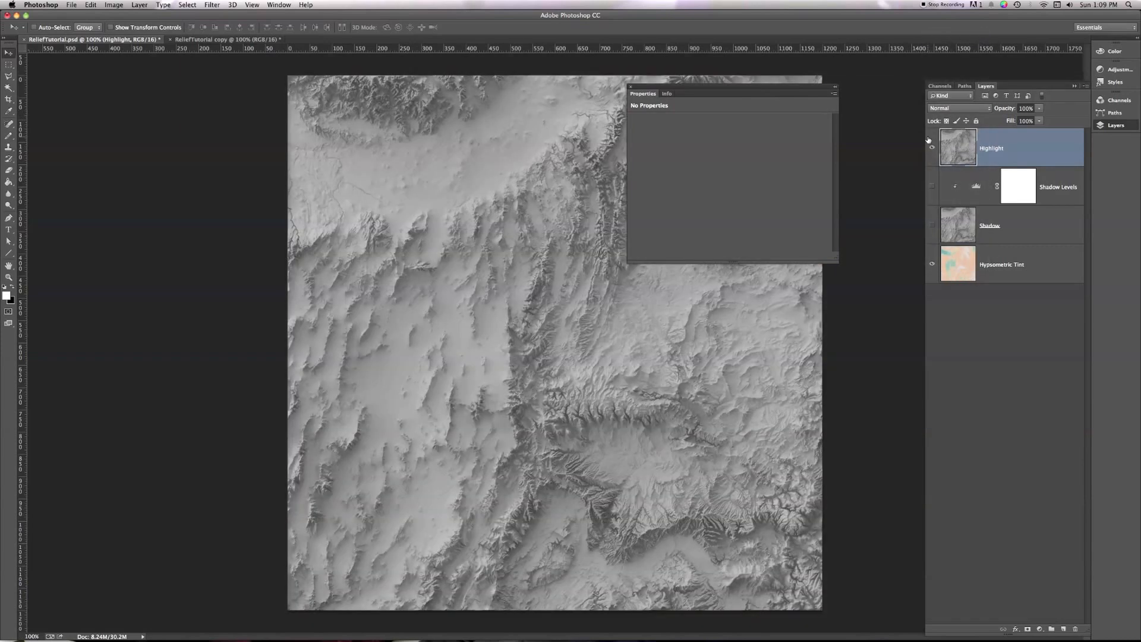
mouse_move(701, 161)
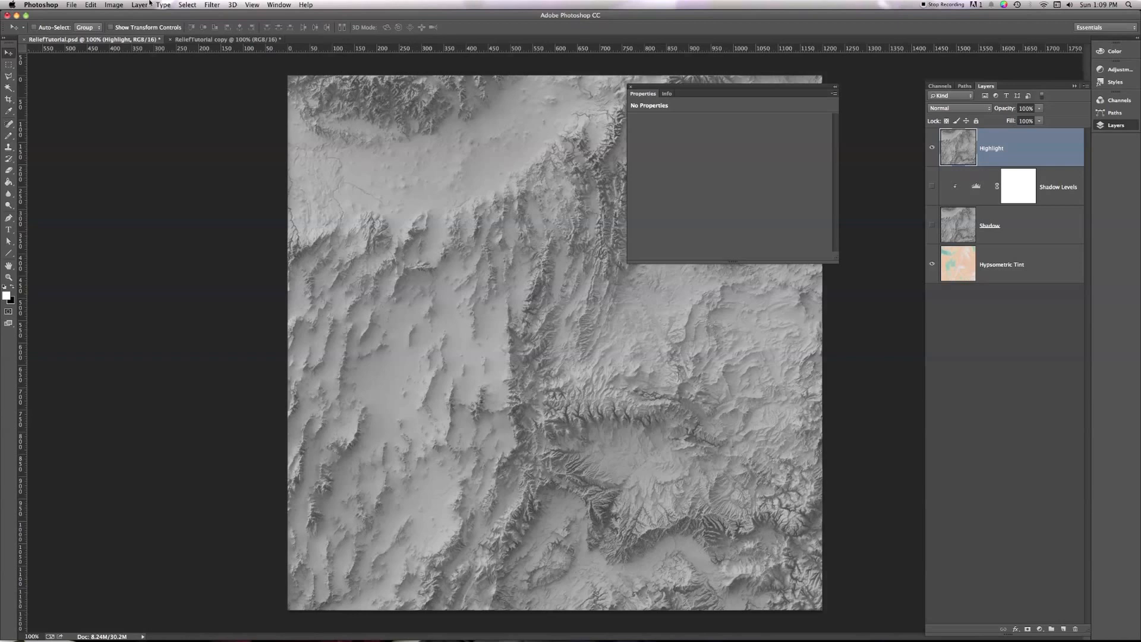
click(139, 5)
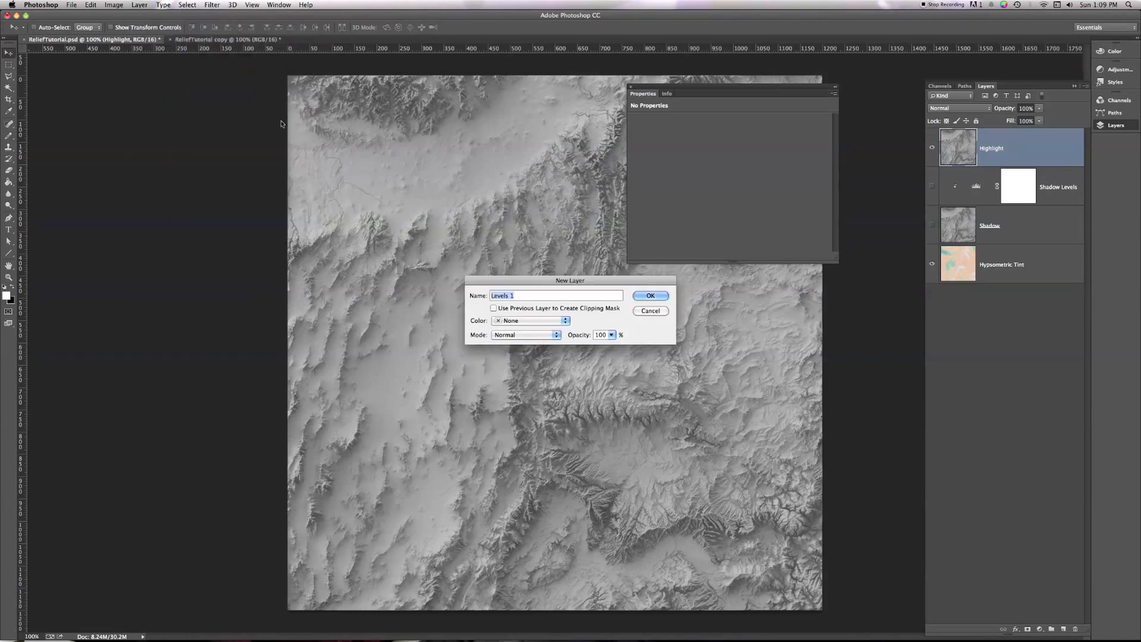
text(Highlight)
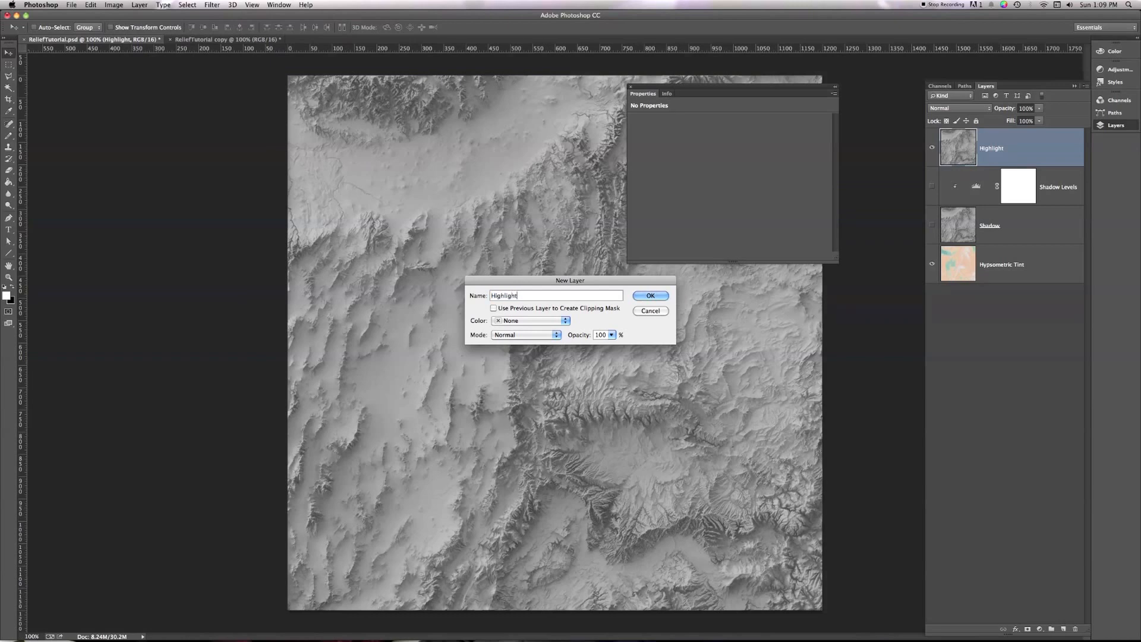
click(650, 297)
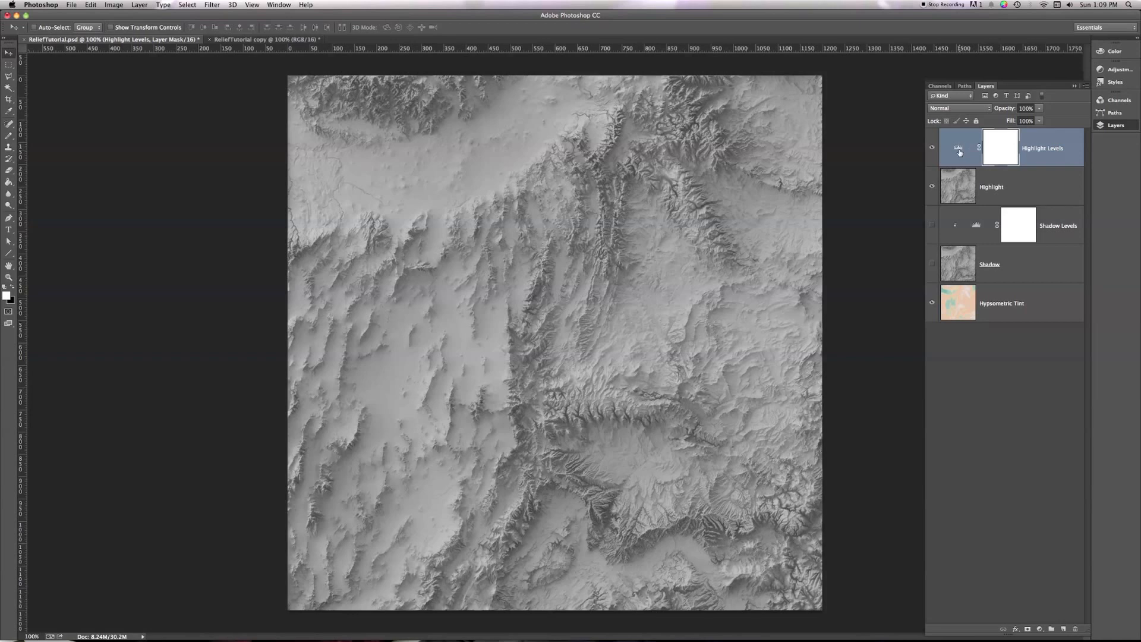
mouse_move(960, 150)
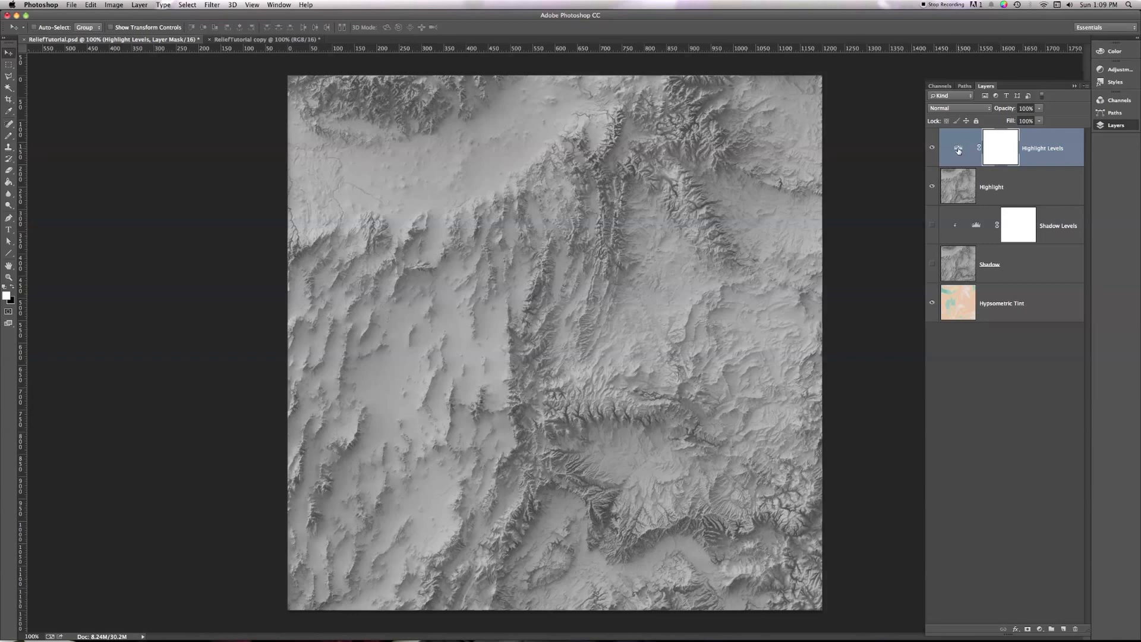
Open Highlight Levels' settings and begin raising the black input toward 155.
double_click(958, 148)
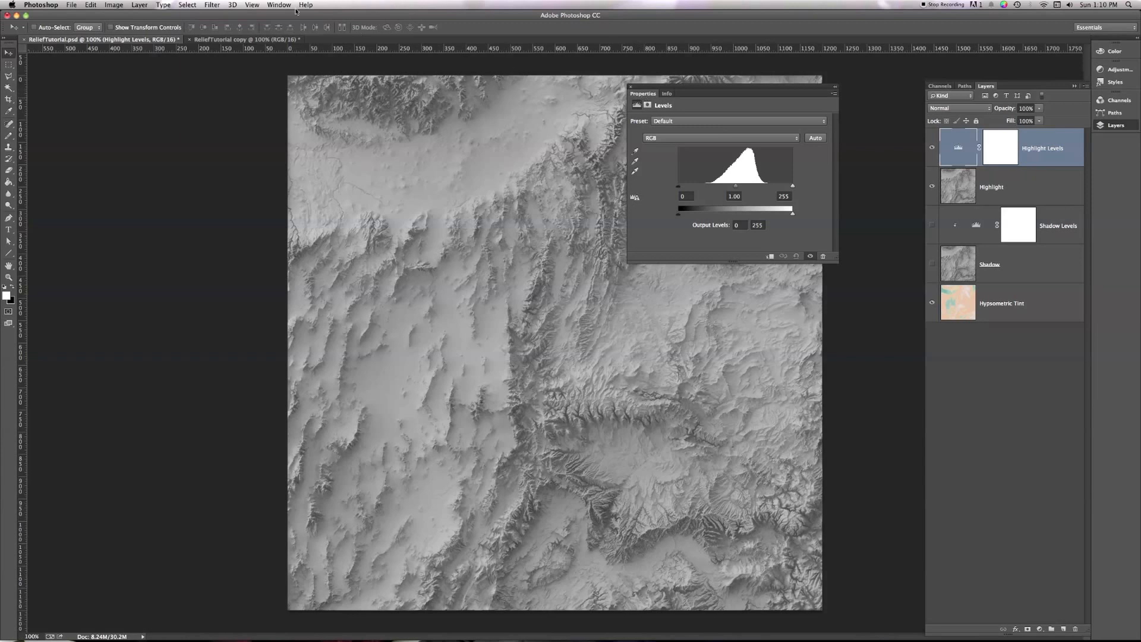
click(278, 4)
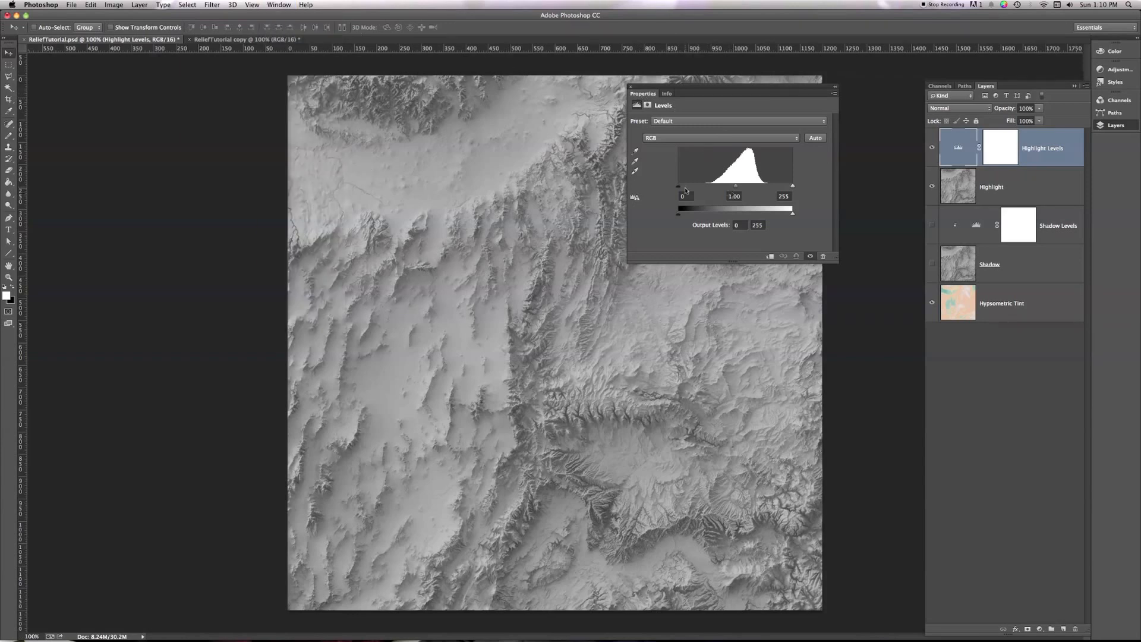
mouse_move(681, 189)
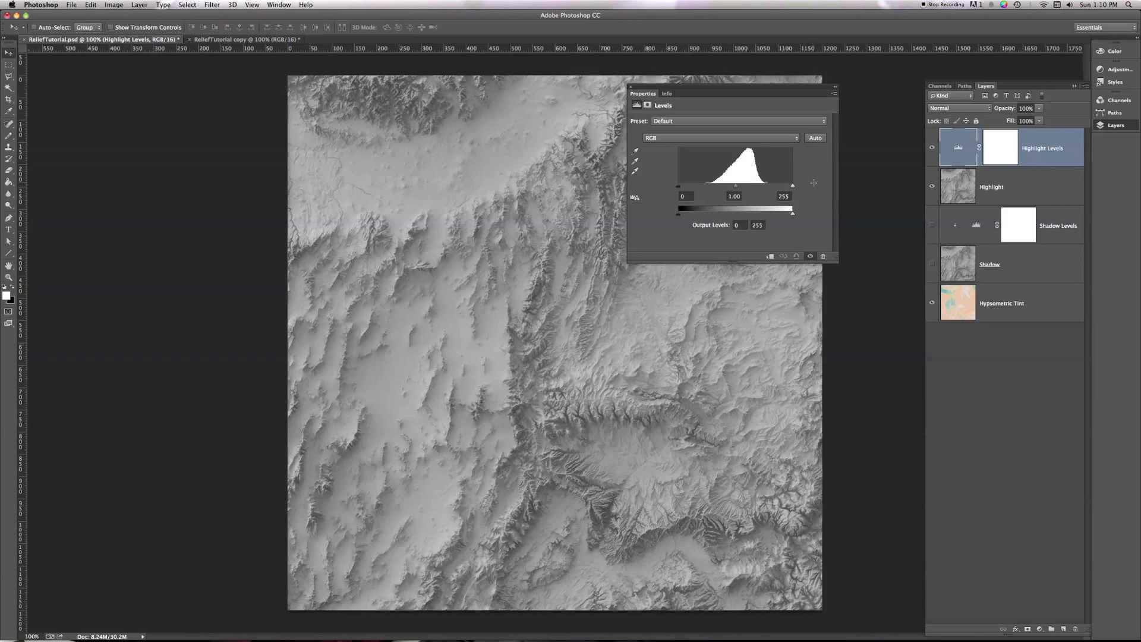
mouse_move(680, 190)
text(155)
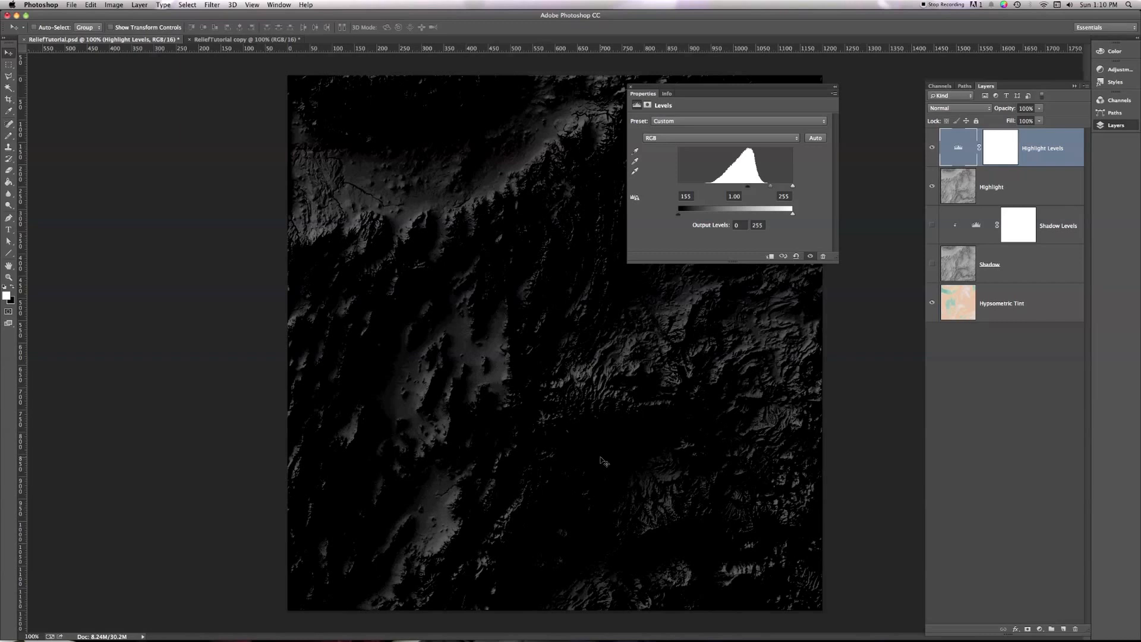
mouse_move(615, 443)
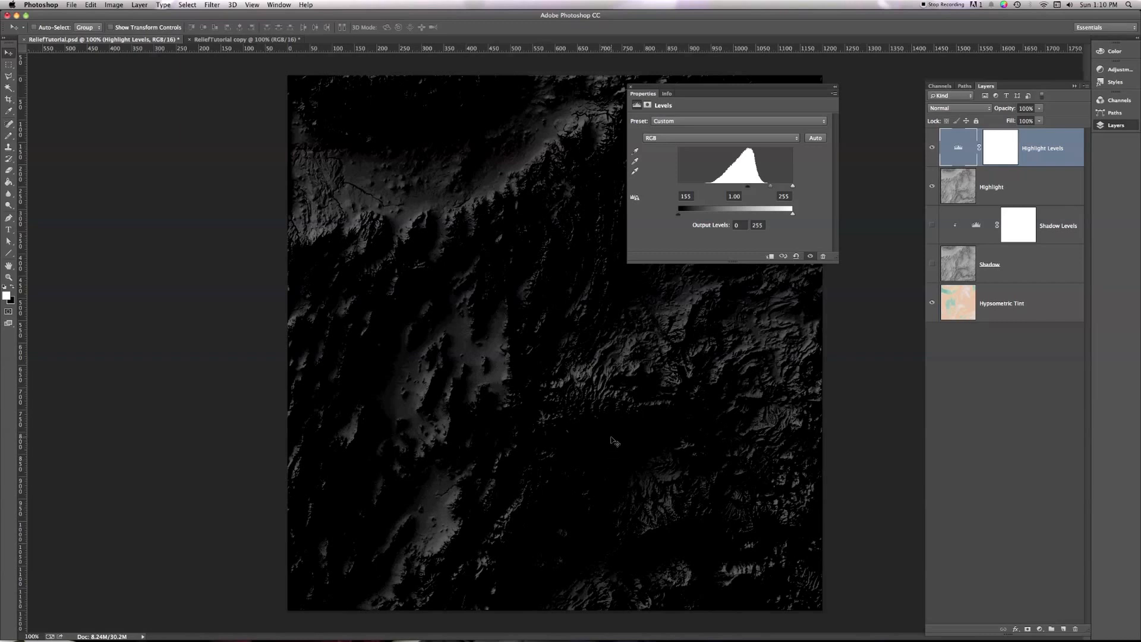
mouse_move(582, 438)
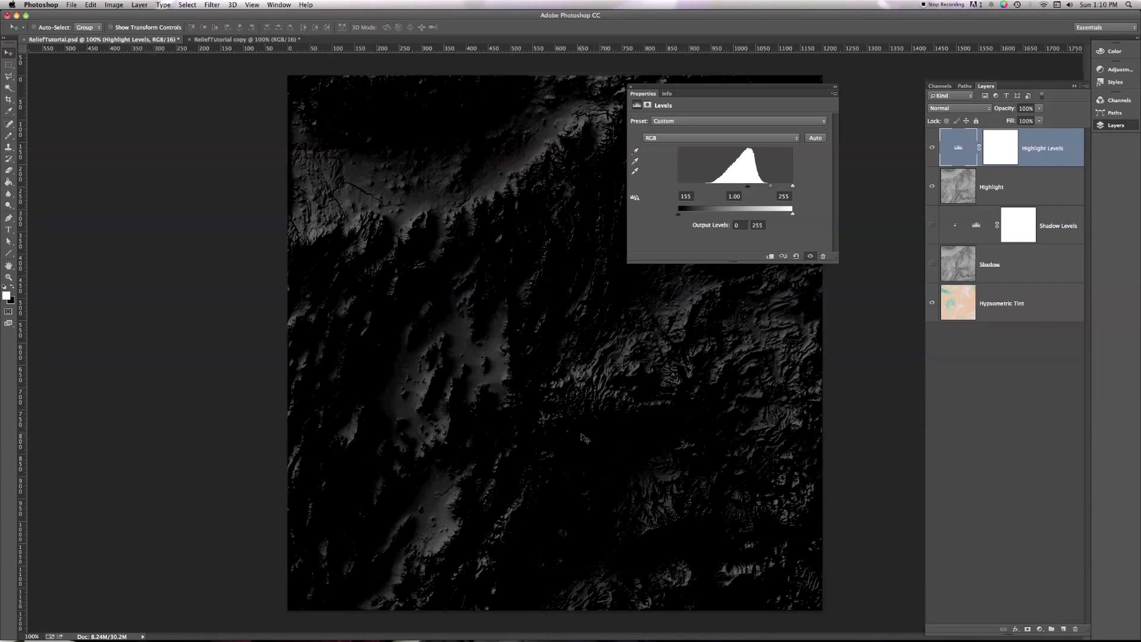
mouse_move(601, 439)
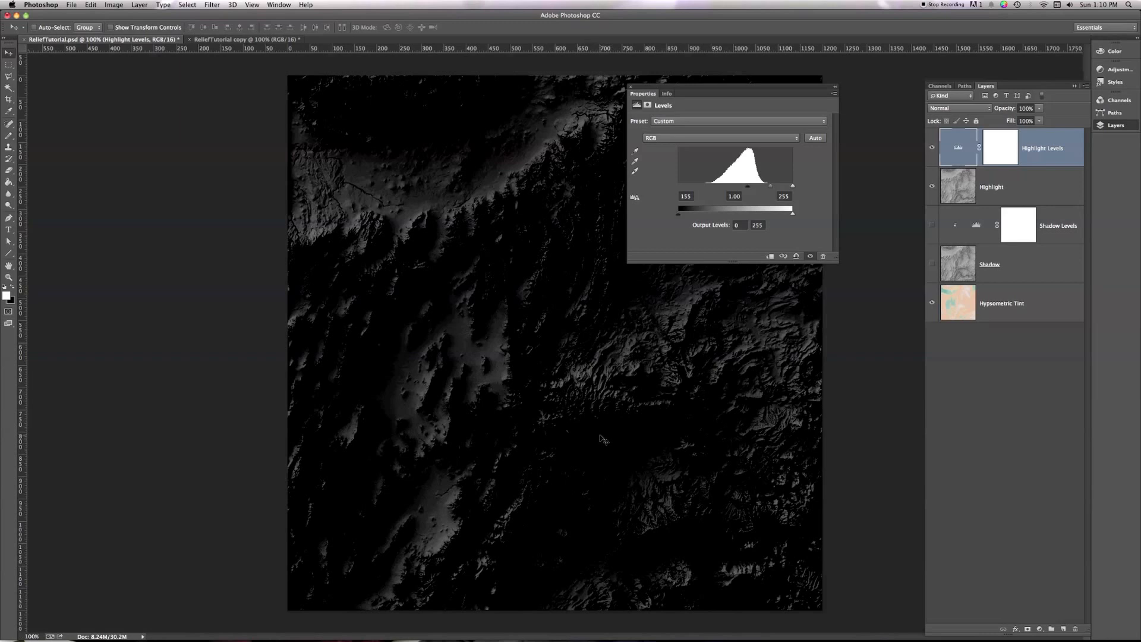
mouse_move(596, 363)
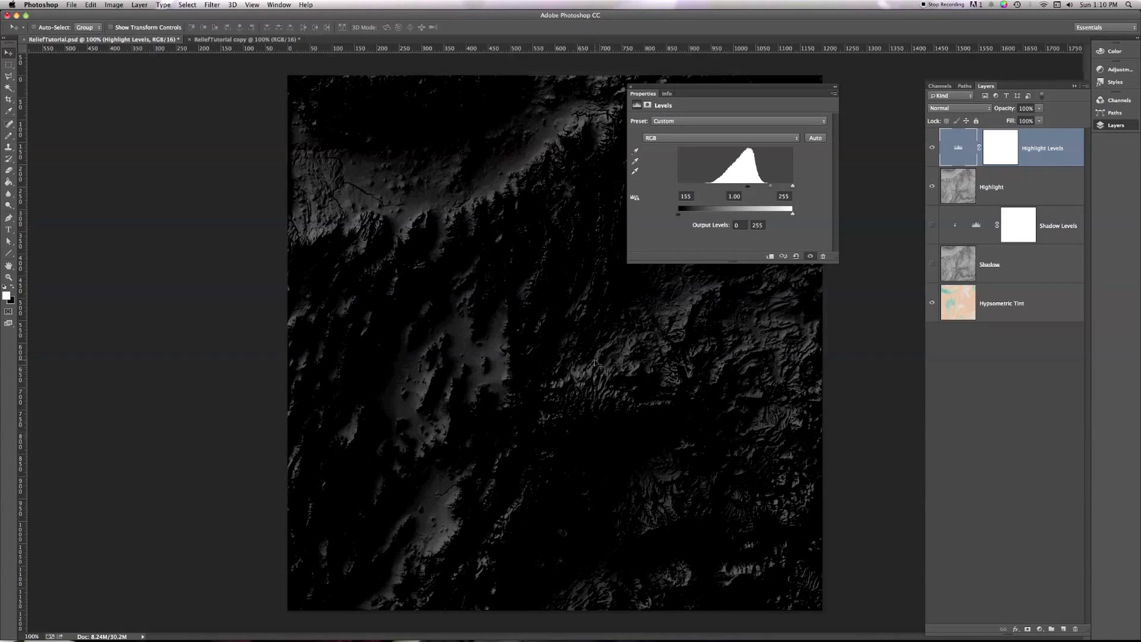
mouse_move(717, 367)
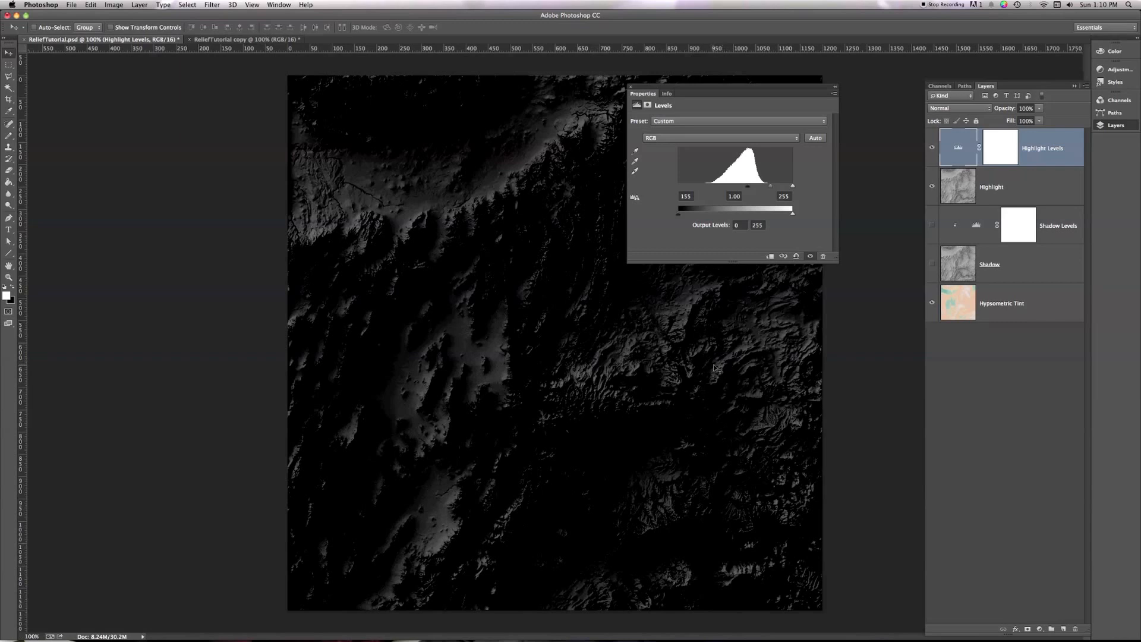
mouse_move(983, 178)
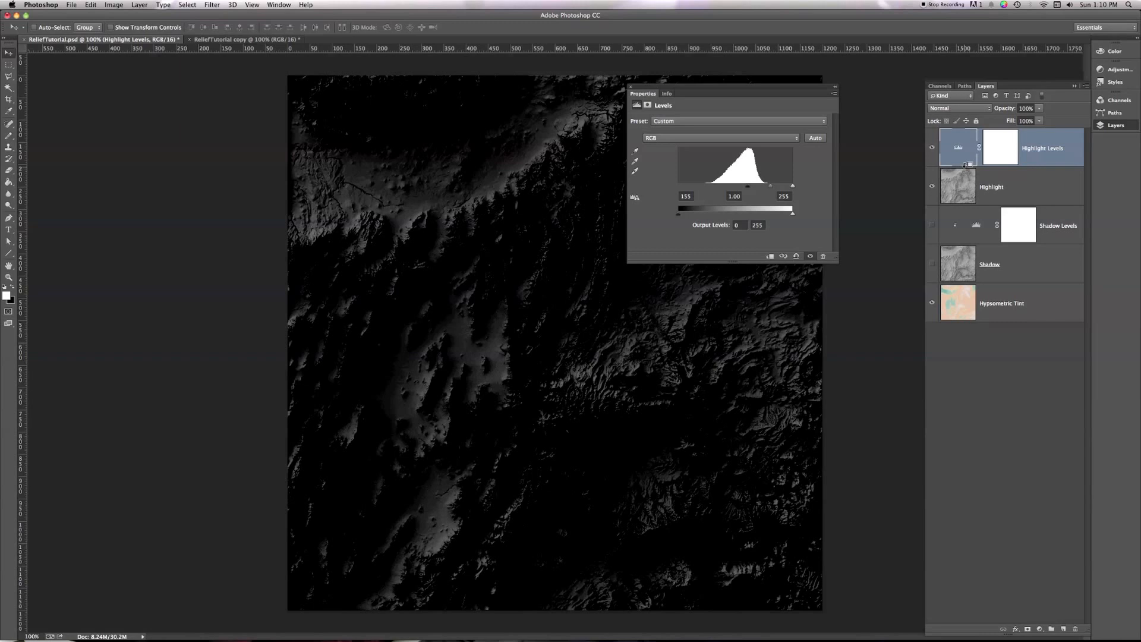
mouse_move(968, 168)
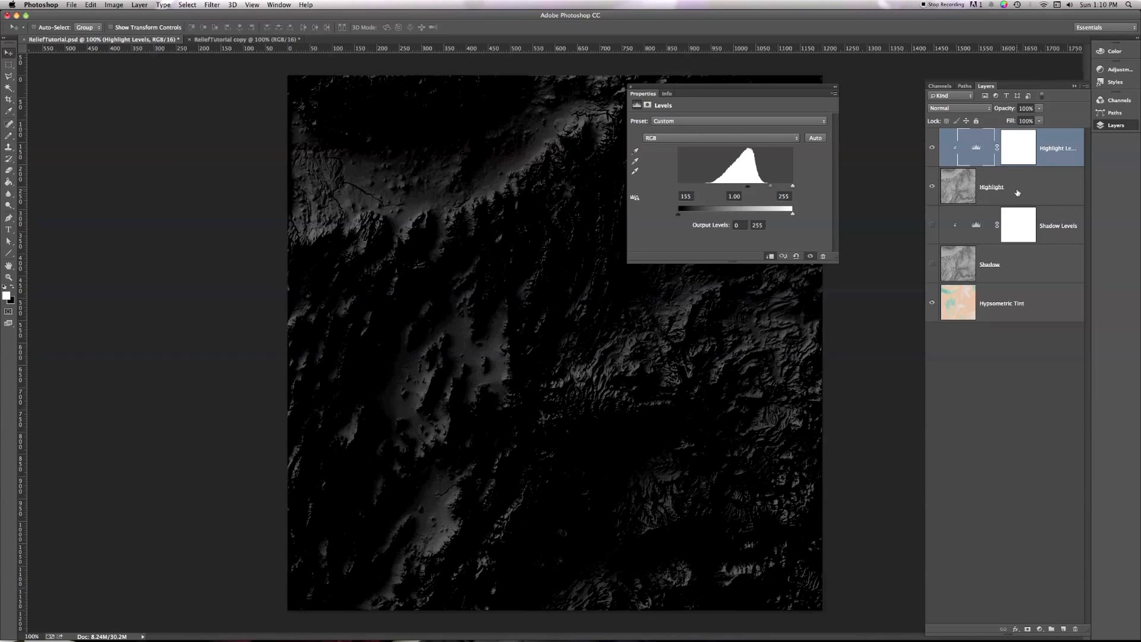
Set the Highlight layer's blend mode to Screen.
click(957, 108)
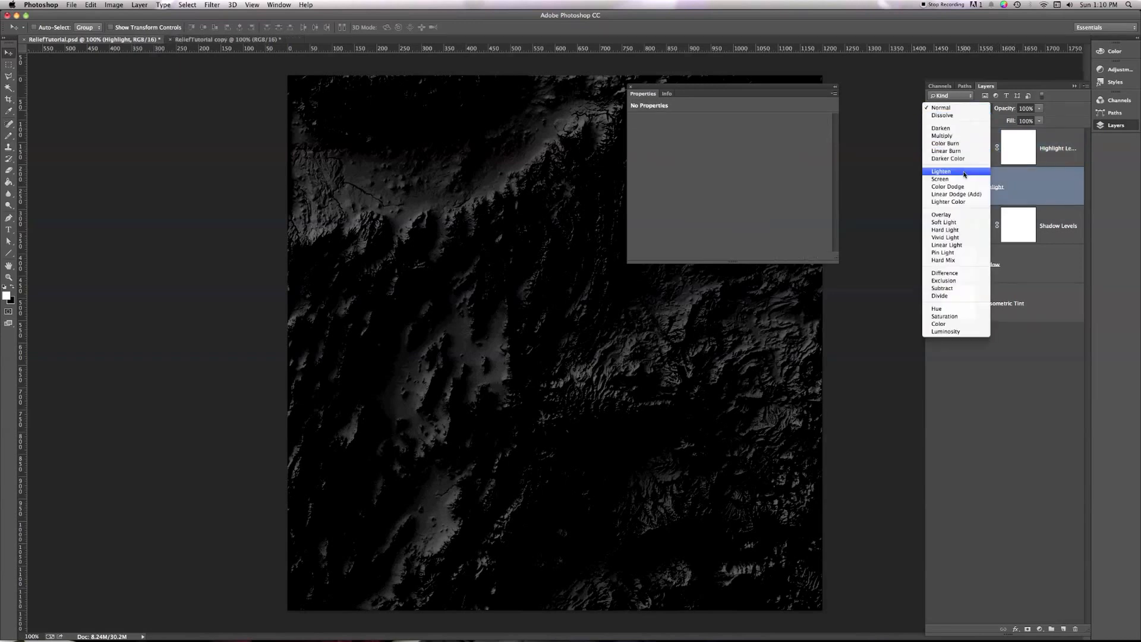
click(939, 180)
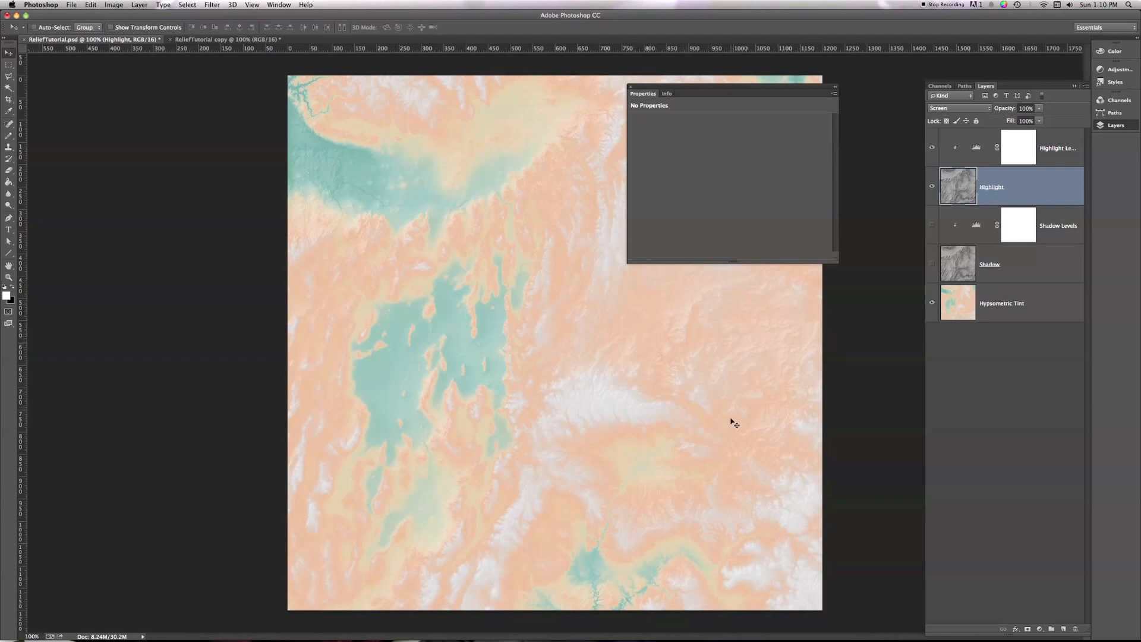
mouse_move(789, 307)
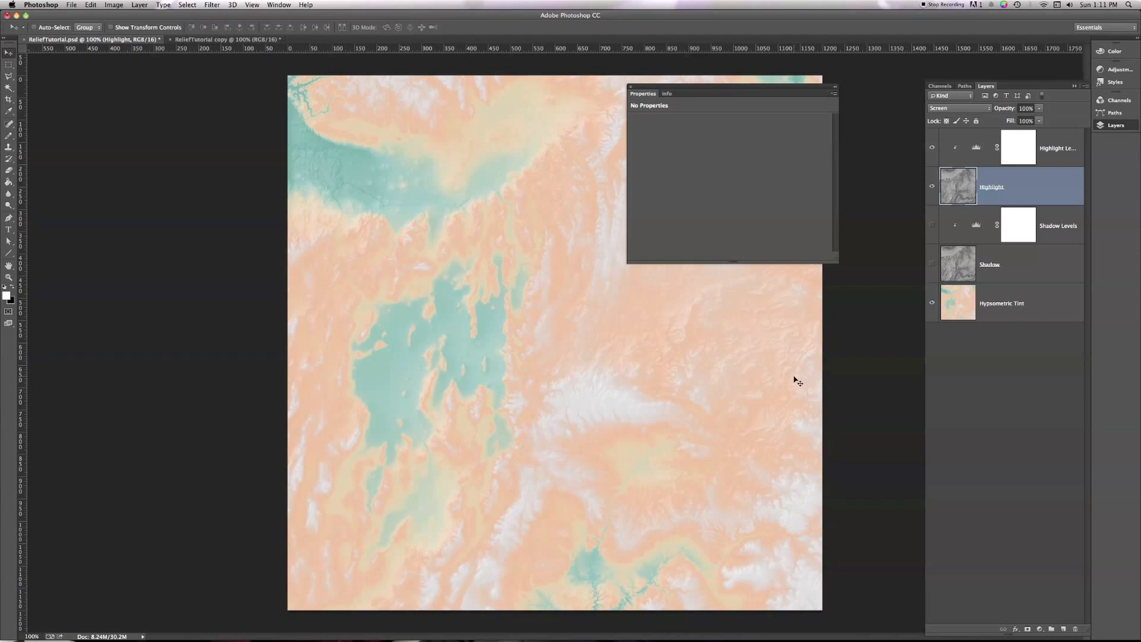
mouse_move(395, 374)
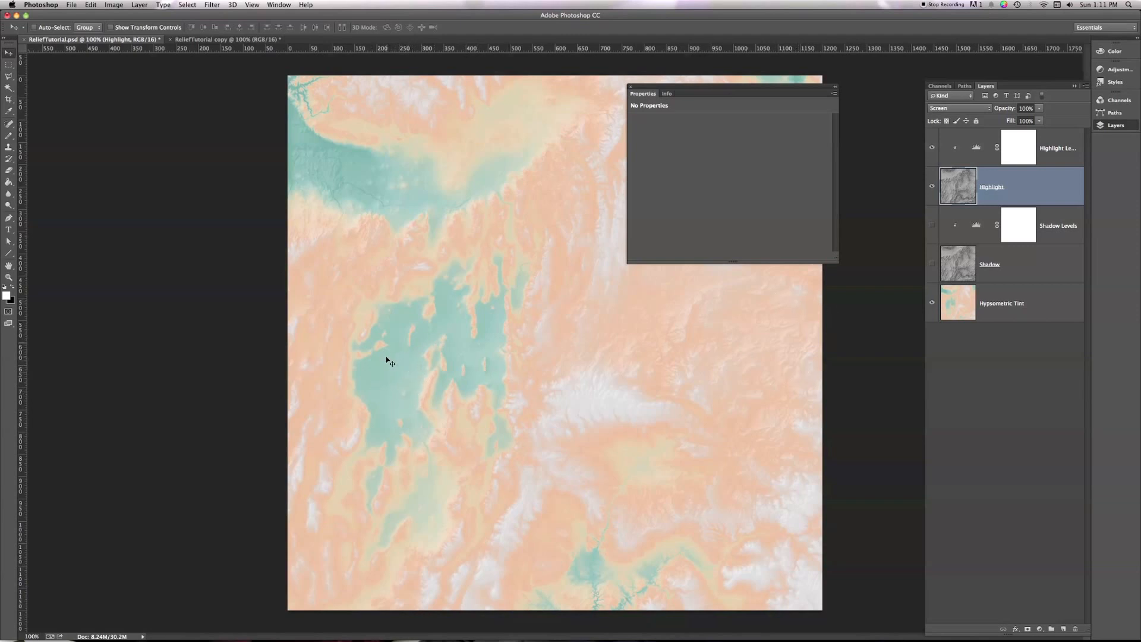
mouse_move(676, 373)
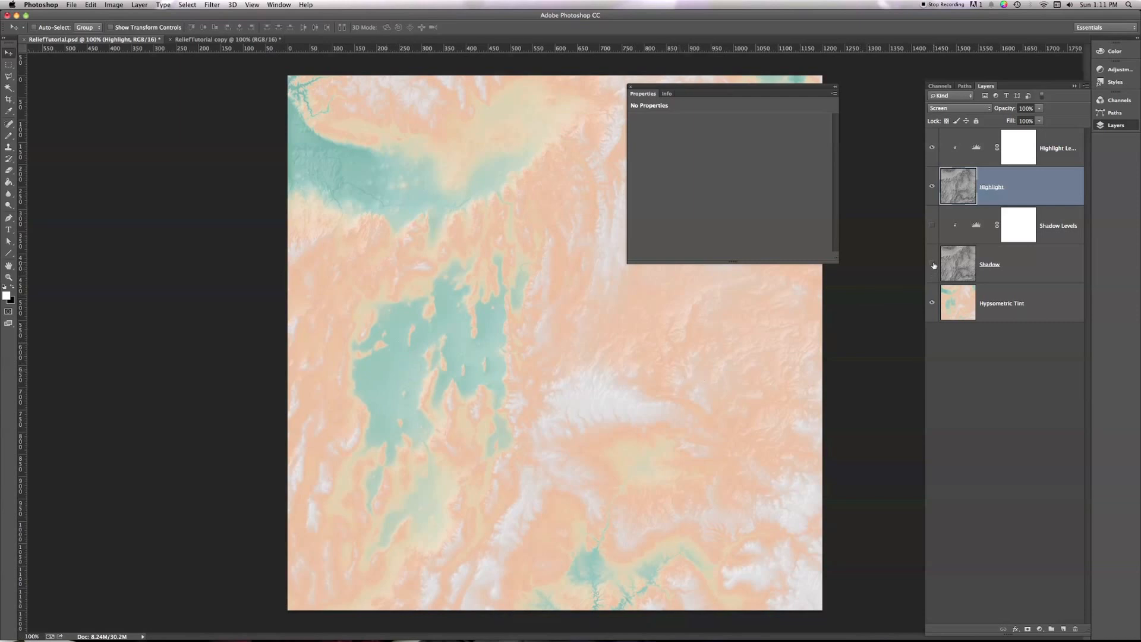
Show the Shadow layer again and toggle Highlight Levels' visibility to compare its effect.
click(932, 264)
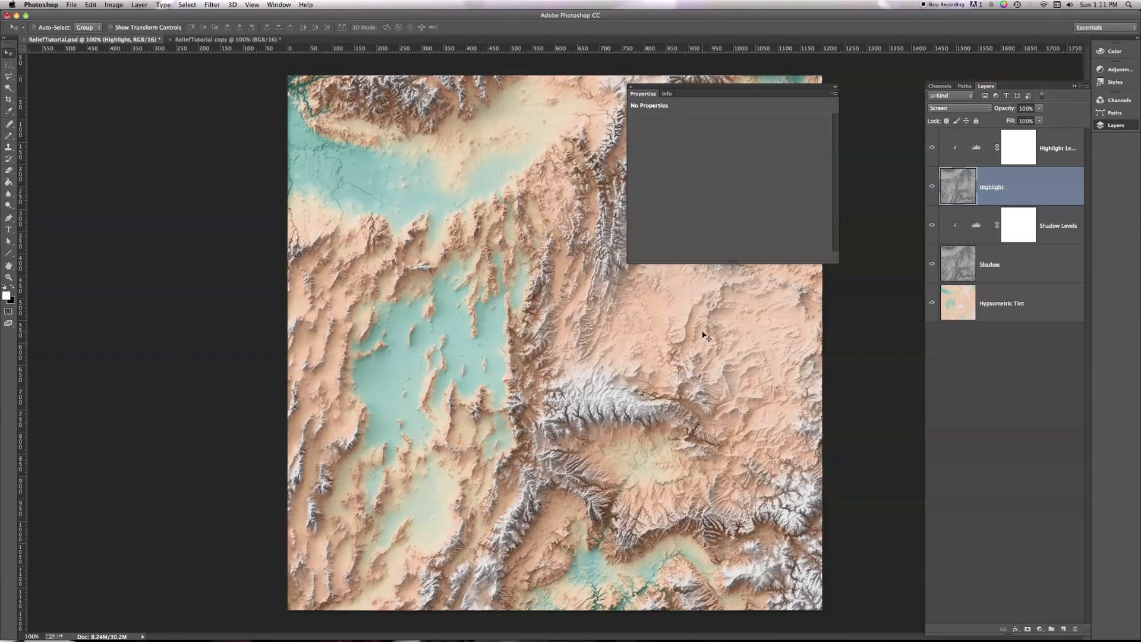
mouse_move(887, 198)
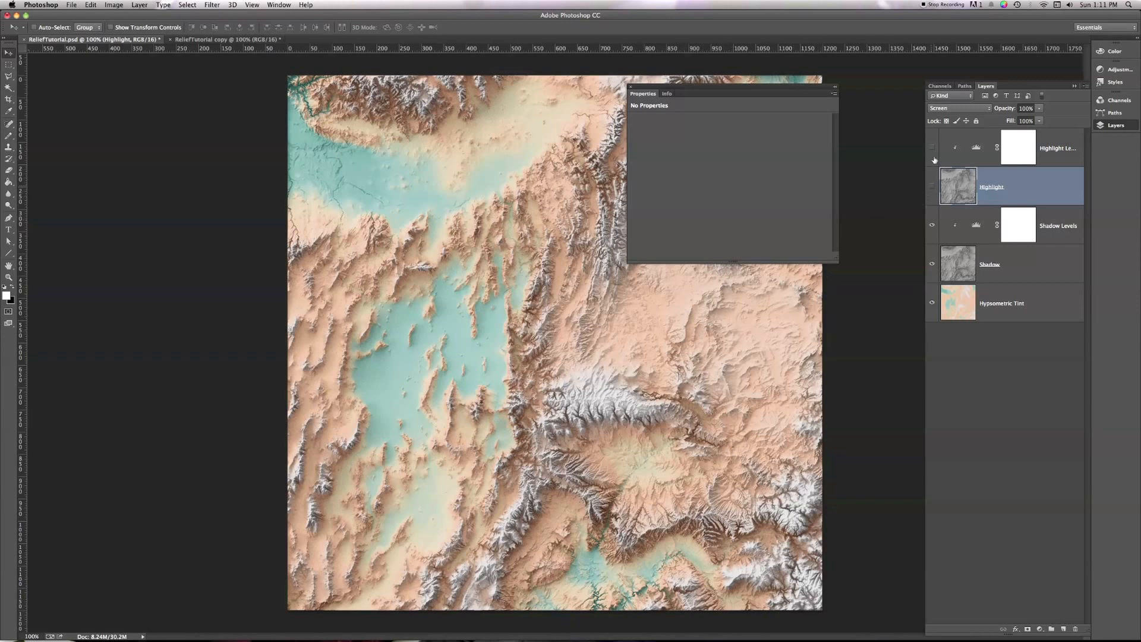
click(932, 147)
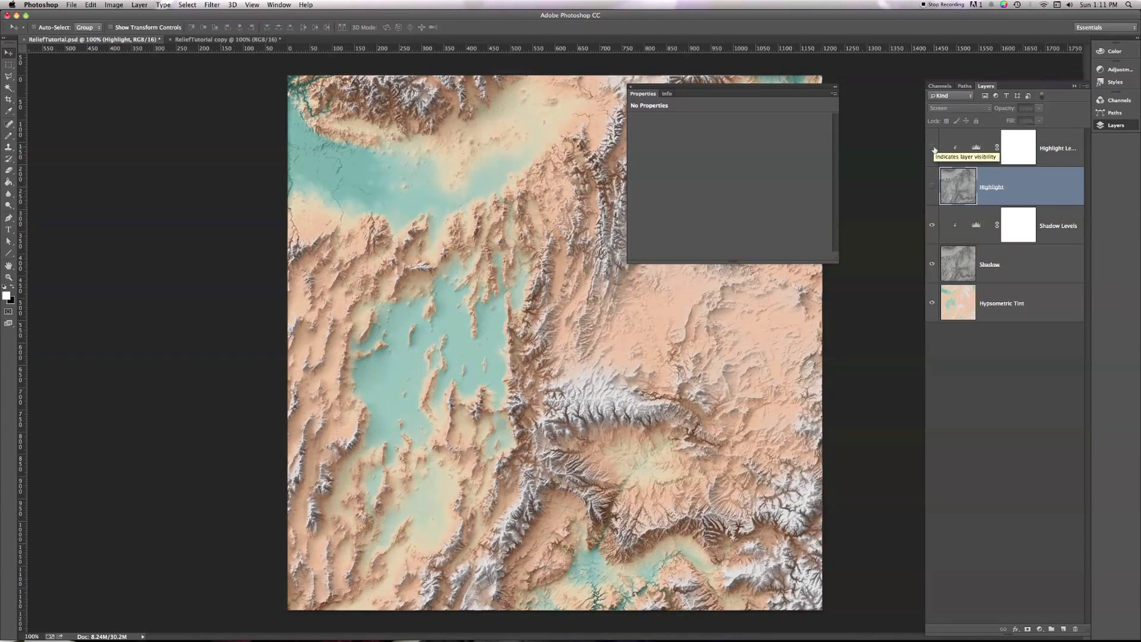
click(933, 147)
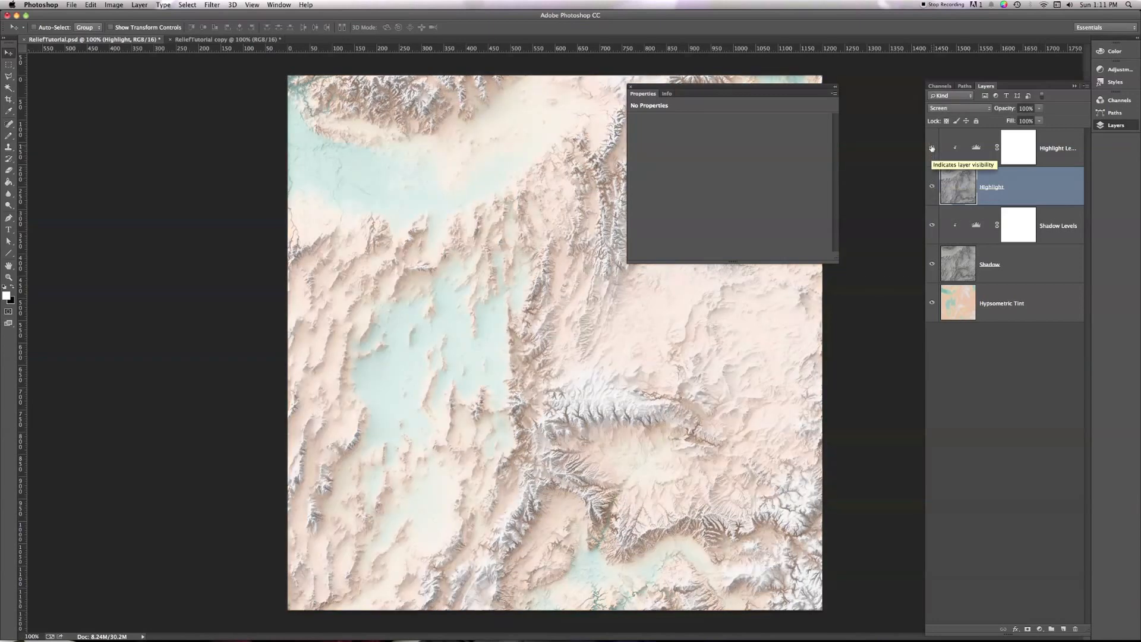
click(933, 148)
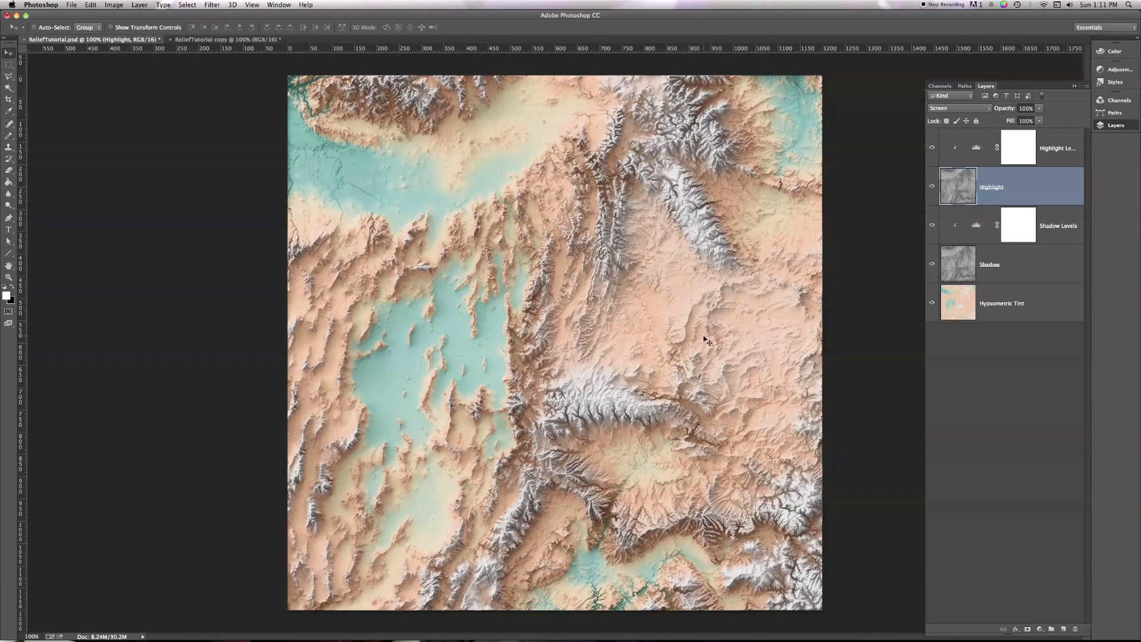
mouse_move(331, 161)
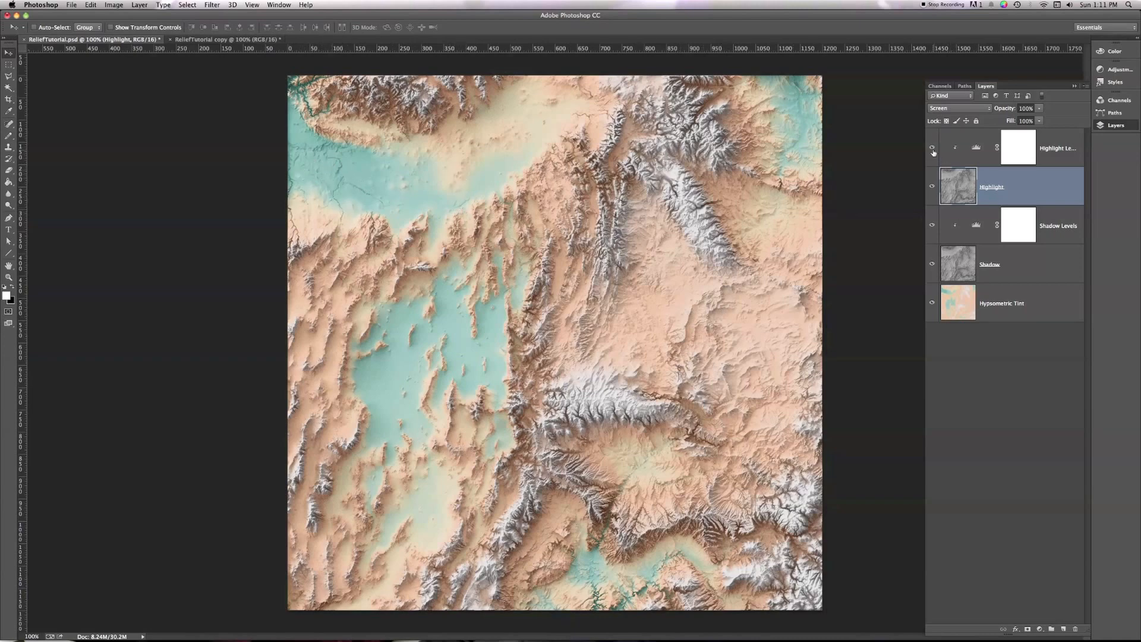
click(932, 149)
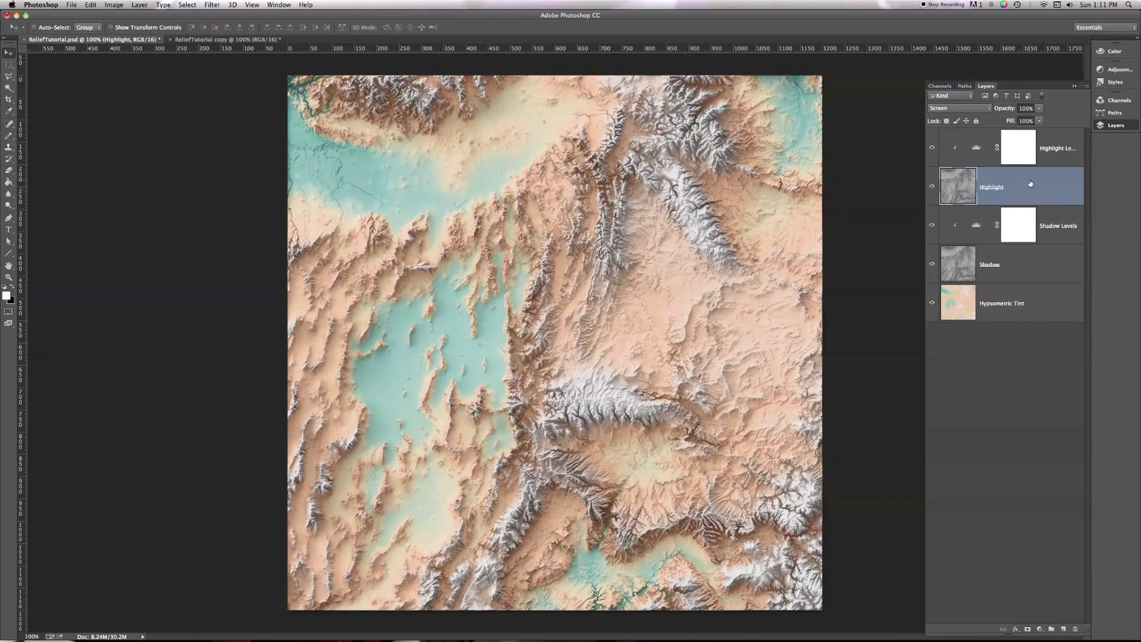
mouse_move(1024, 200)
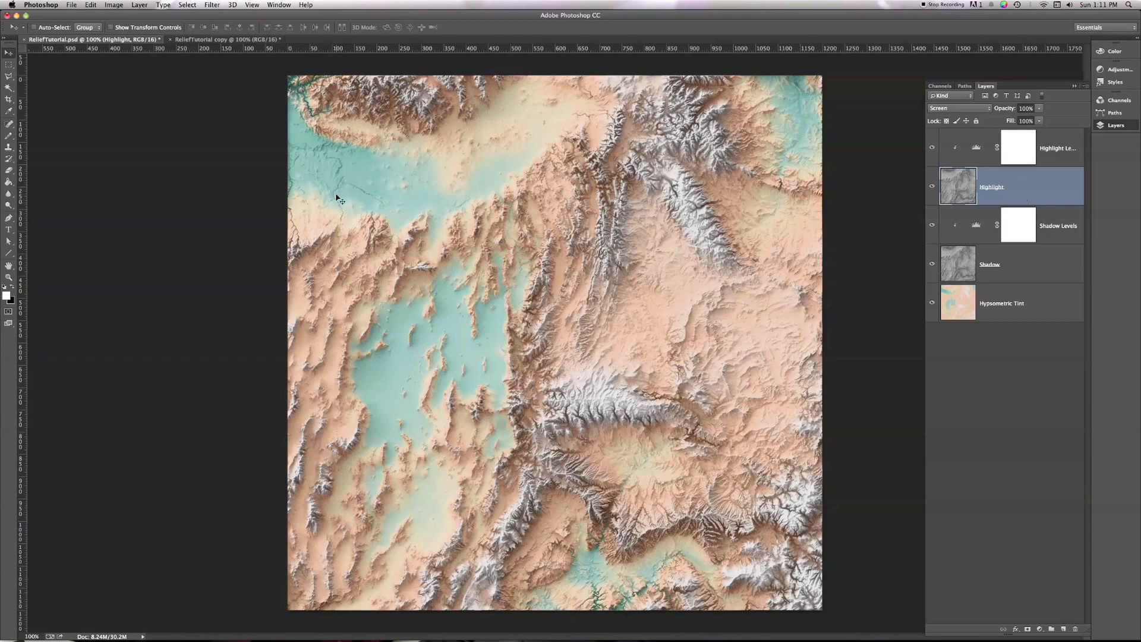
mouse_move(309, 144)
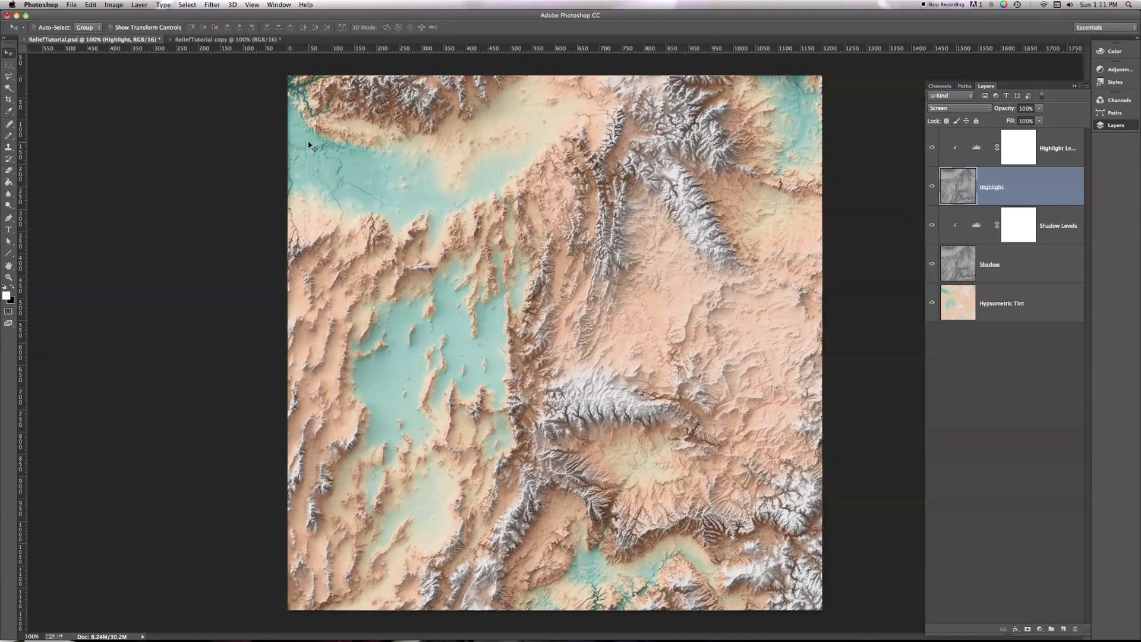
mouse_move(978, 155)
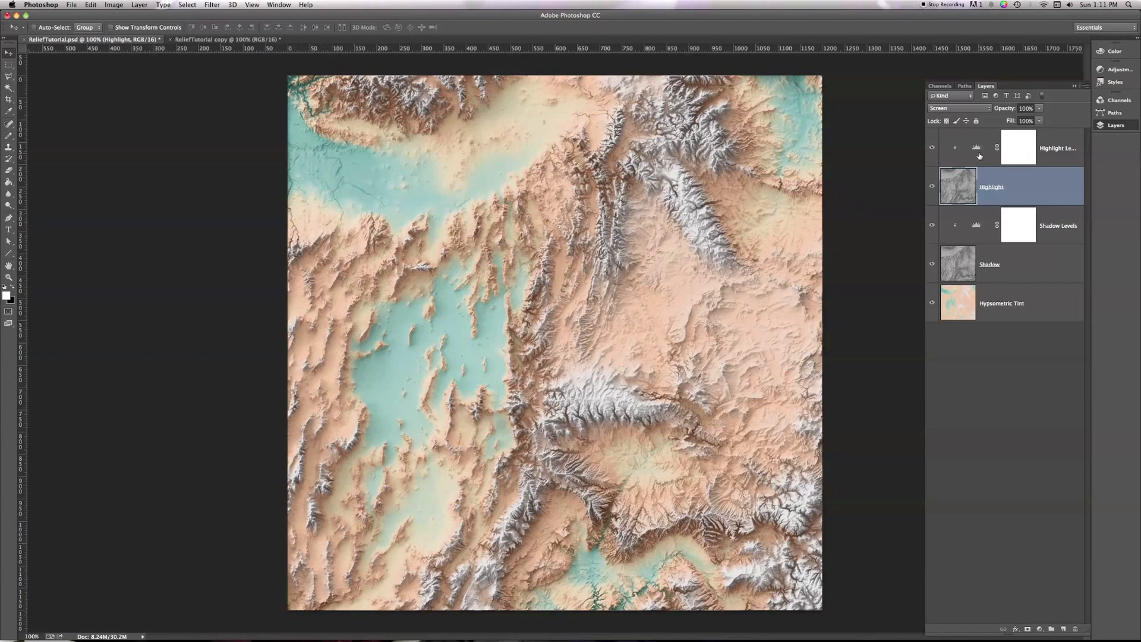
Raise Highlight Levels' black input from 155 to about 172, then return to the Highlight layer.
click(1019, 148)
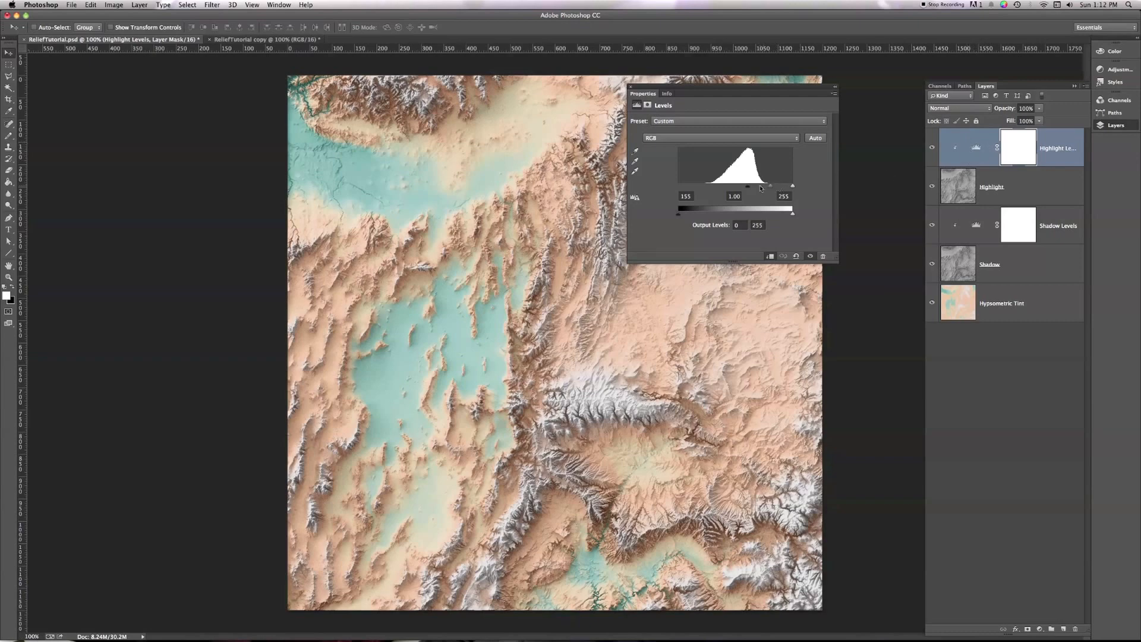
drag(748, 186, 729, 187)
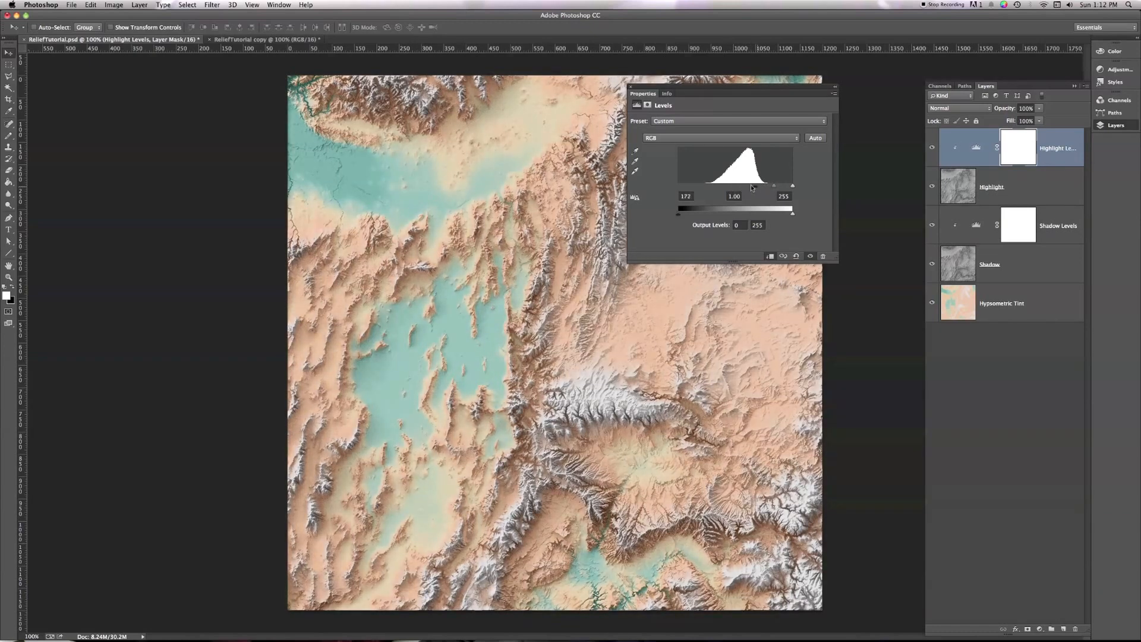
drag(774, 185, 736, 185)
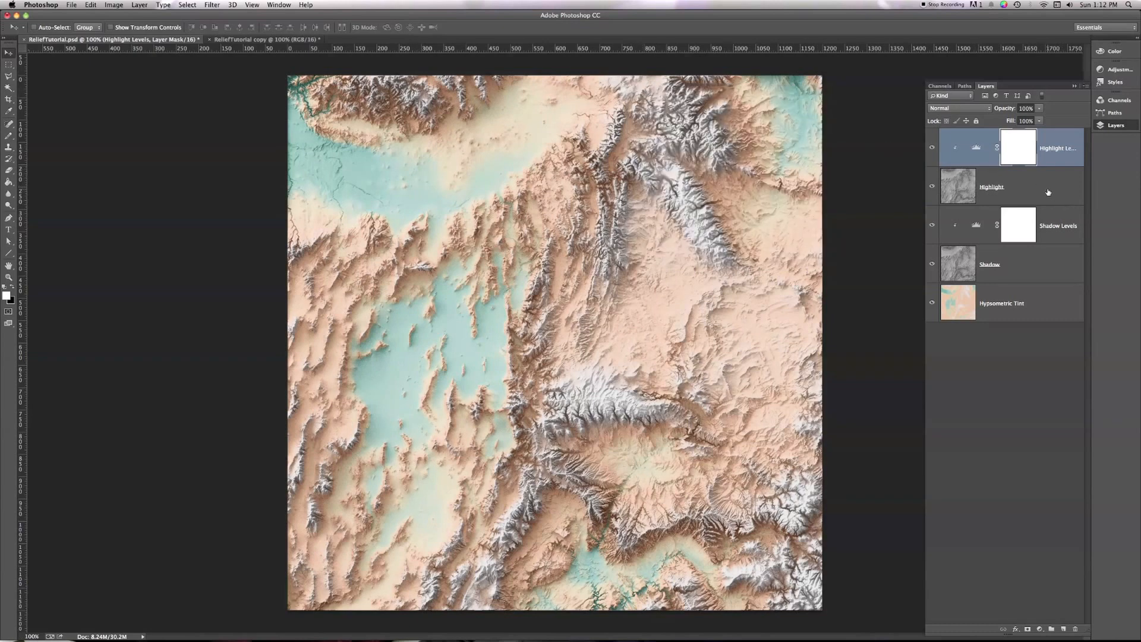
click(992, 187)
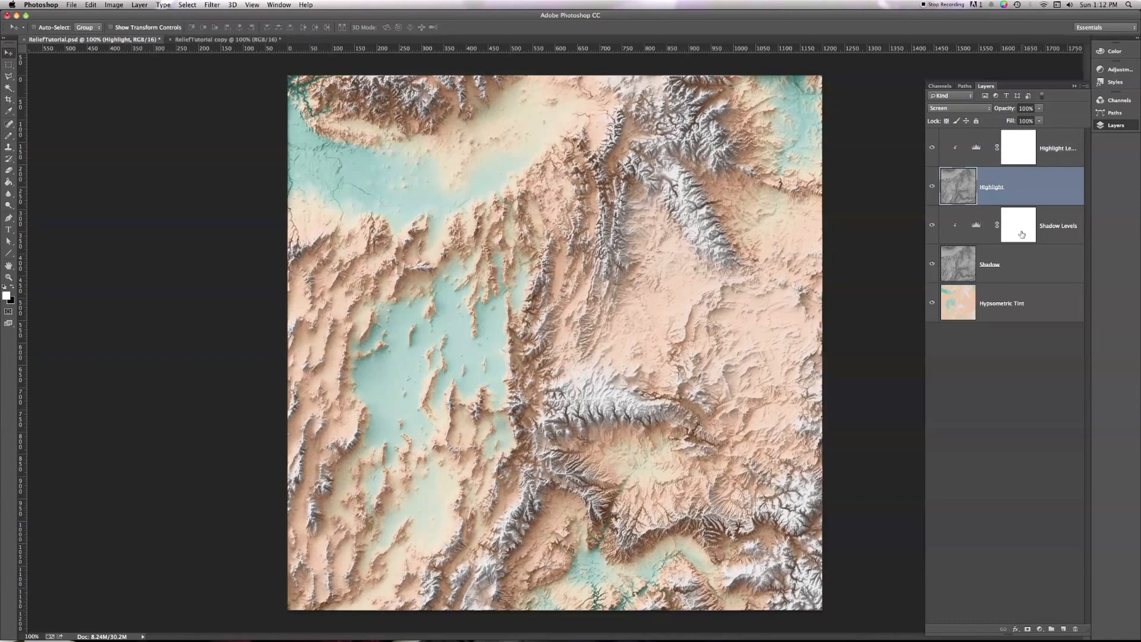
click(990, 264)
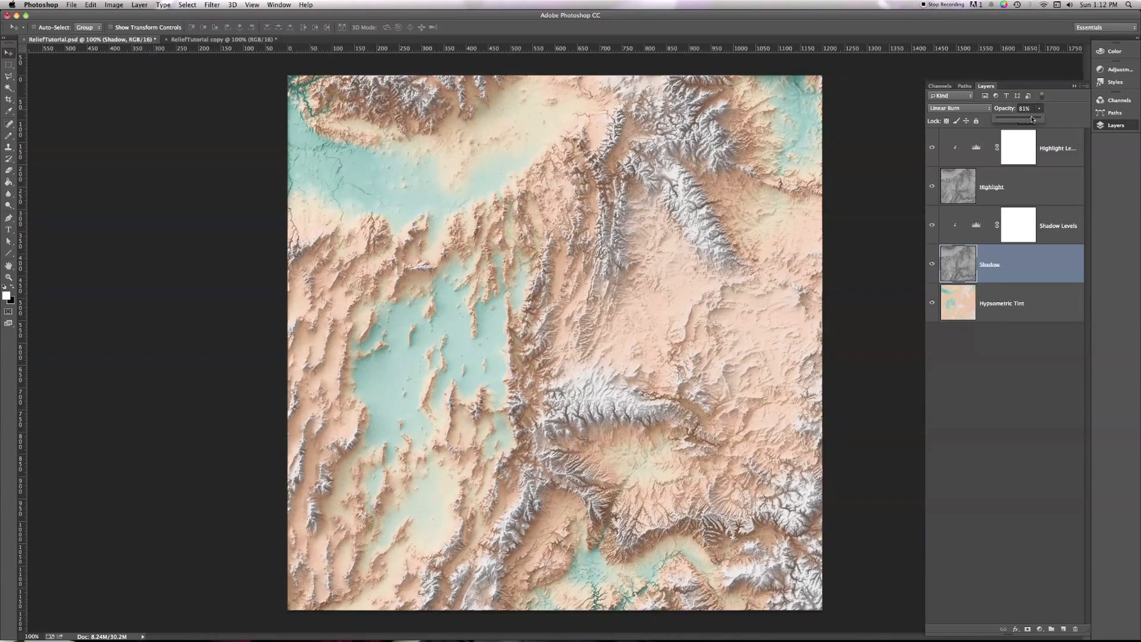
drag(1025, 117, 1037, 118)
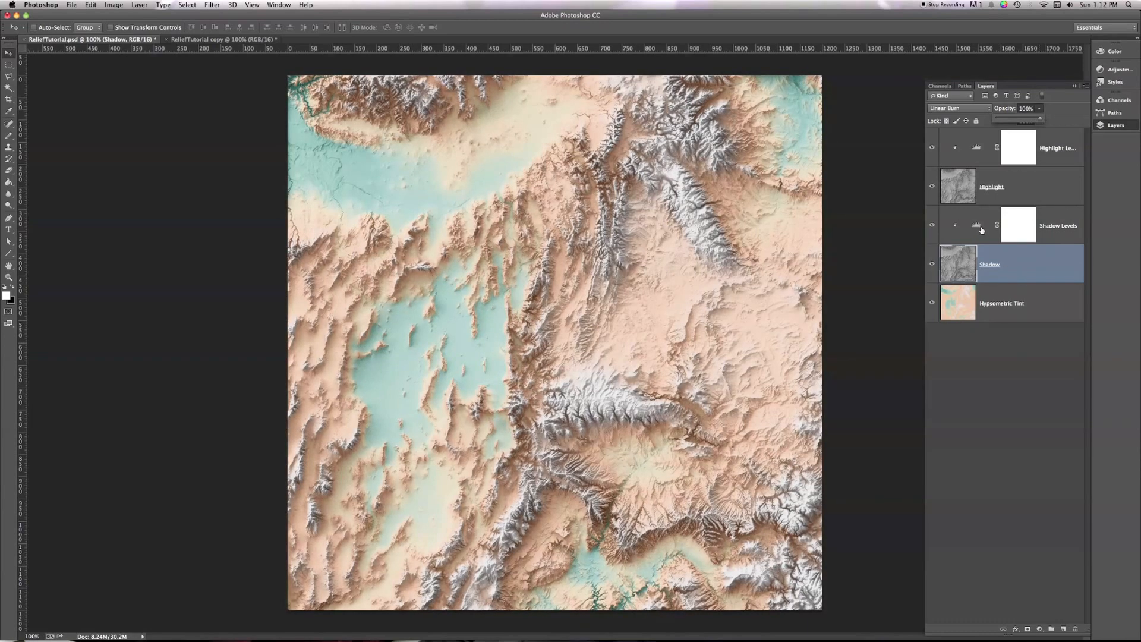
click(1027, 368)
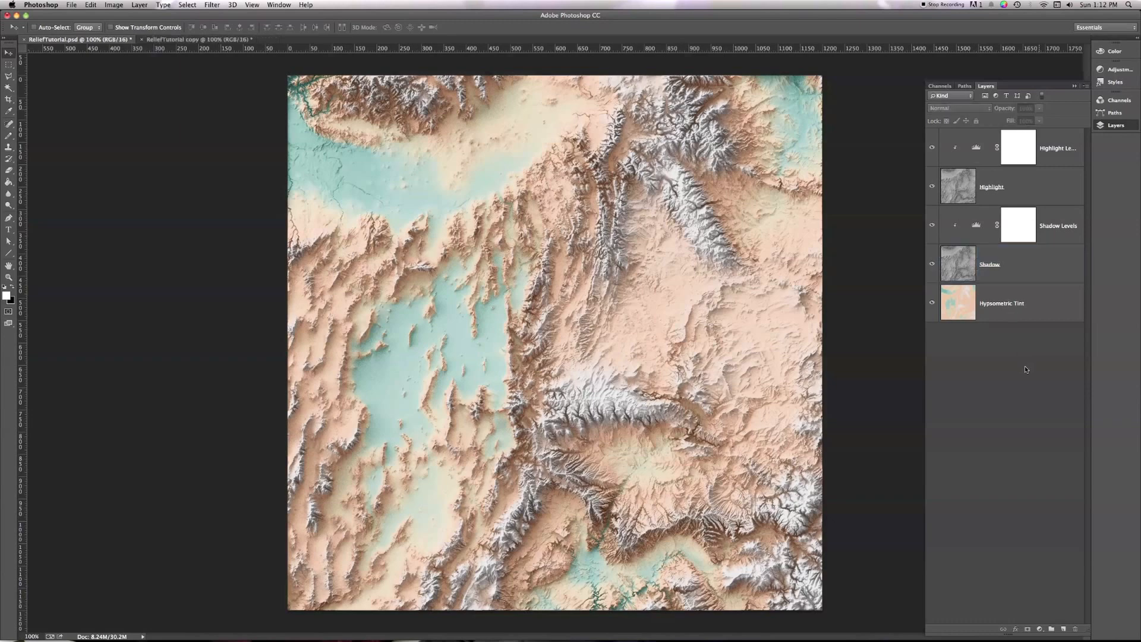
mouse_move(861, 328)
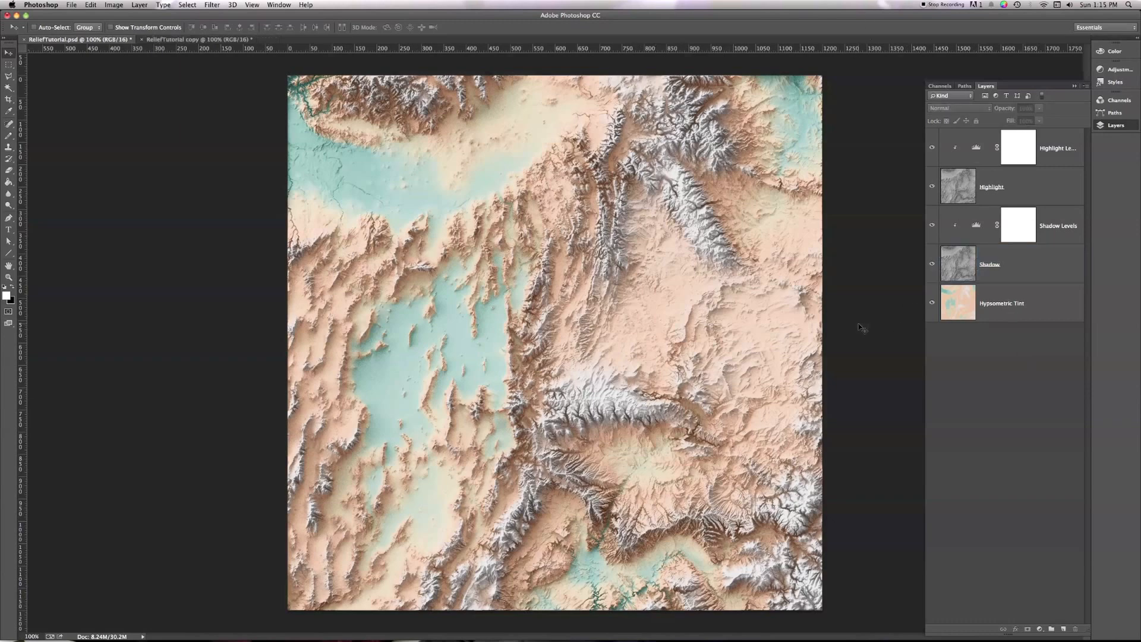
mouse_move(663, 297)
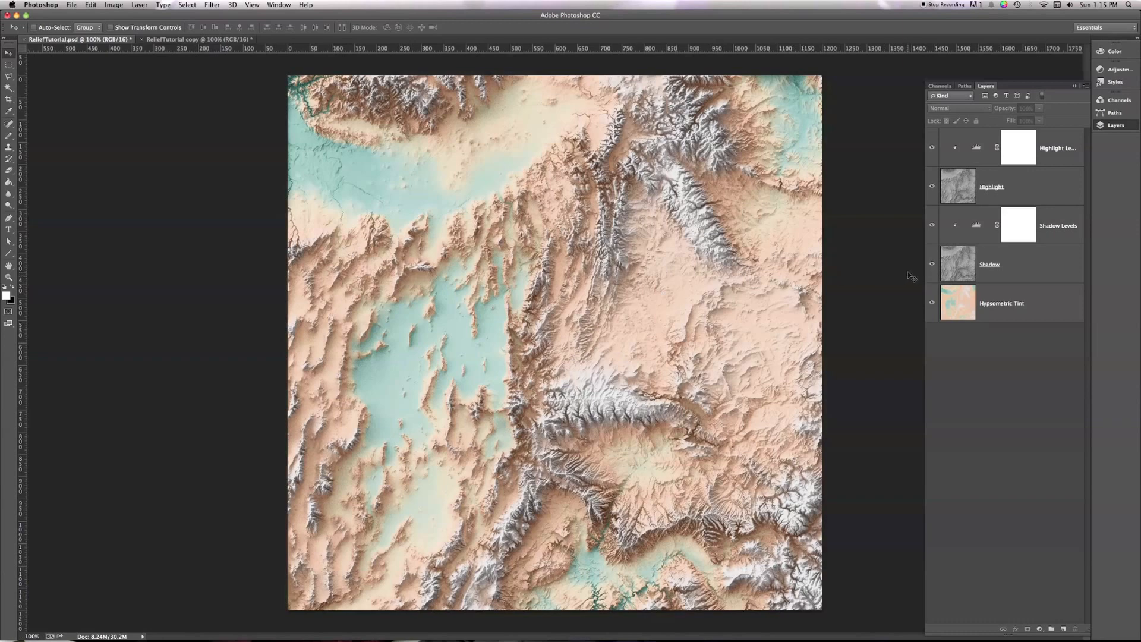
click(1019, 264)
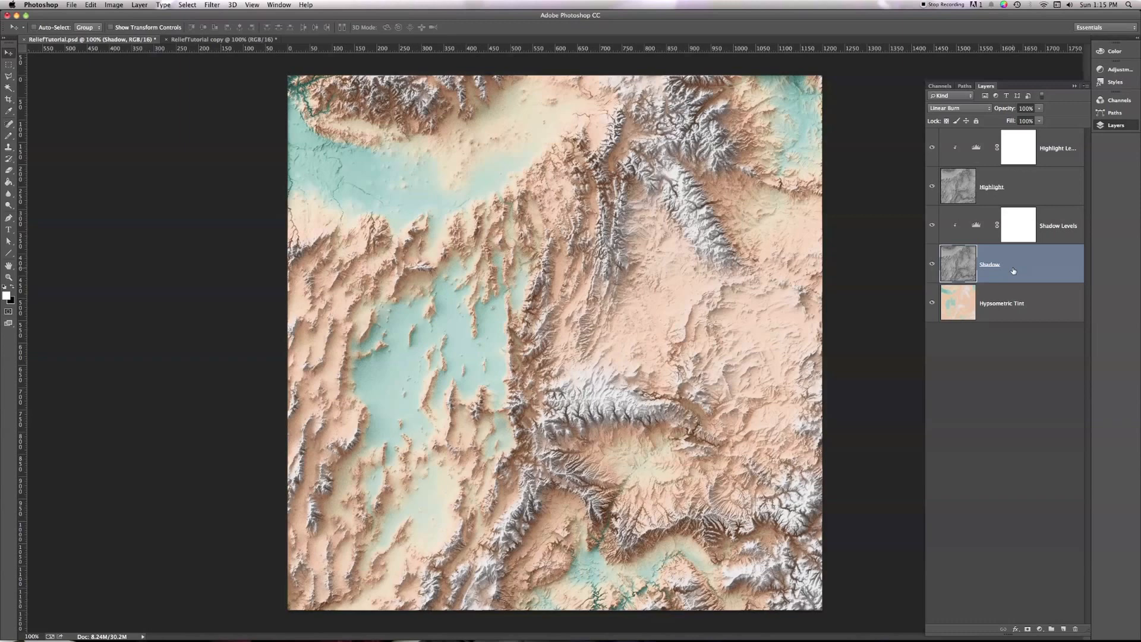
click(1011, 187)
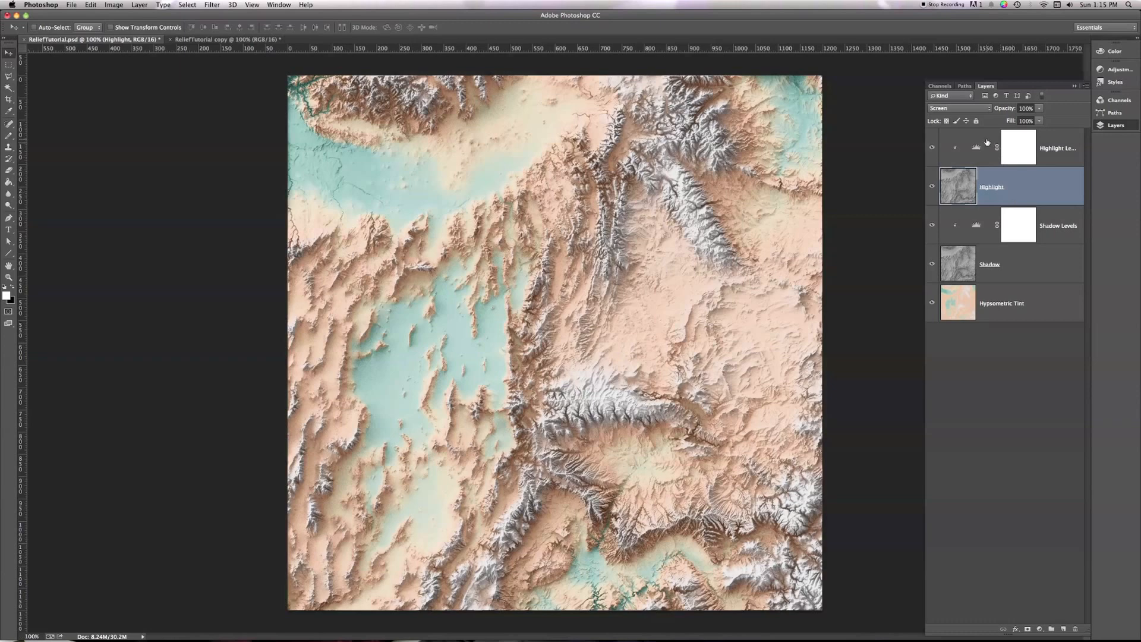
mouse_move(962, 151)
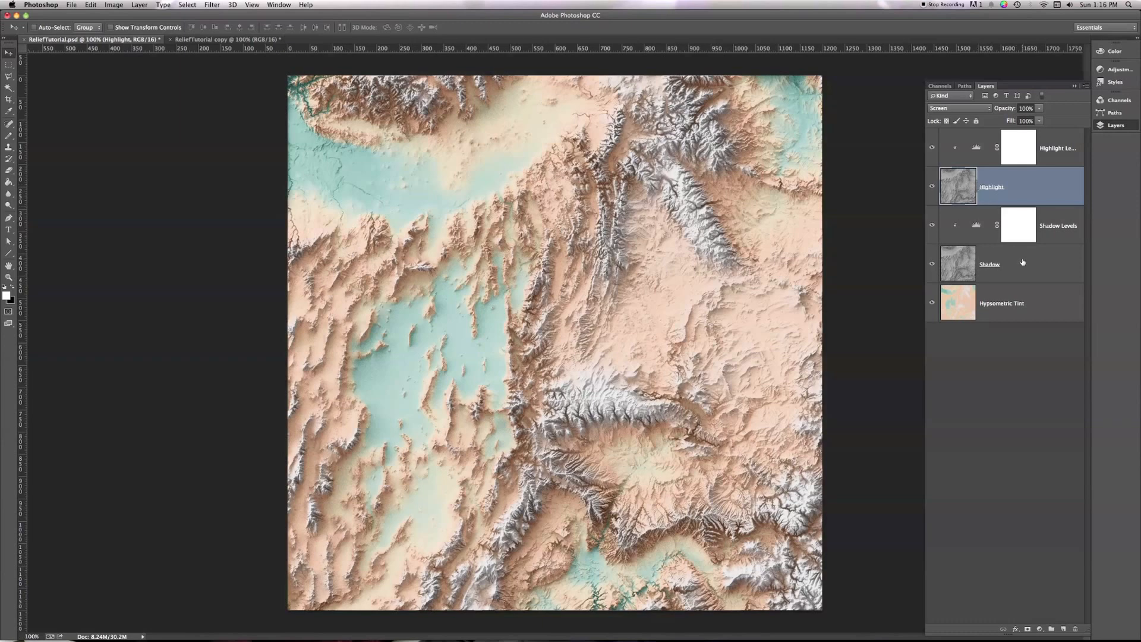
click(991, 264)
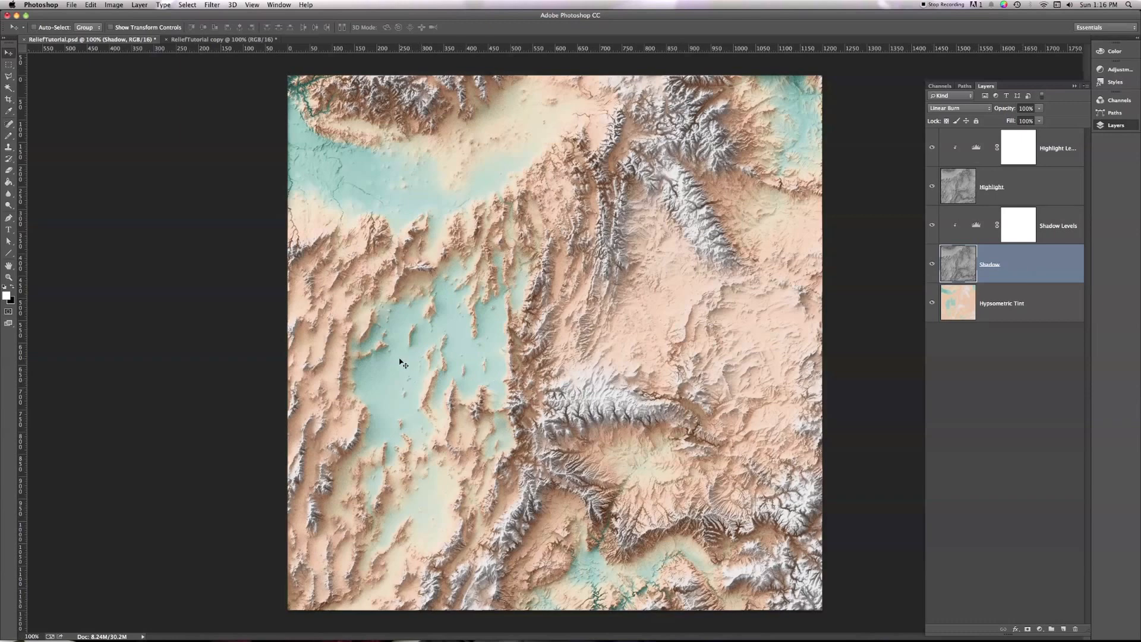
mouse_move(391, 378)
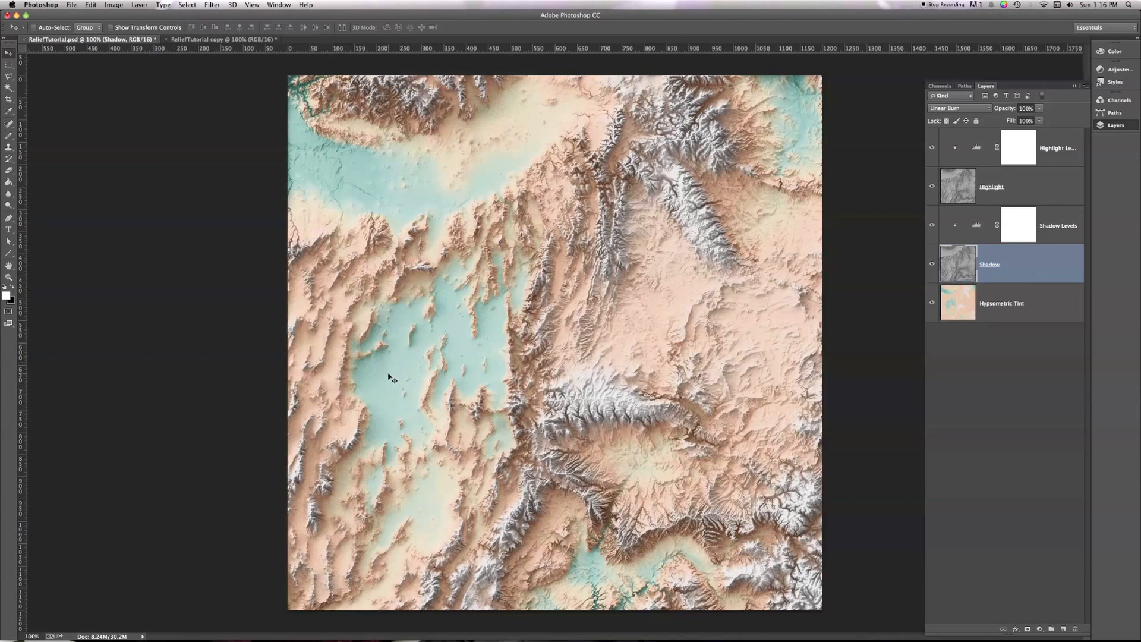
mouse_move(517, 352)
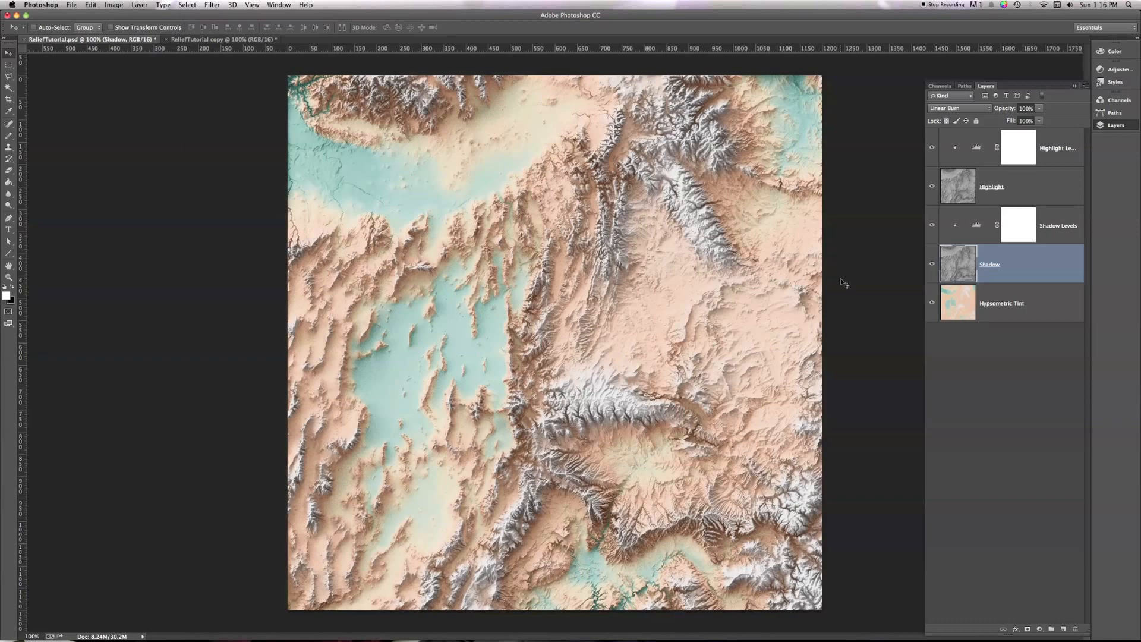
mouse_move(899, 245)
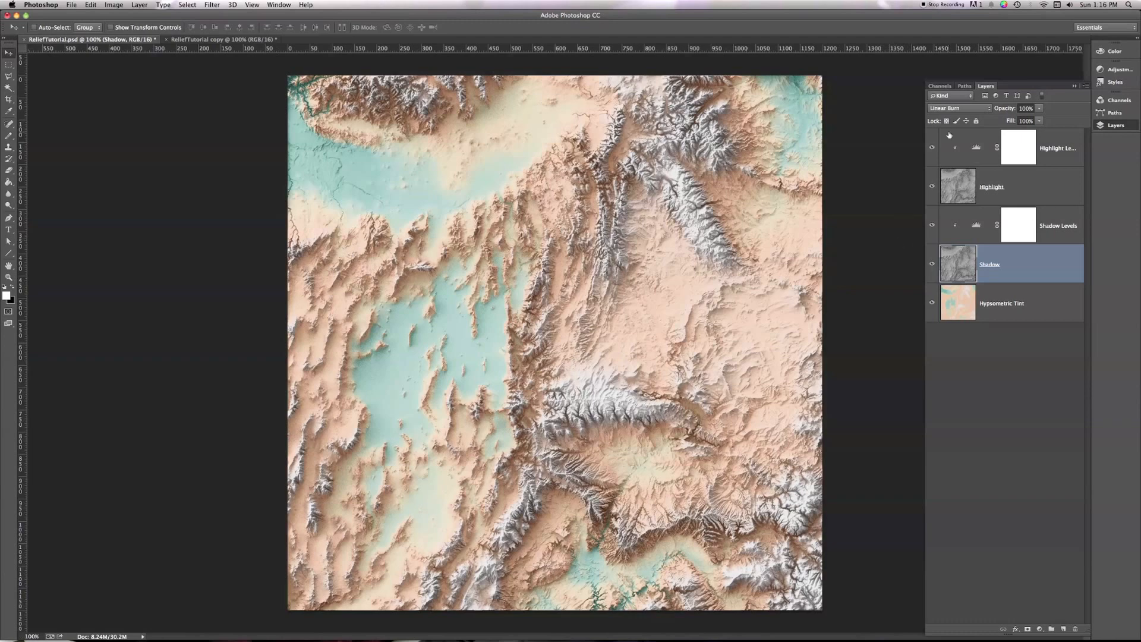
click(957, 108)
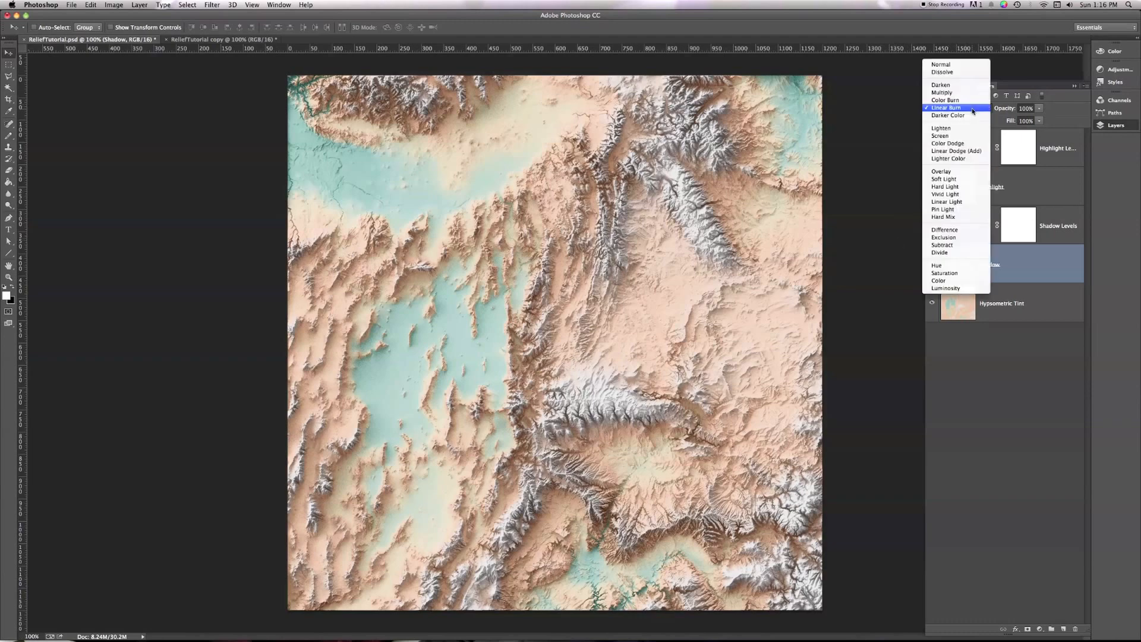
mouse_move(942, 93)
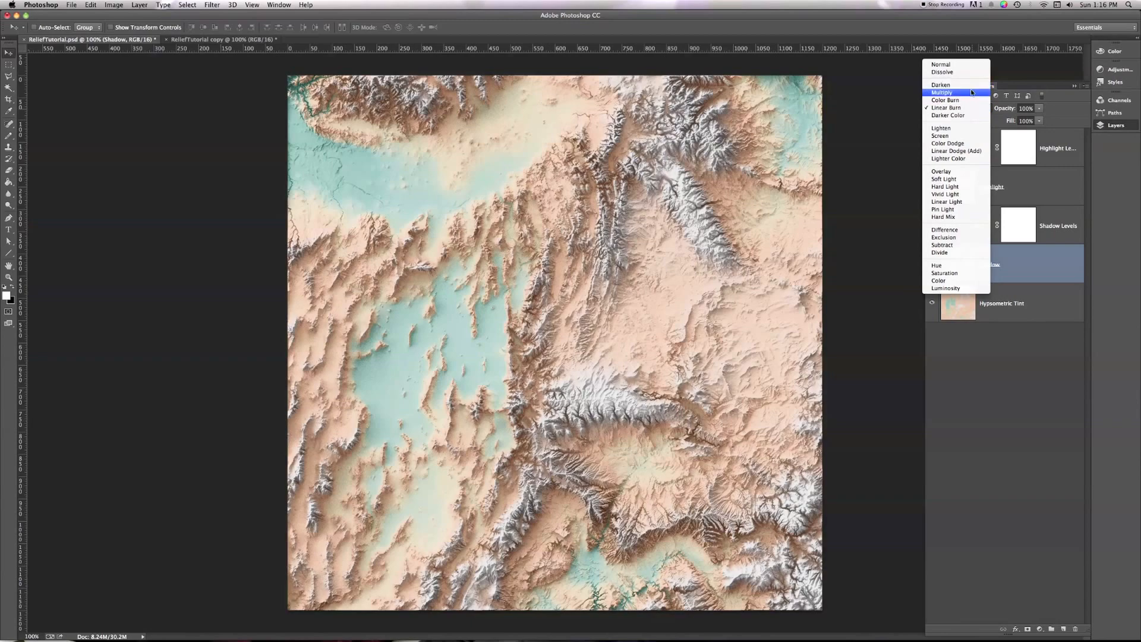
click(942, 93)
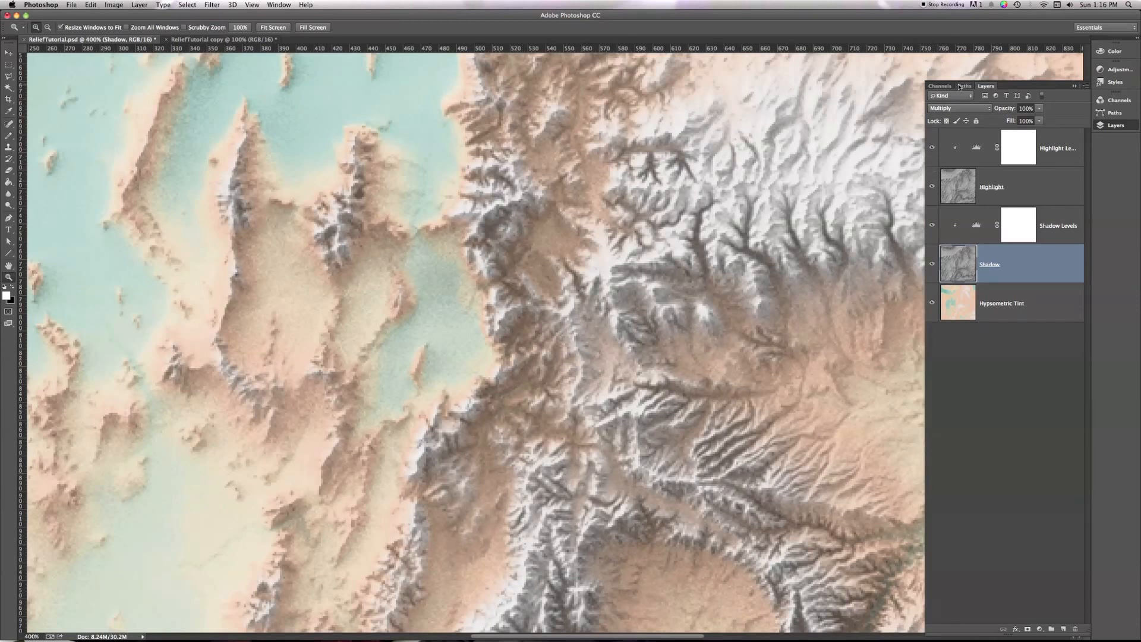
click(958, 108)
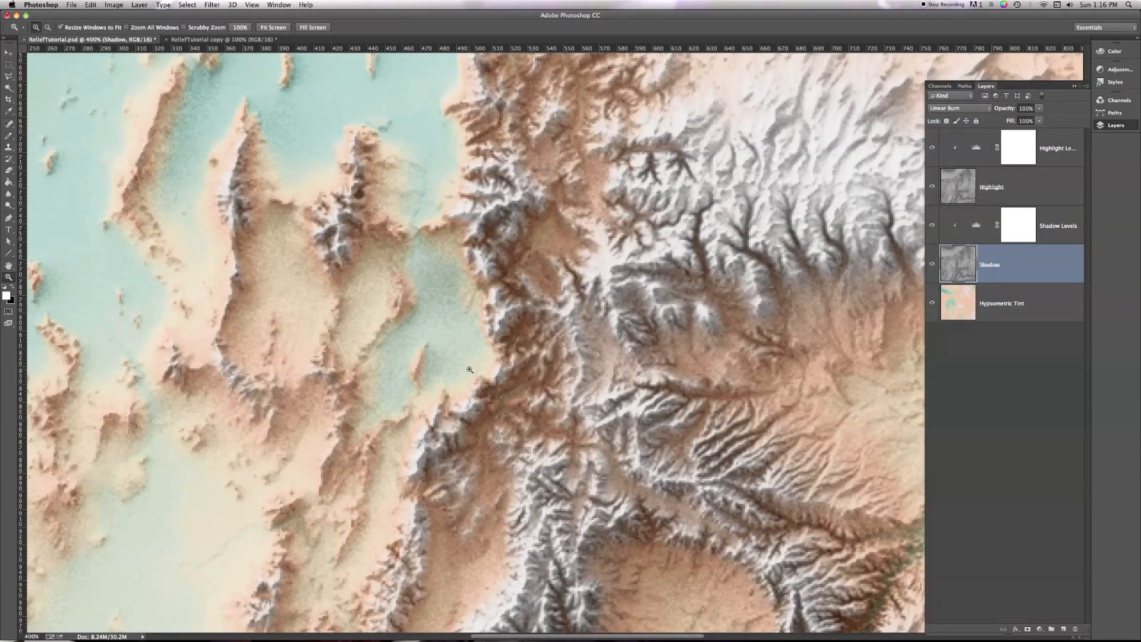
click(957, 108)
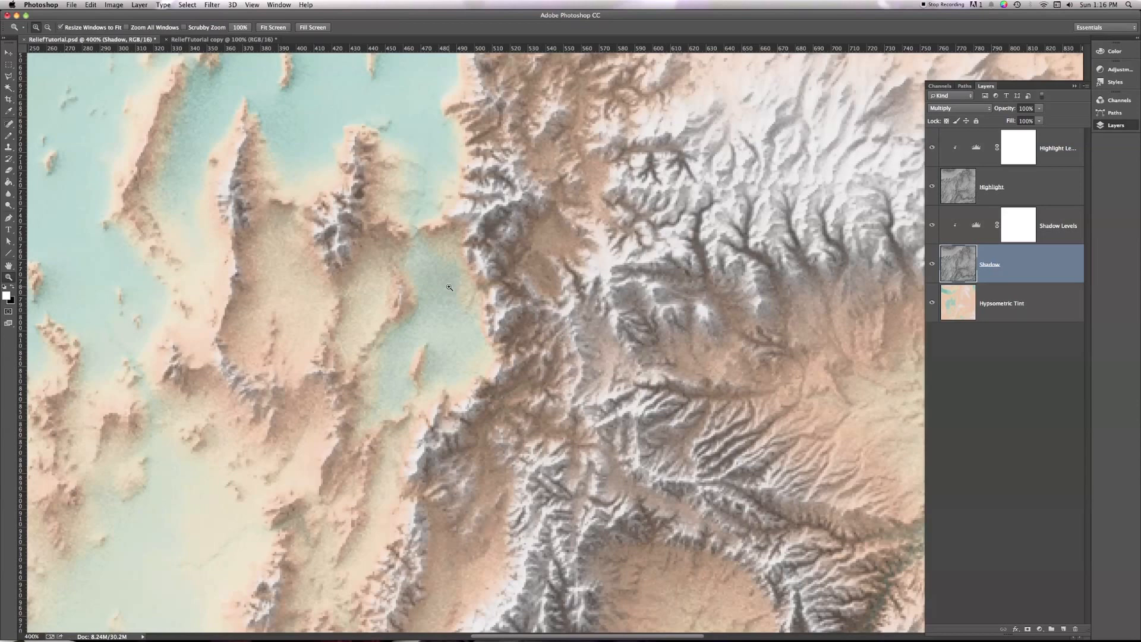
click(958, 108)
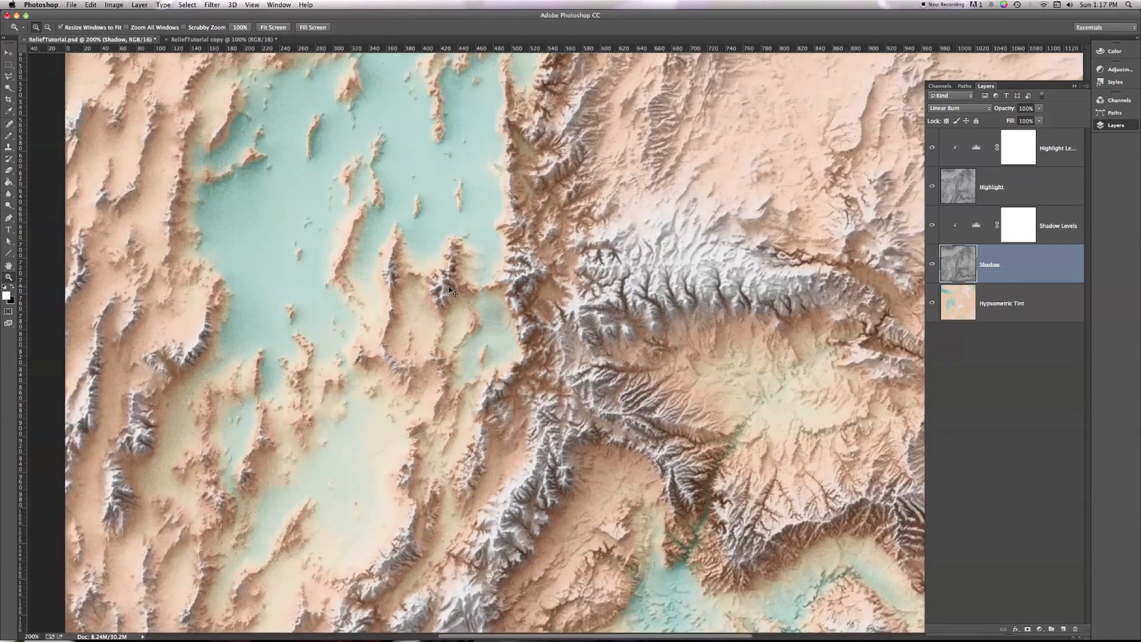